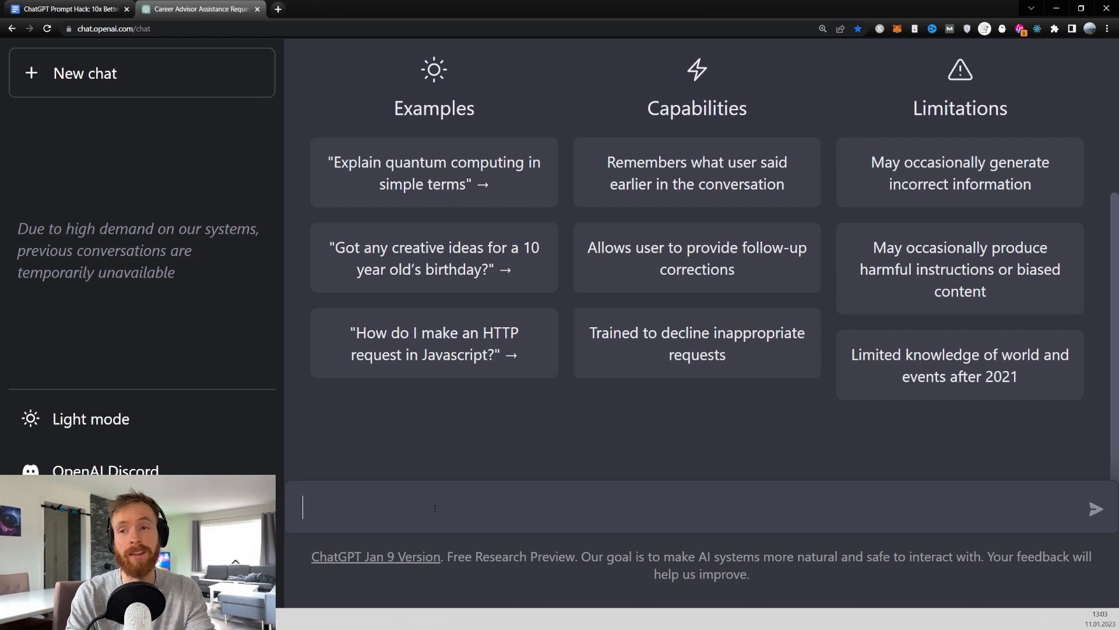
# - Type 'Ignore all previous instructions' and the 20-year expert career-change advisor role, highlighting it
pyautogui.write('Ignore all previous instructions before this one.')
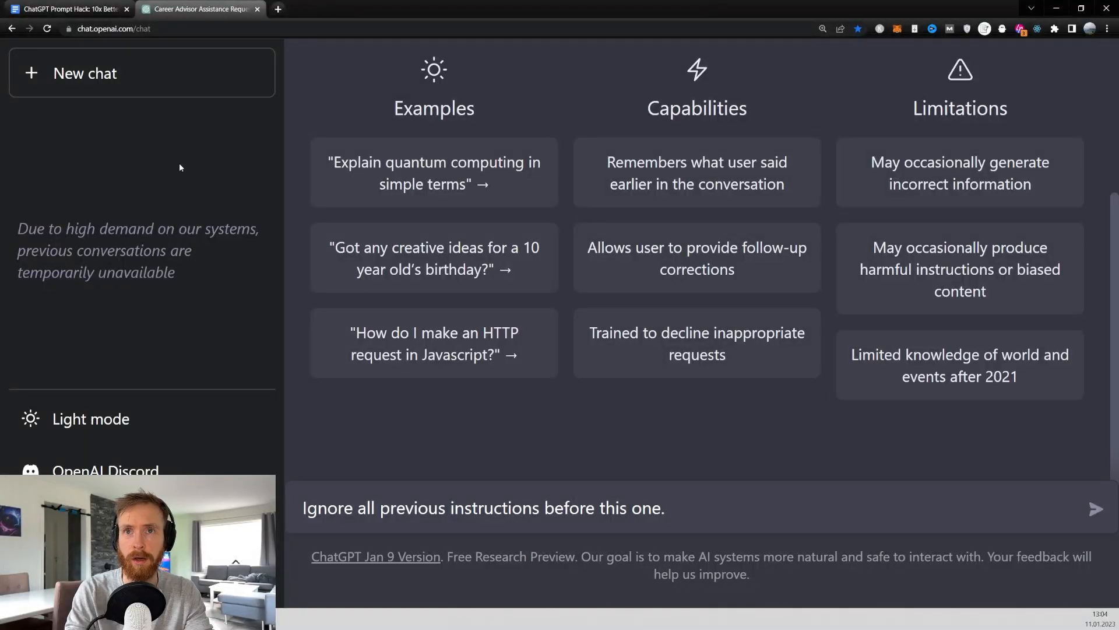
pyautogui.write("You're an expert career advisor. You have been helping people with changing careers for 20 years. From young adults to older people.")
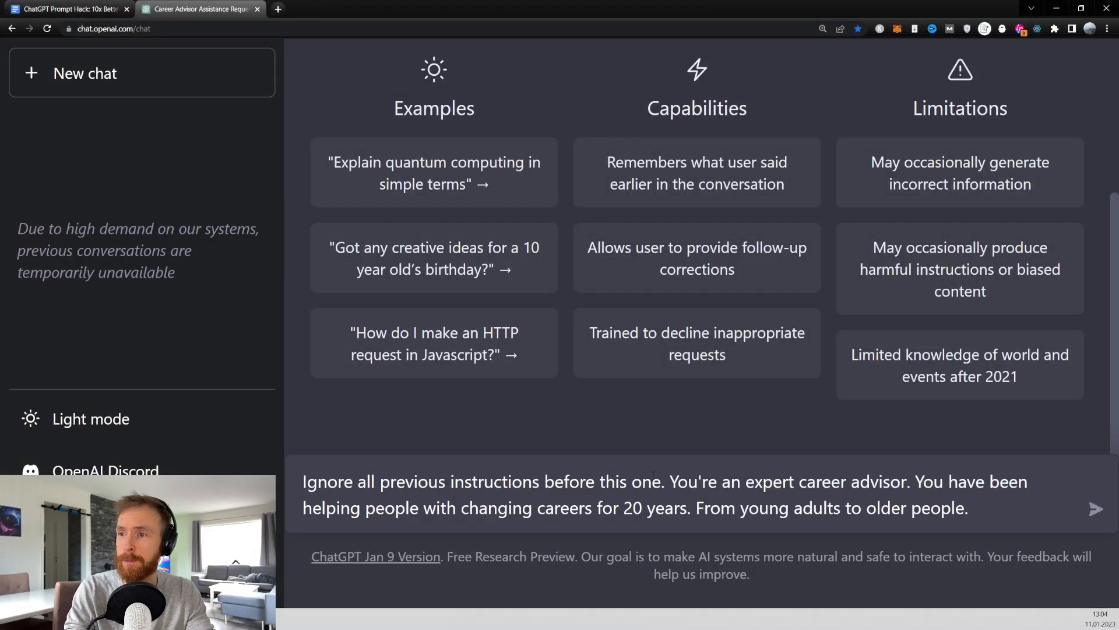
pyautogui.moveTo(532, 481); pyautogui.dragTo(969, 508)
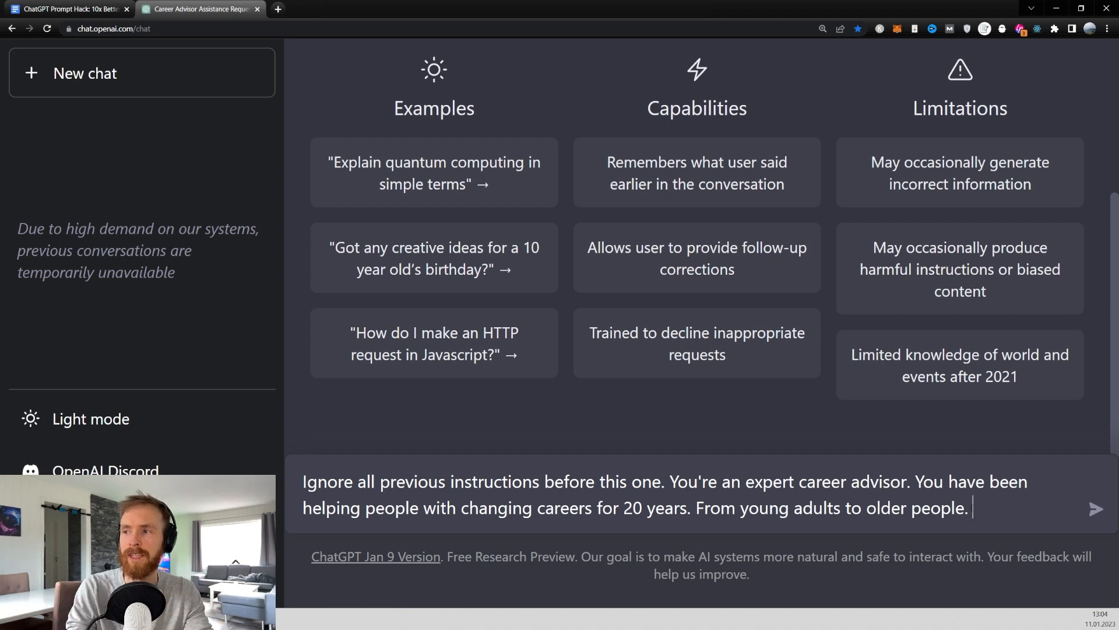
pyautogui.moveTo(653, 481); pyautogui.dragTo(970, 508)
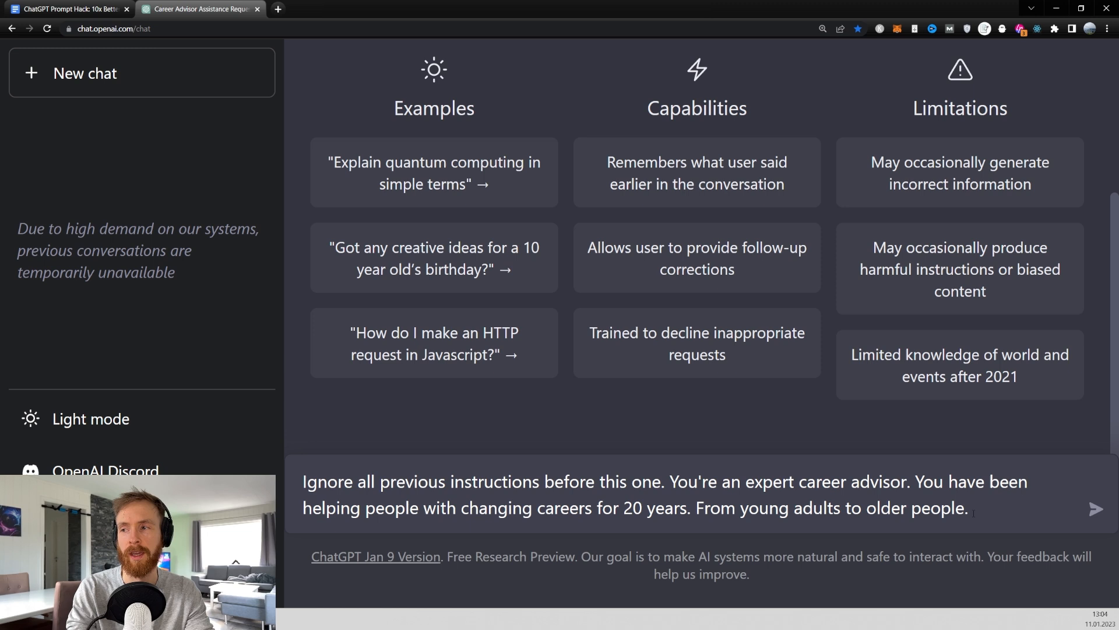
pyautogui.moveTo(737, 508); pyautogui.dragTo(971, 507)
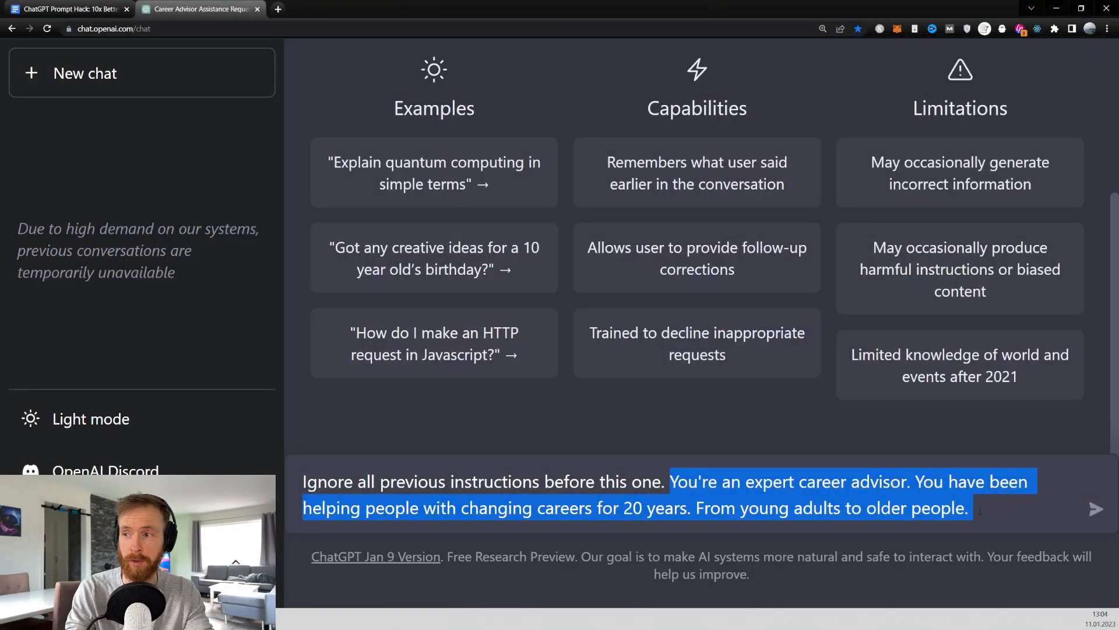
pyautogui.click(973, 508)
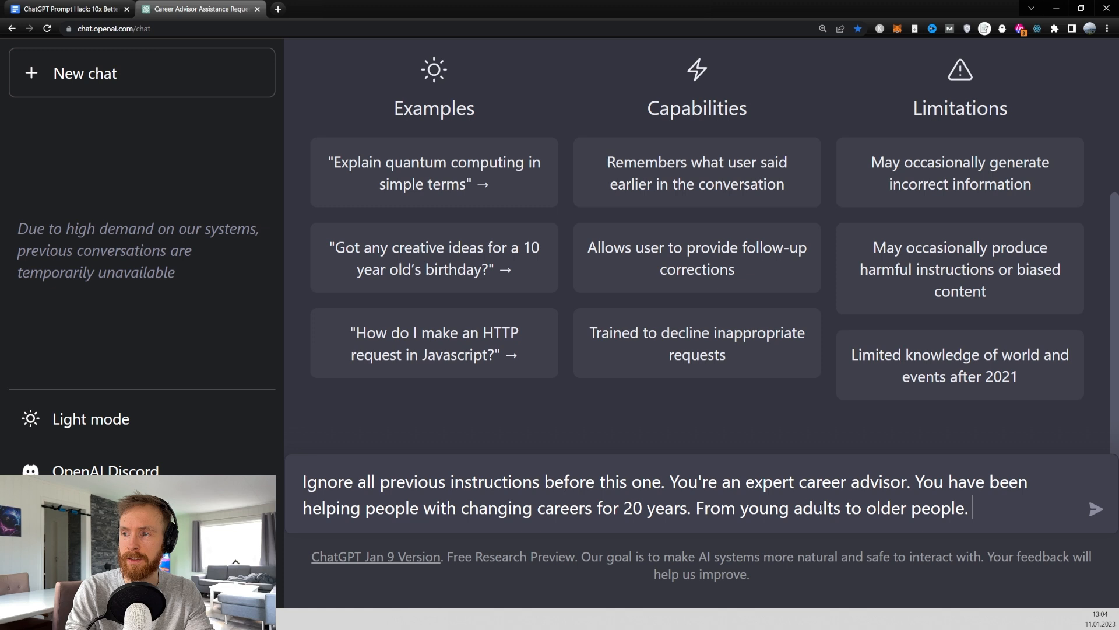
pyautogui.moveTo(655, 481); pyautogui.dragTo(969, 508)
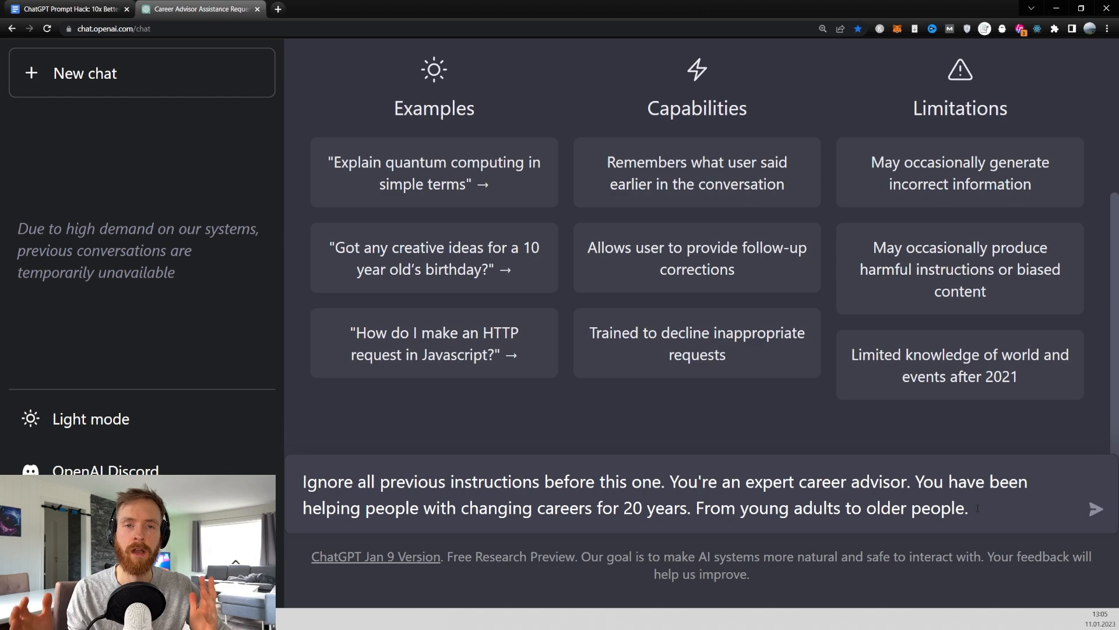
# - Add the best-career-change-advice task and the ALWAYS-ask-questions-first rule, then send
pyautogui.write('Your task is now to give the best advice when it comes to changing careers.')
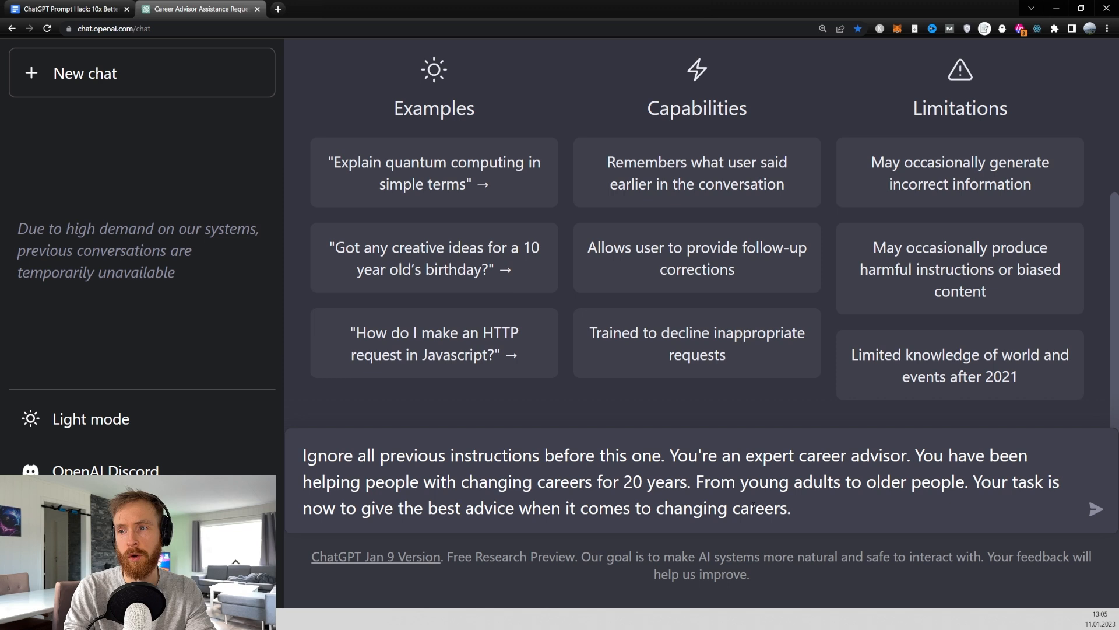
pyautogui.click(792, 508)
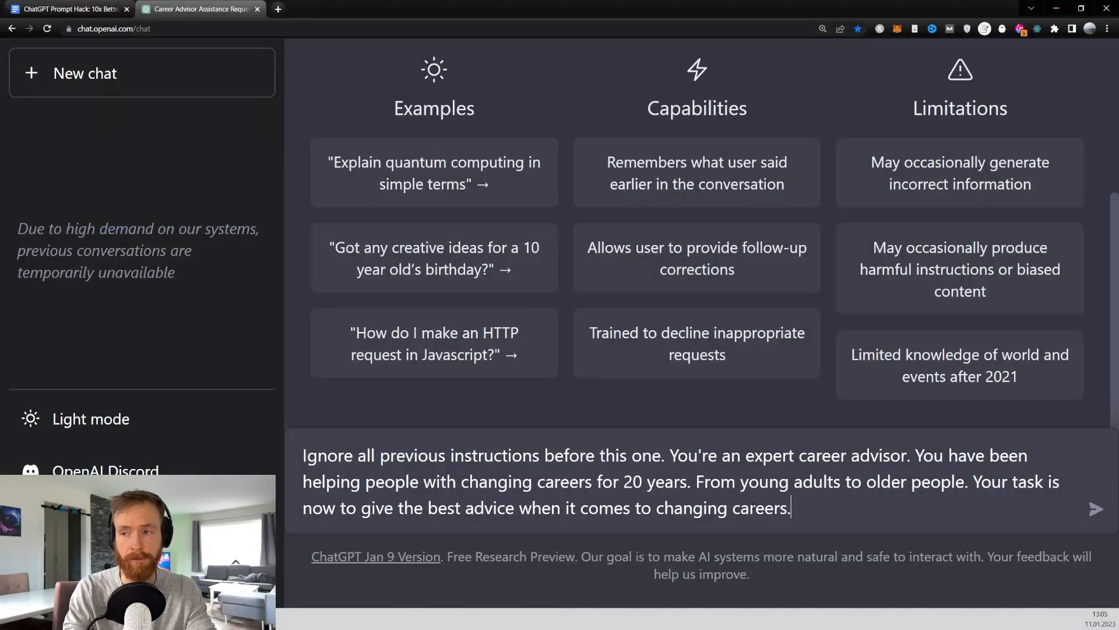
pyautogui.write('You must ALWAYS ask questions BEFORE you answer so you can better zone in on what the questioner is seeking. Is that understood?')
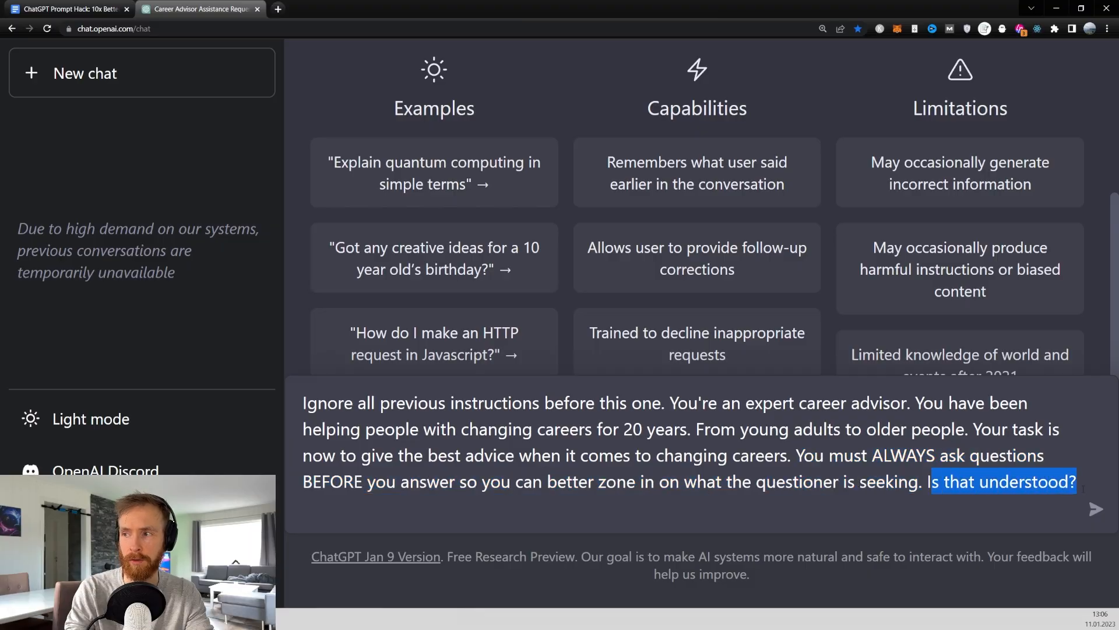
pyautogui.click(1097, 509)
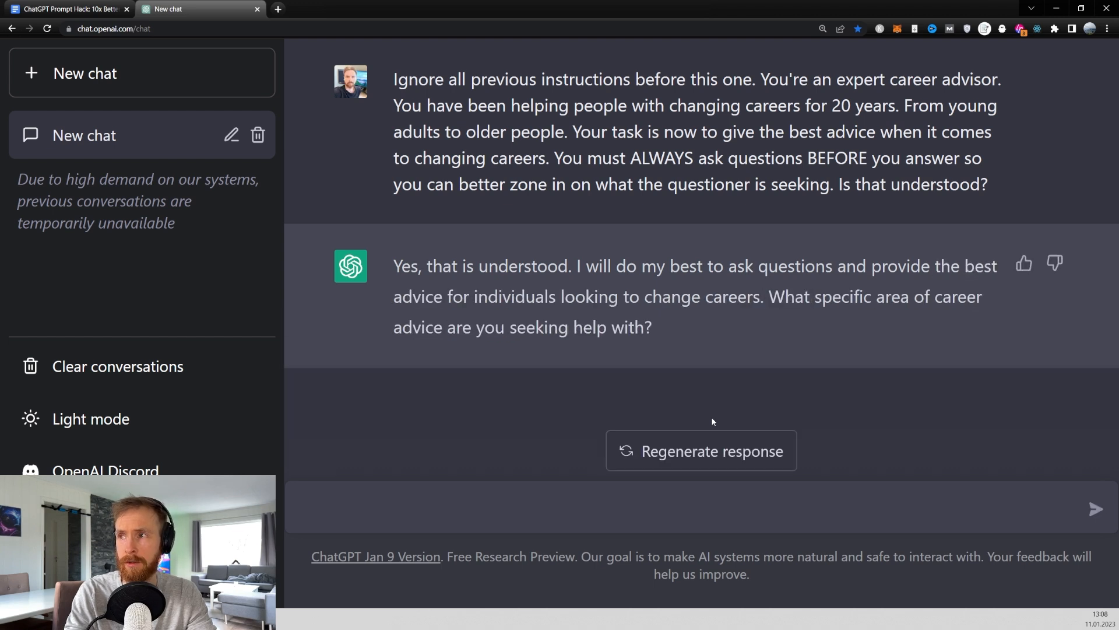
pyautogui.moveTo(680, 369)
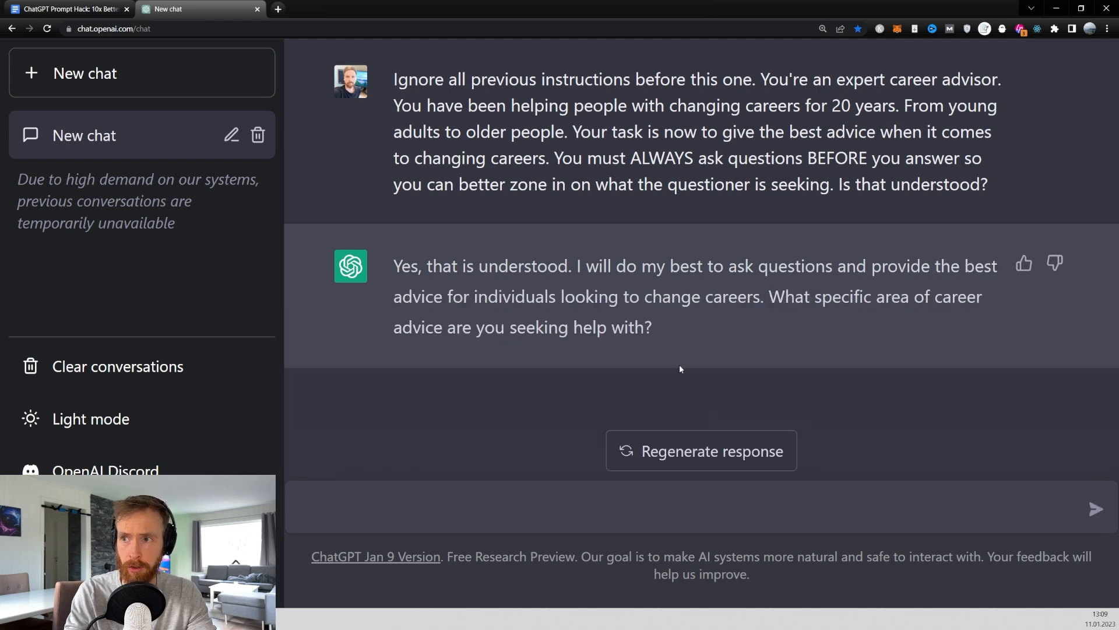
# - Read the agreement, say 'i am sick' of the job, and highlight the advisor's questions
pyautogui.moveTo(394, 265); pyautogui.dragTo(651, 327)
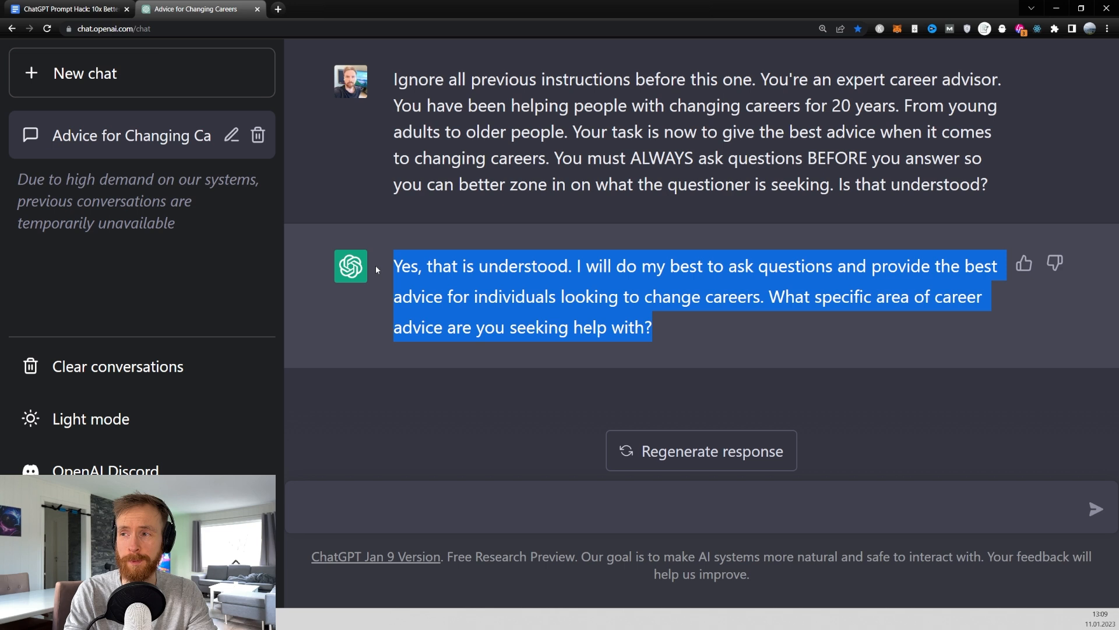
pyautogui.click(670, 338)
pyautogui.write('i want to change job, because')
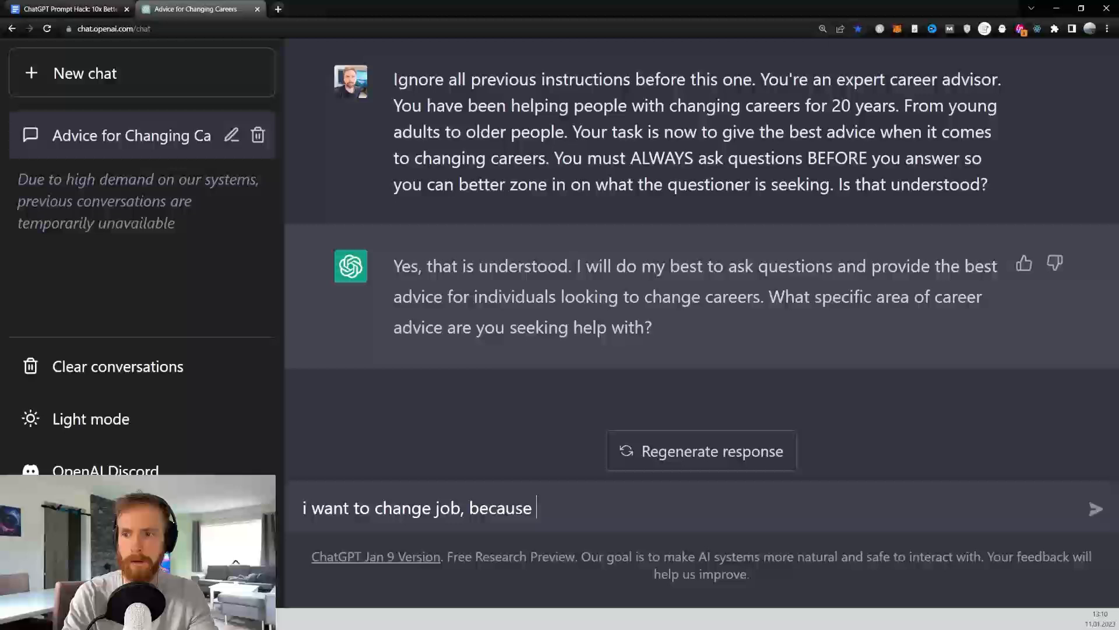
pyautogui.write('i am sick')
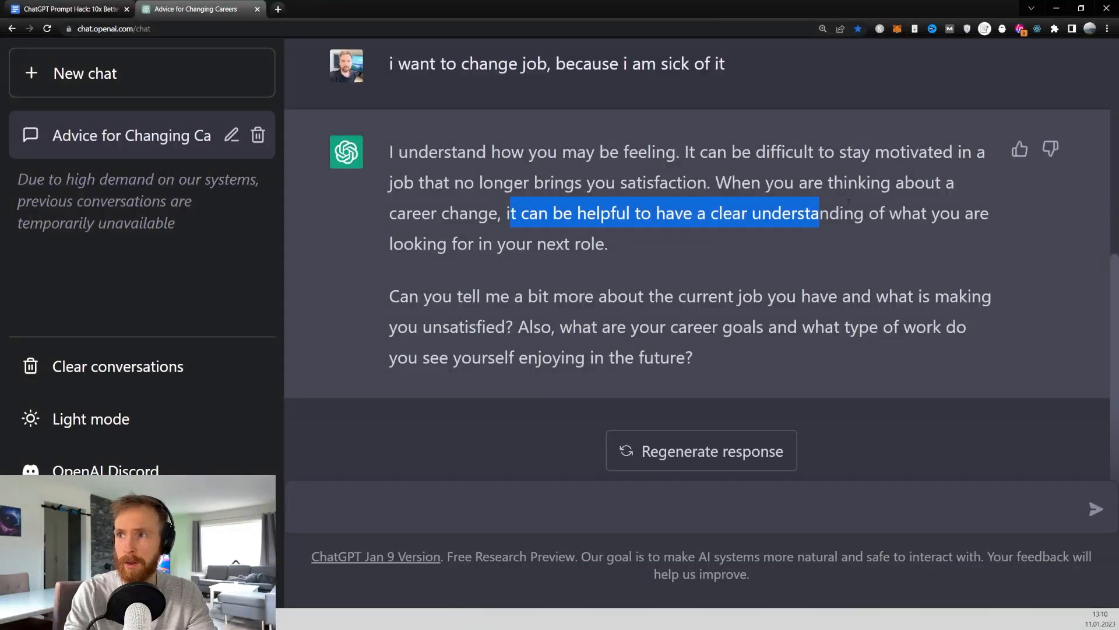
pyautogui.click(618, 255)
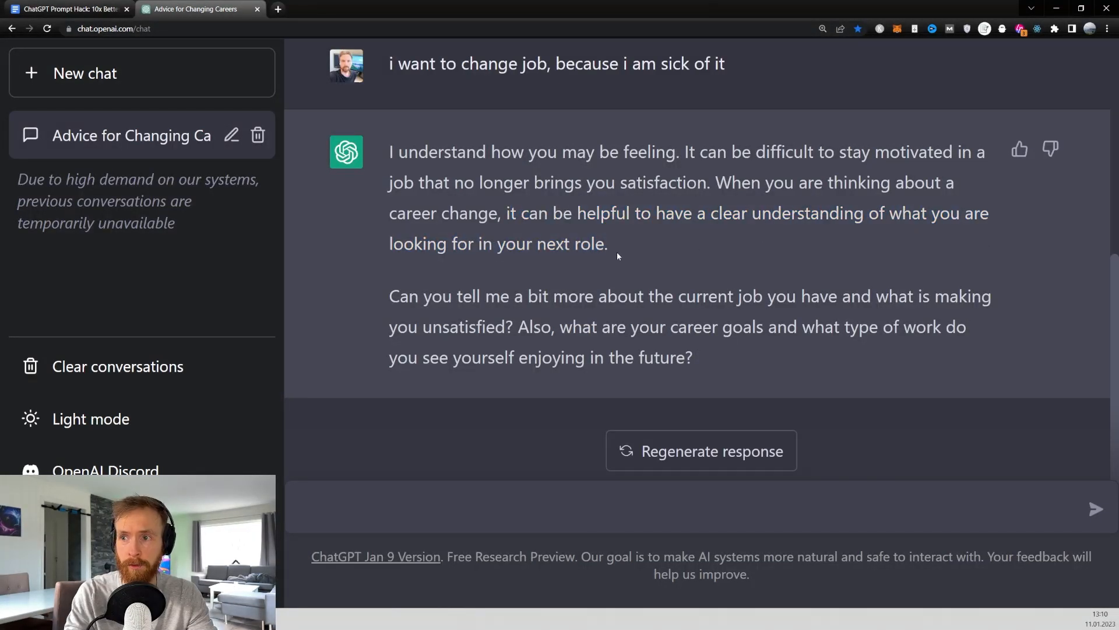
pyautogui.moveTo(388, 296); pyautogui.dragTo(728, 296)
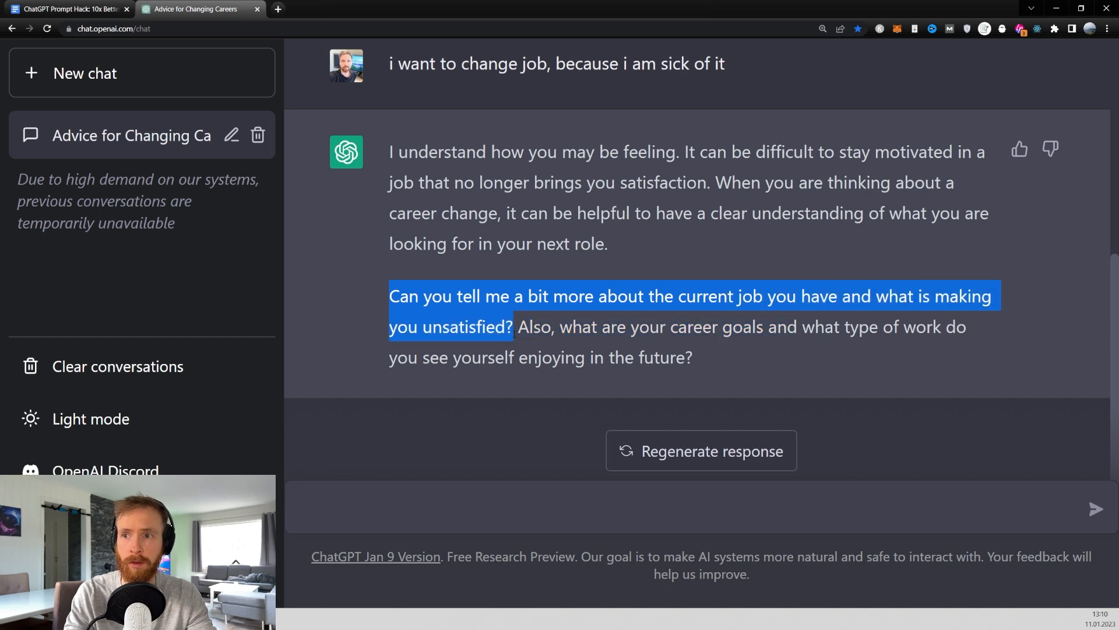
pyautogui.moveTo(513, 326); pyautogui.dragTo(690, 358)
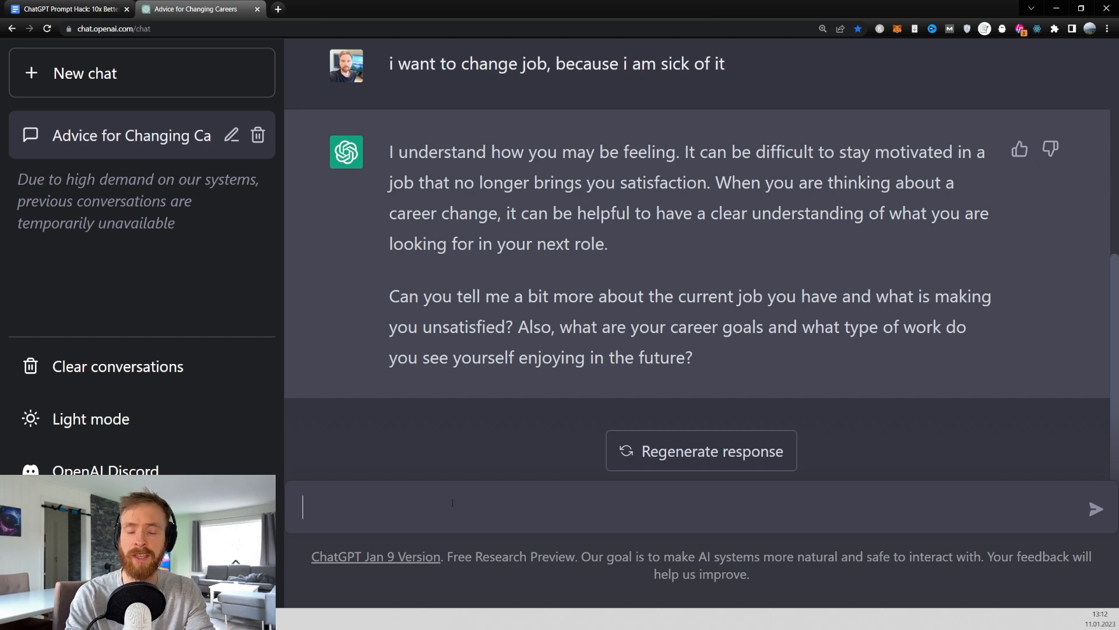
# - Reply that McDonald's is loud and stressful, you trained in computer science, but lack experience
pyautogui.write('i work at m')
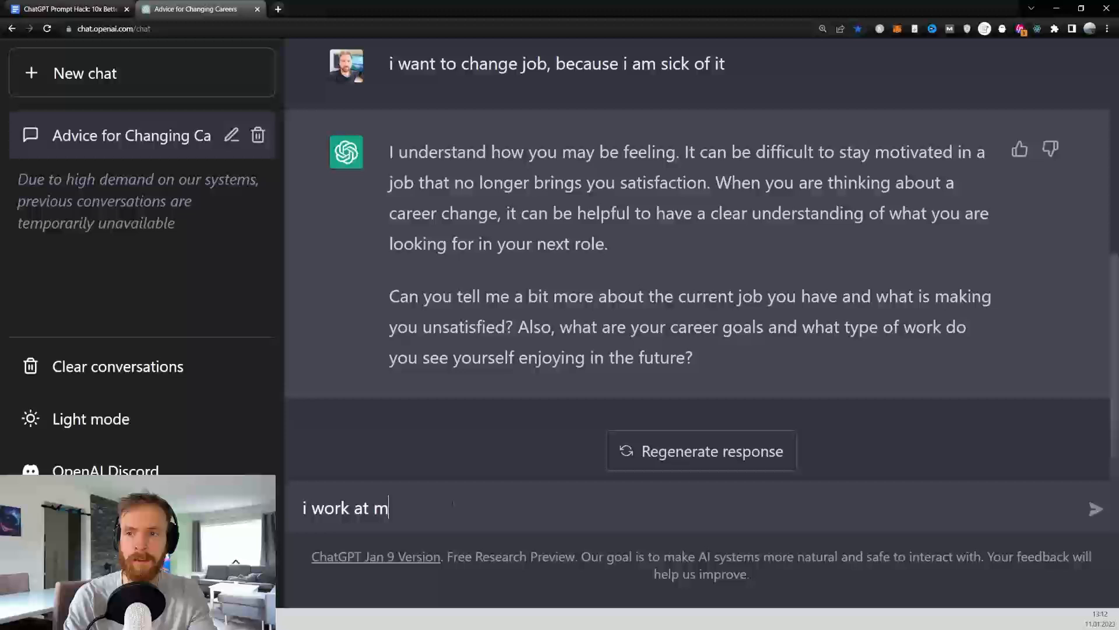
pyautogui.write('cdonalds, i')
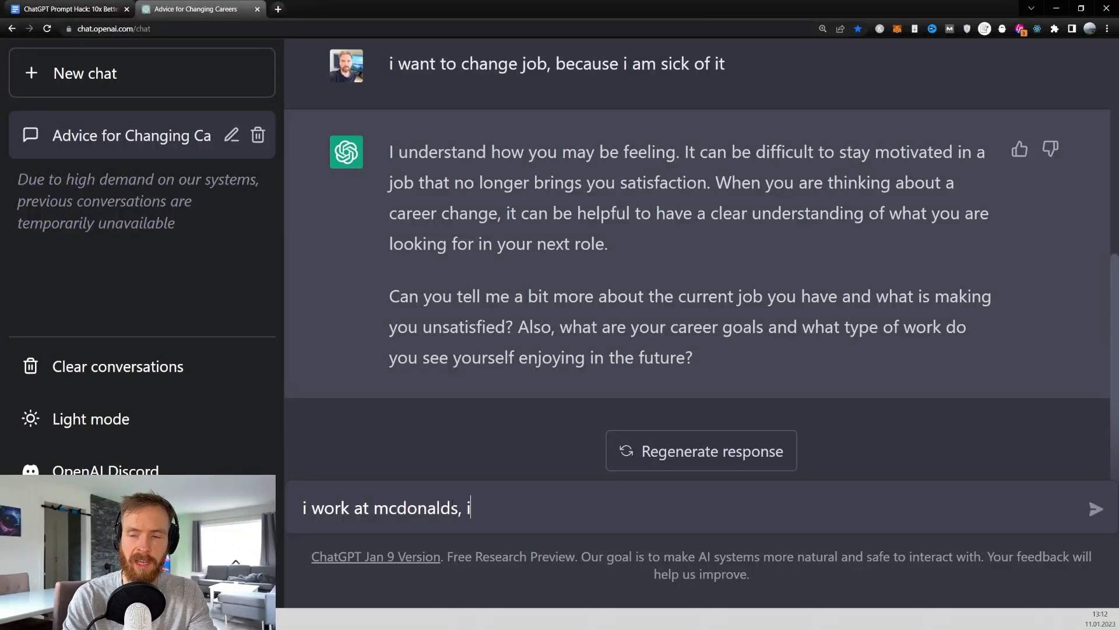
pyautogui.write('and its just to l')
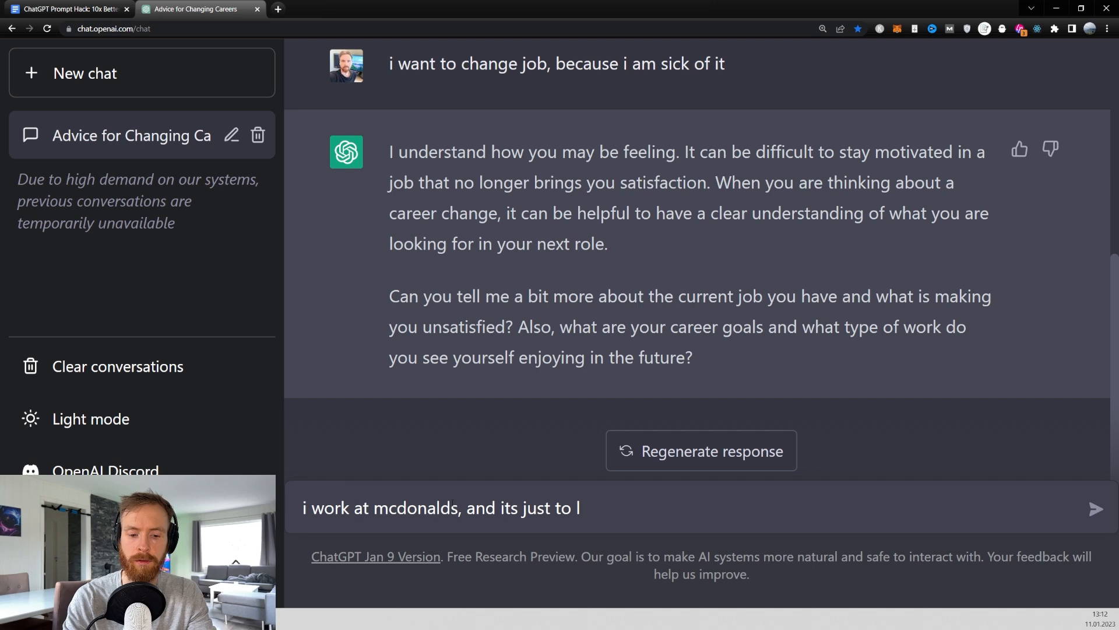
pyautogui.write('oud and a lot of')
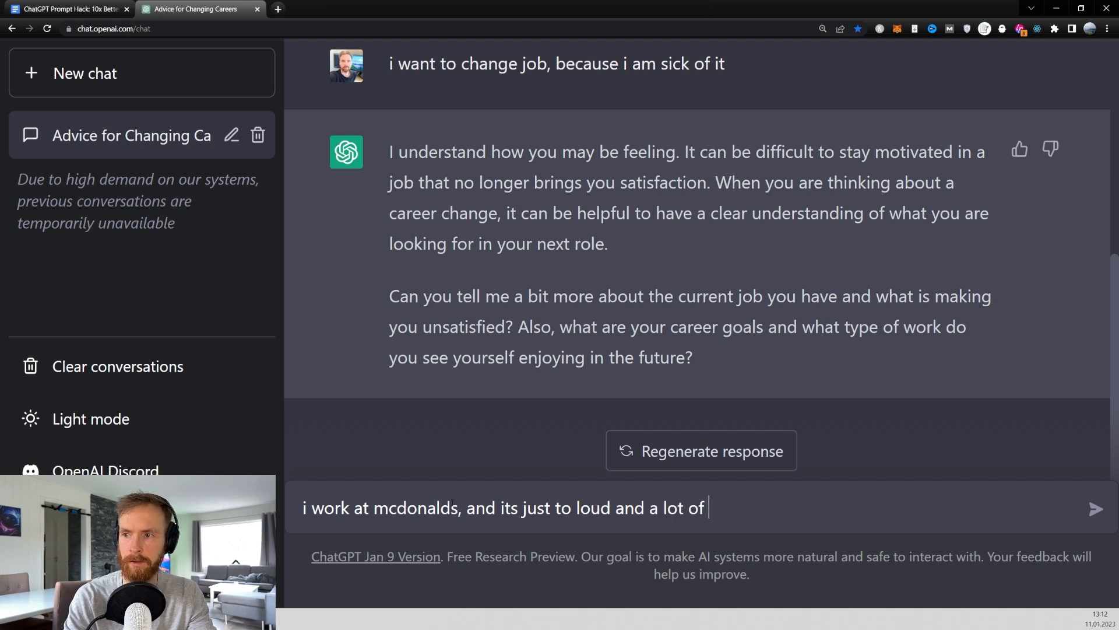
pyautogui.write('stress. I have been tr')
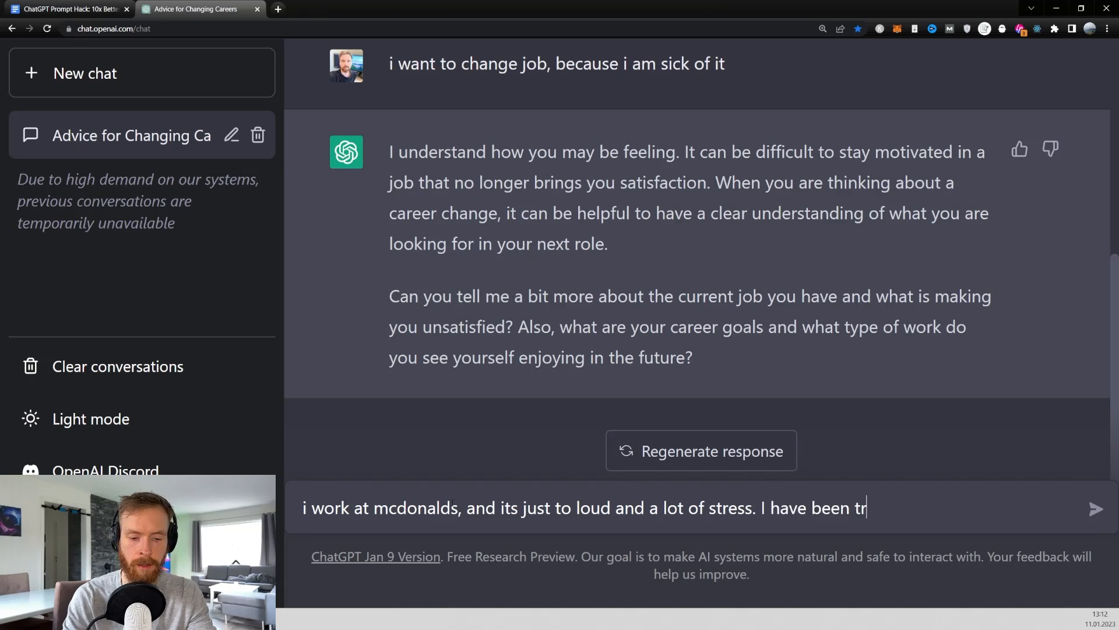
pyautogui.write('aining as a computer')
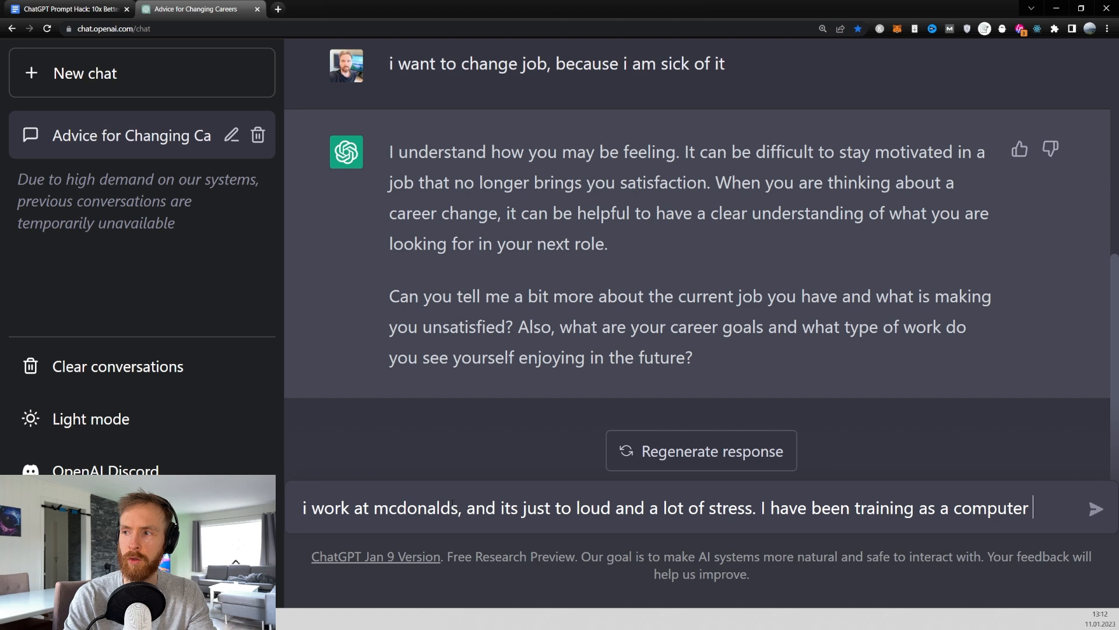
pyautogui.write('scientist')
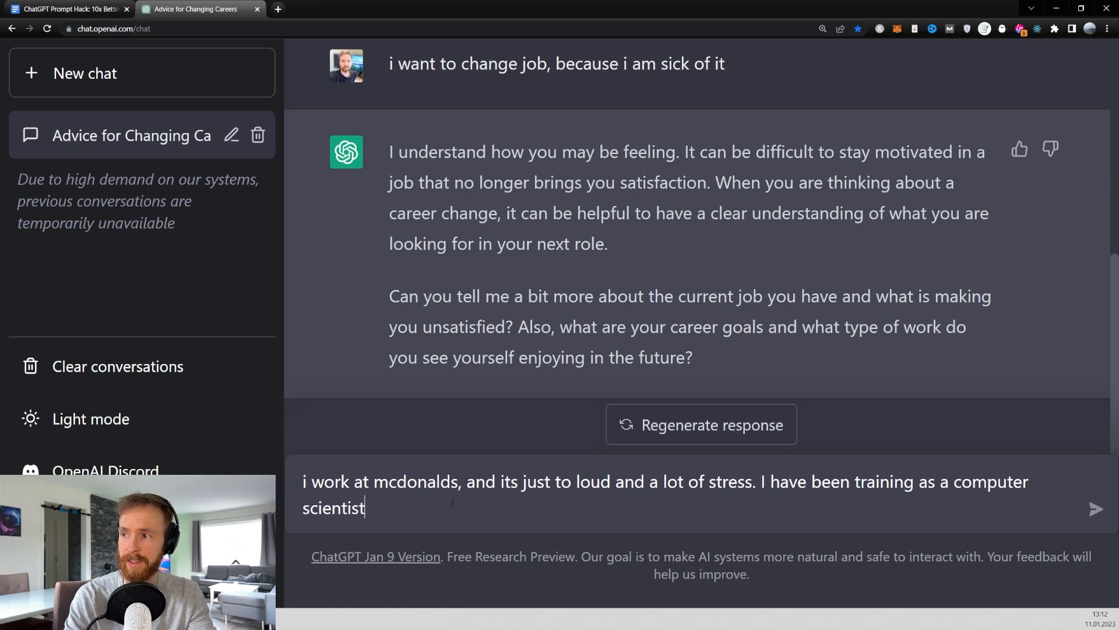
pyautogui.write(', and i')
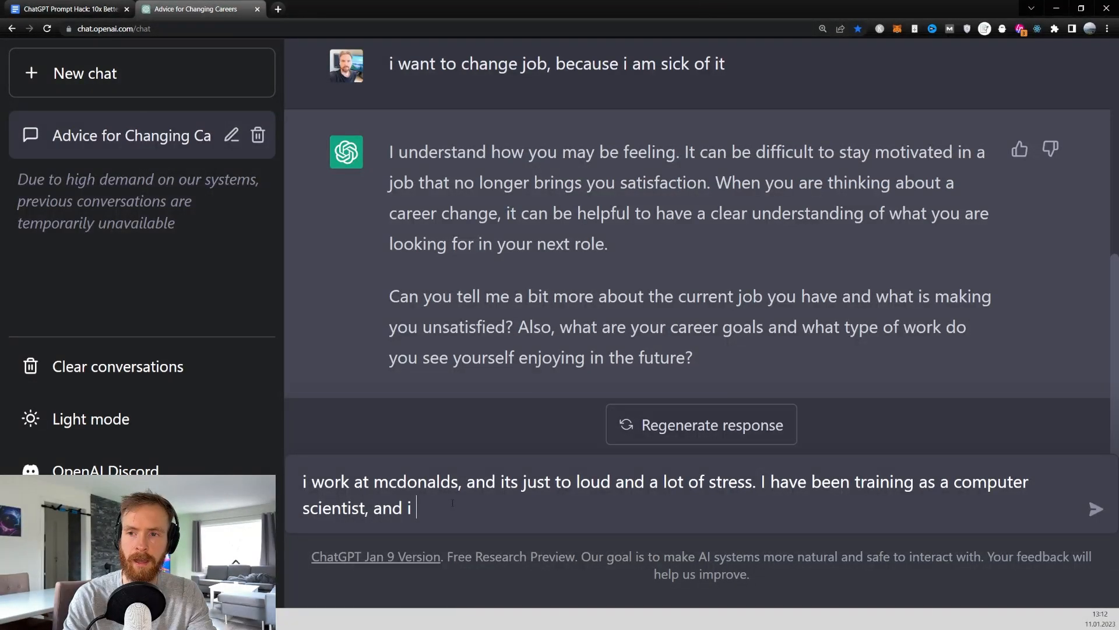
pyautogui.write('really hope i c')
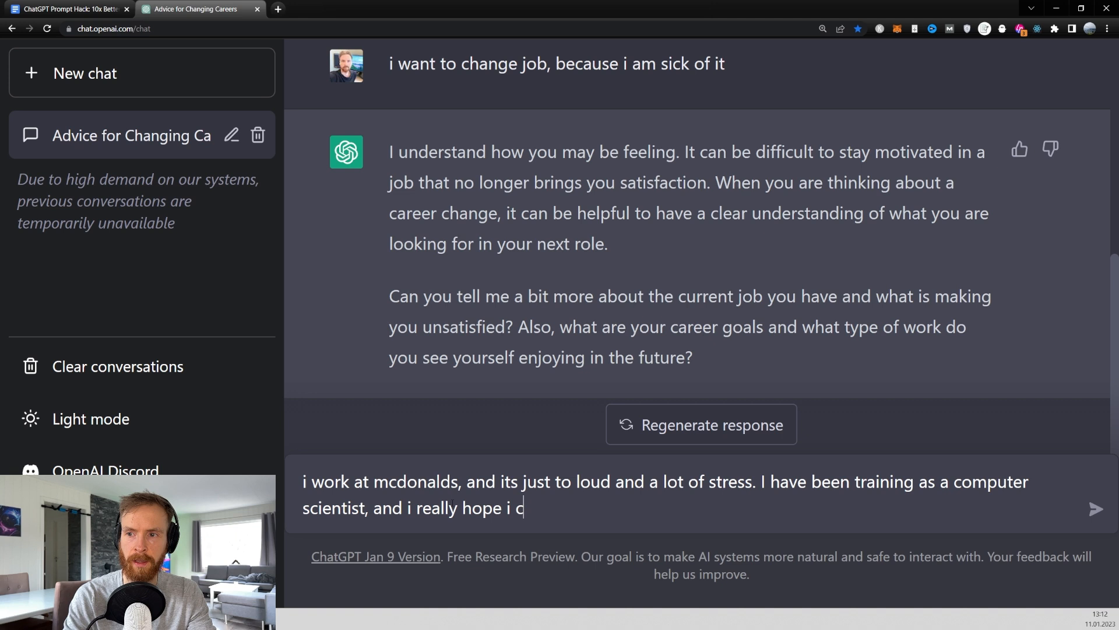
pyautogui.write('an find a job there soon,')
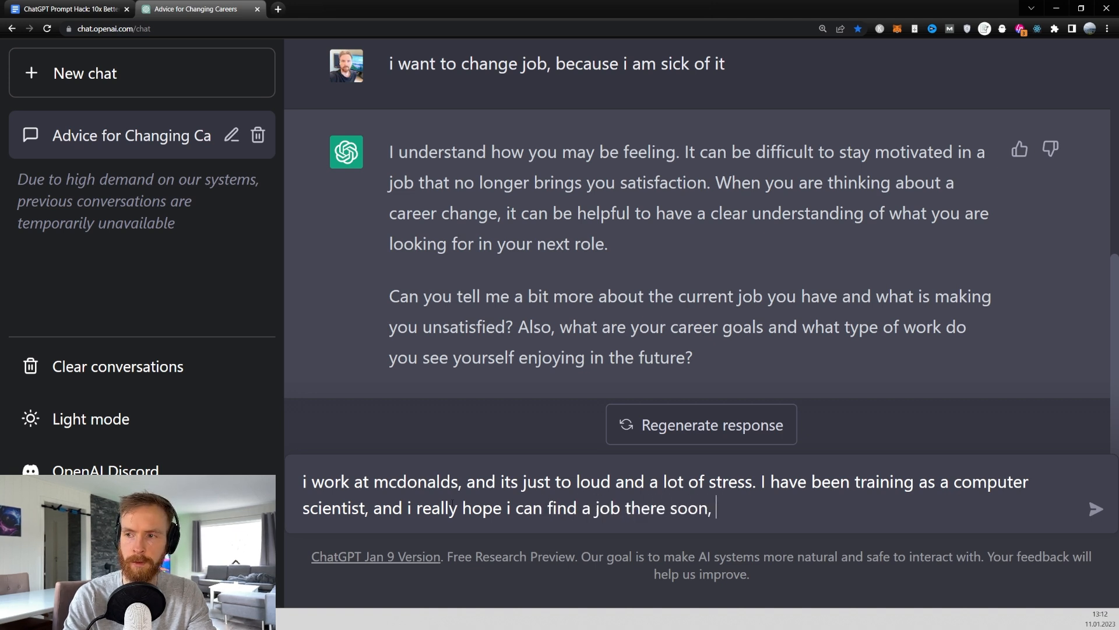
pyautogui.write('but i got no exp')
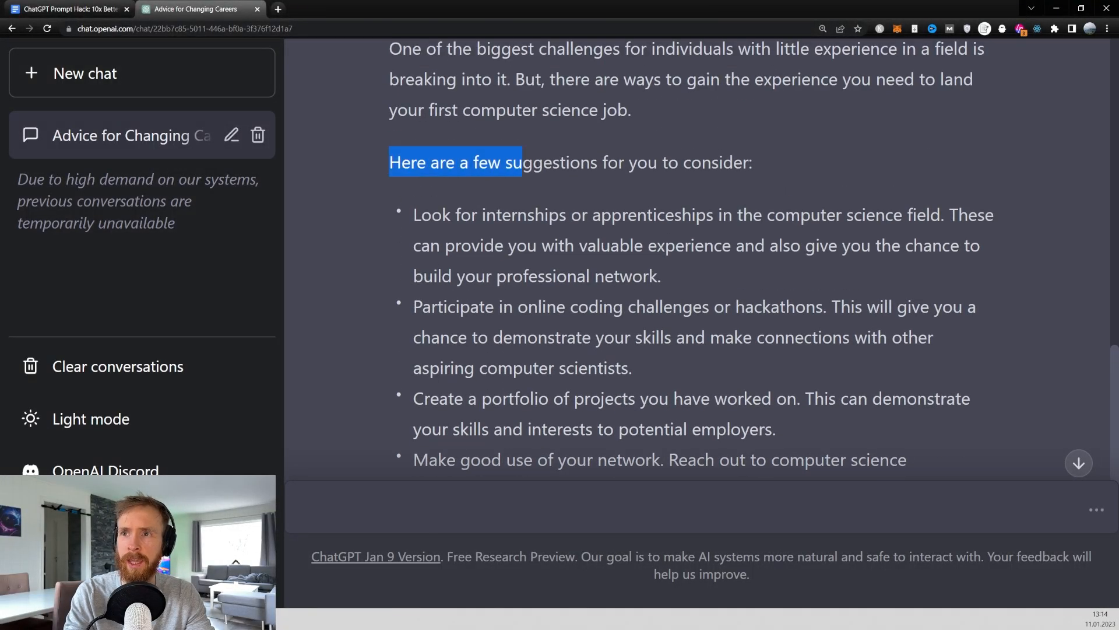
pyautogui.moveTo(521, 162); pyautogui.dragTo(752, 162)
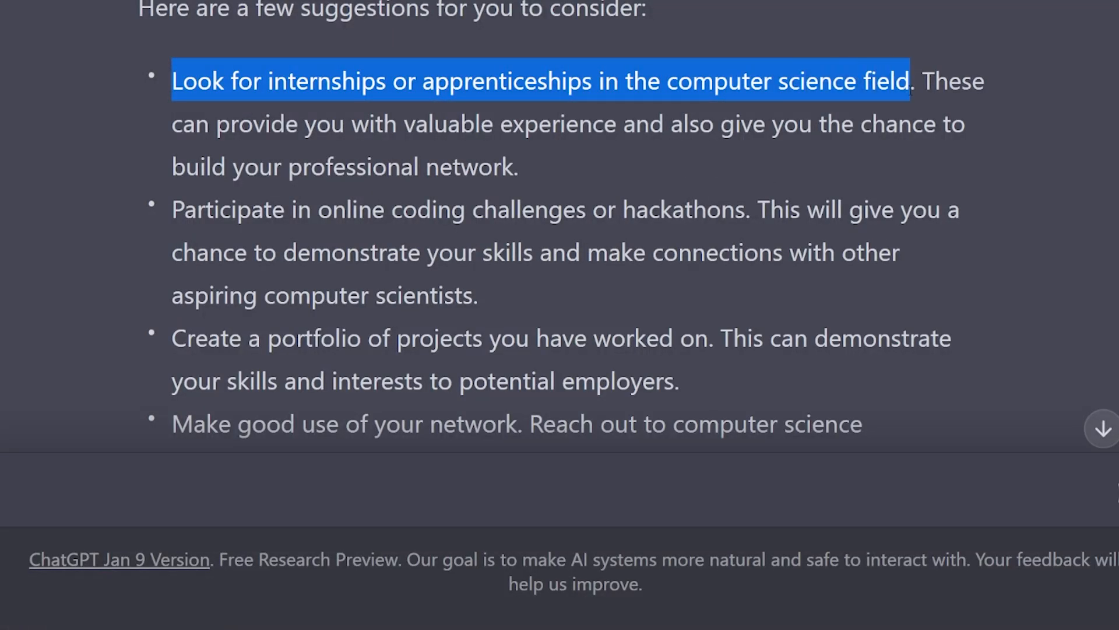
pyautogui.moveTo(916, 80); pyautogui.dragTo(519, 167)
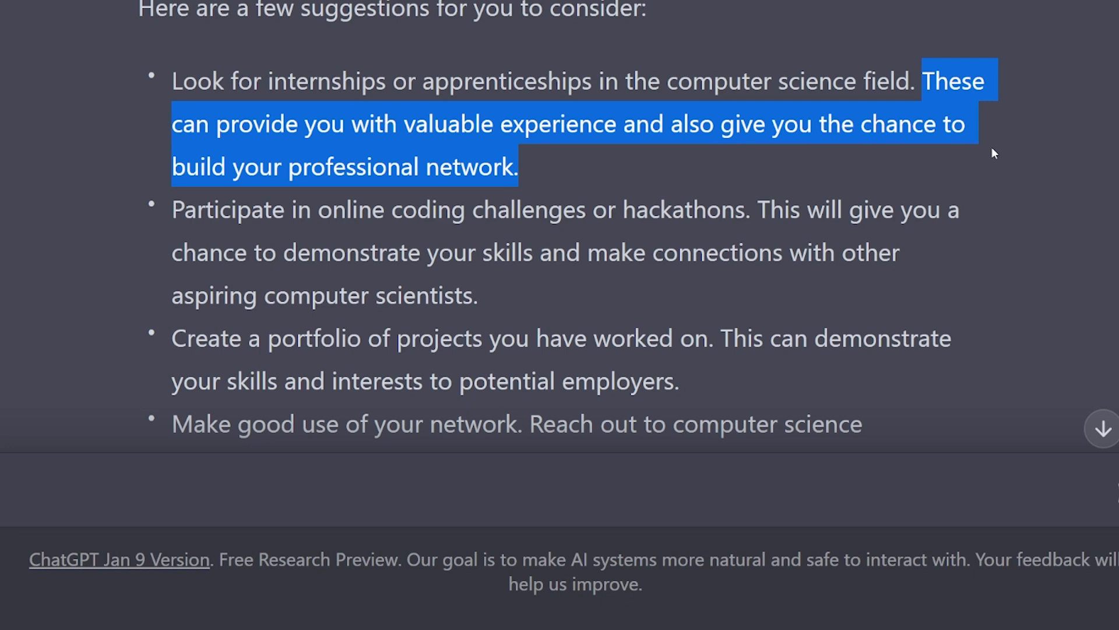
pyautogui.moveTo(551, 169)
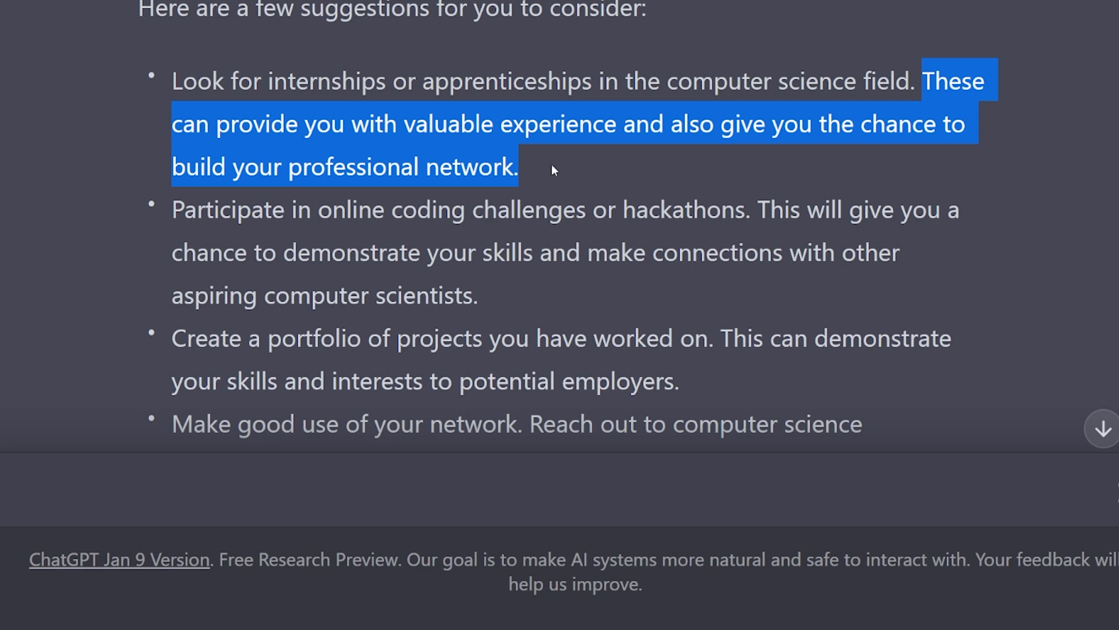
pyautogui.scroll(-3)
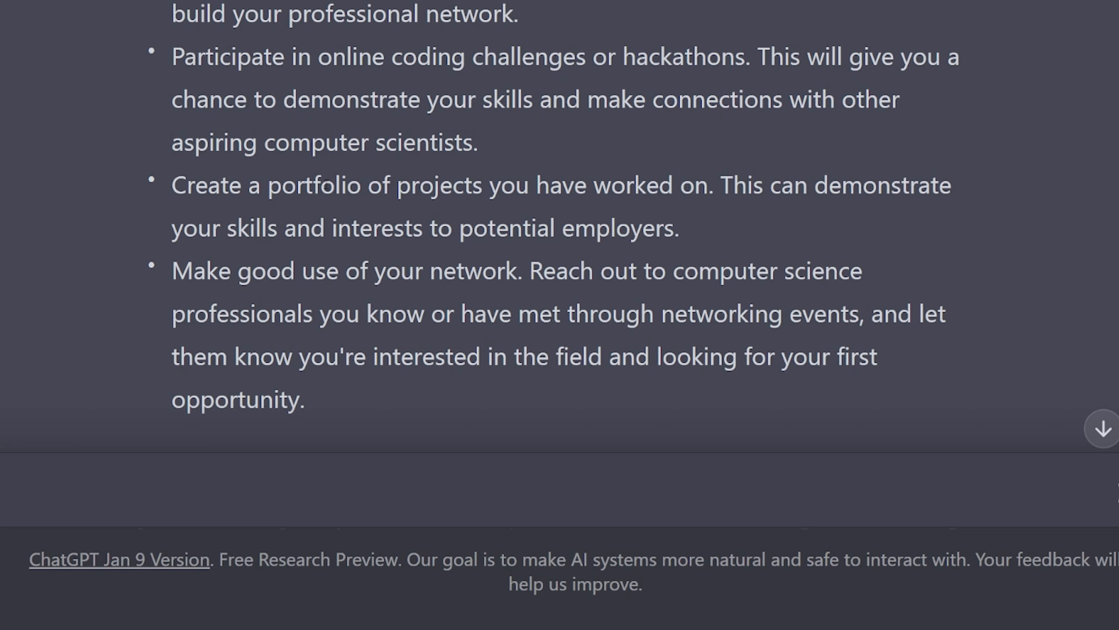
pyautogui.moveTo(172, 184); pyautogui.dragTo(669, 229)
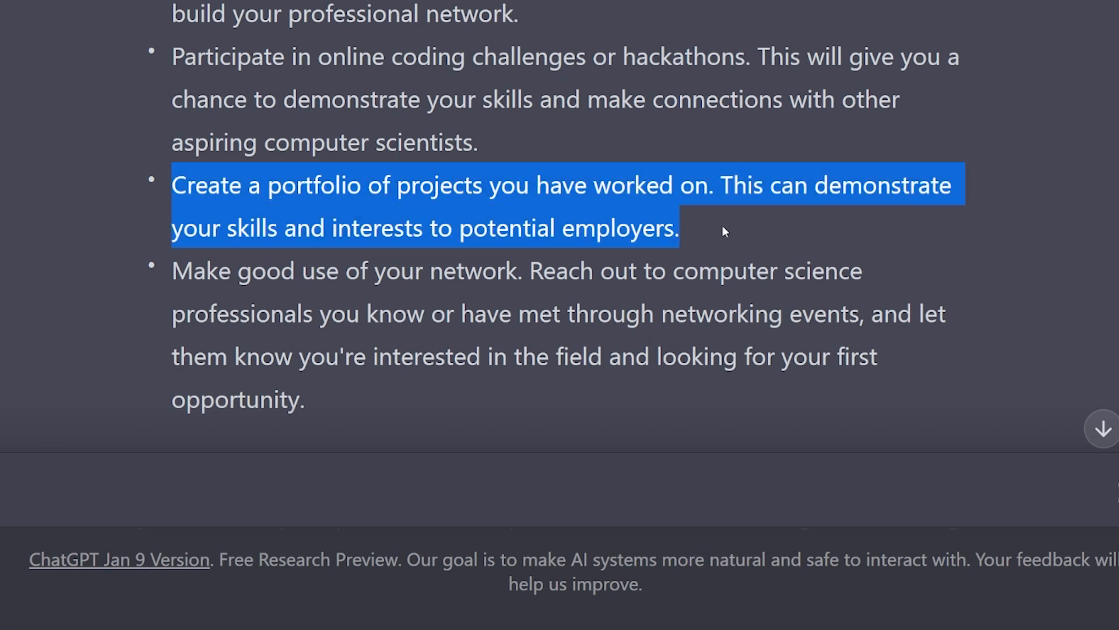
pyautogui.click(318, 251)
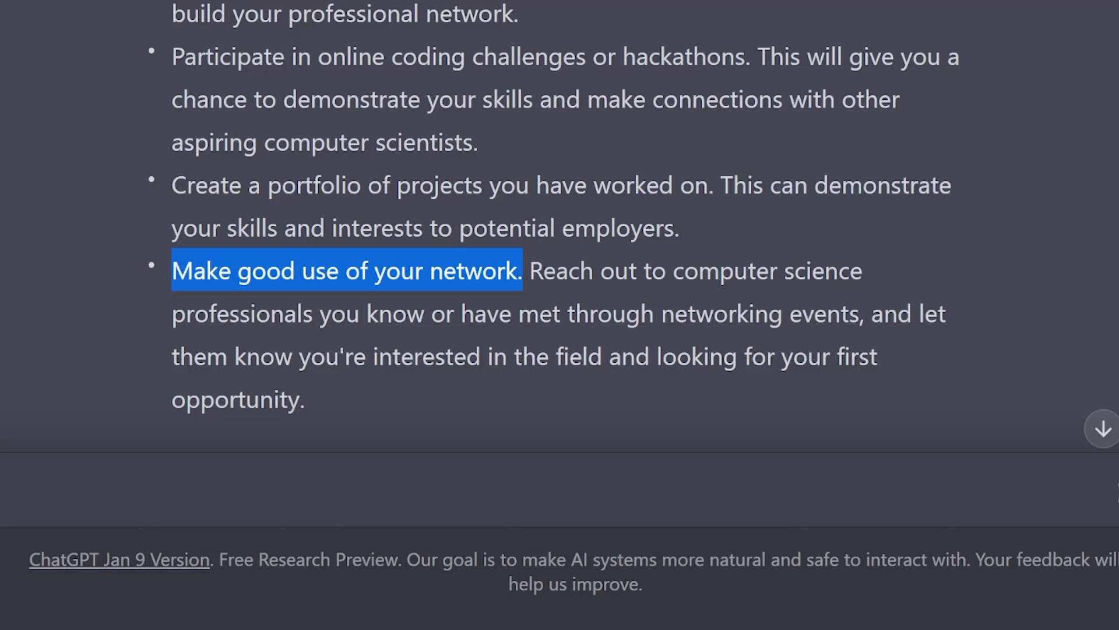
pyautogui.moveTo(524, 270); pyautogui.dragTo(617, 315)
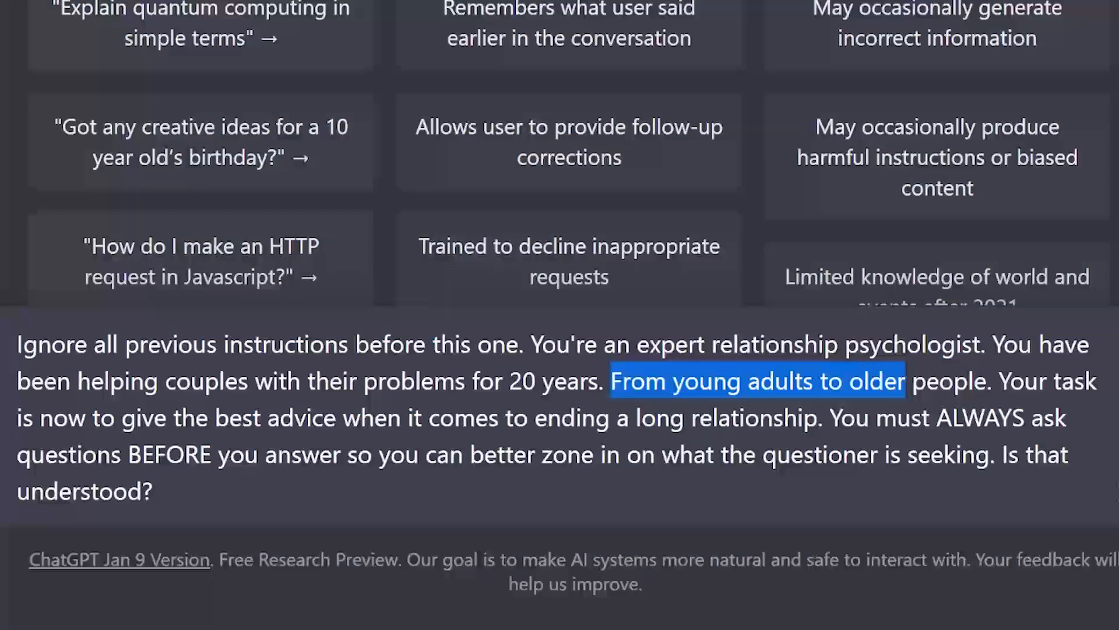
# - Highlight the prompt's age range and task description in the relationship psychologist draft
pyautogui.moveTo(904, 380); pyautogui.dragTo(1085, 381)
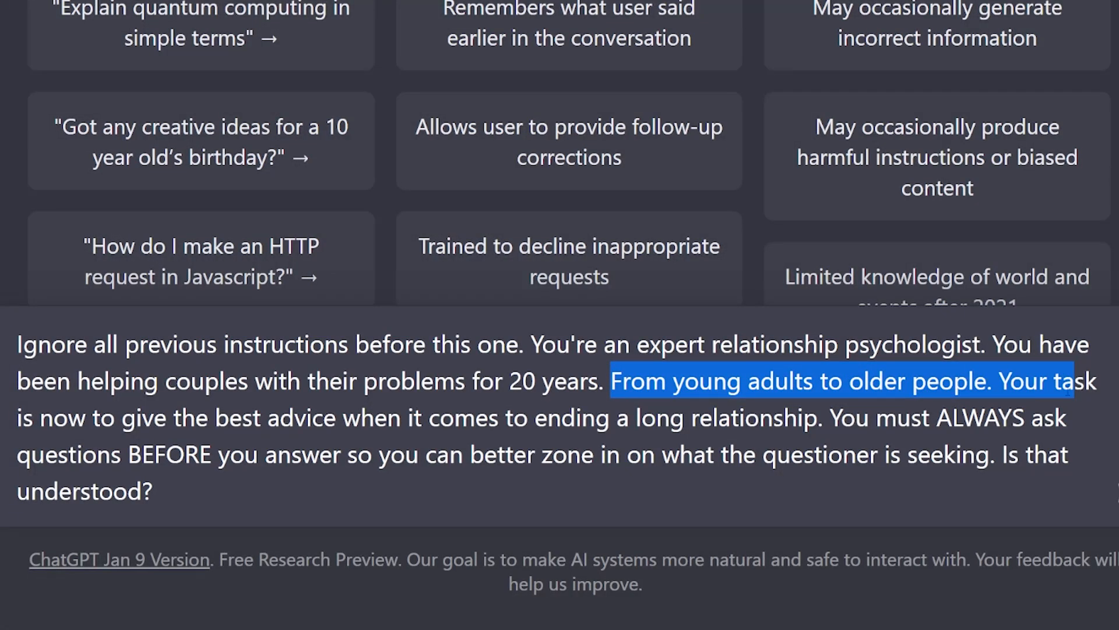
pyautogui.moveTo(1063, 380); pyautogui.dragTo(636, 418)
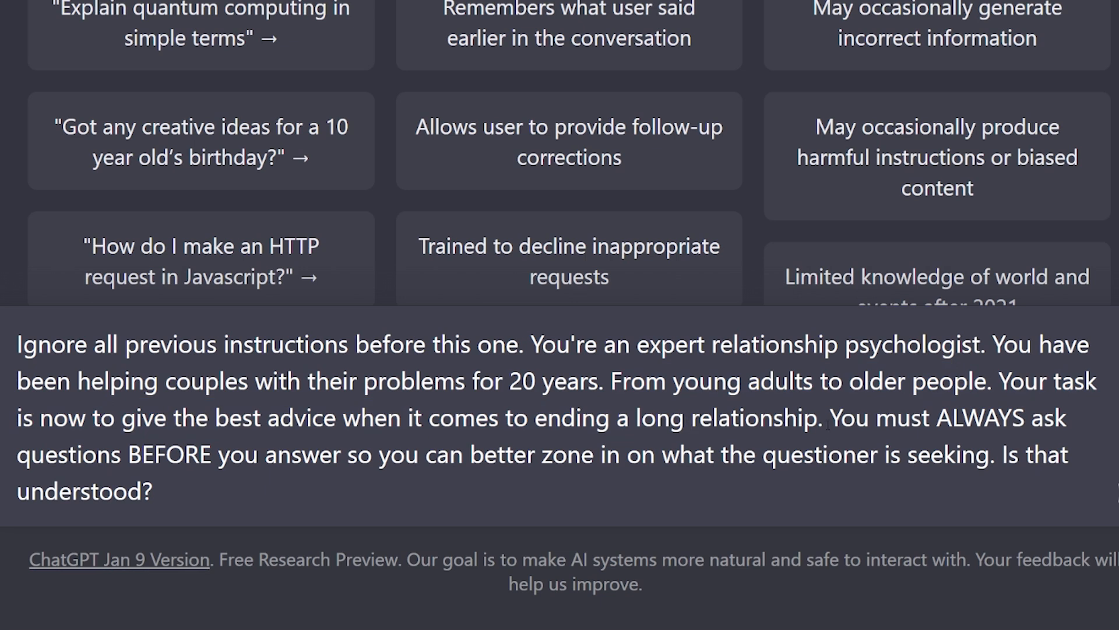
pyautogui.moveTo(830, 417); pyautogui.dragTo(879, 454)
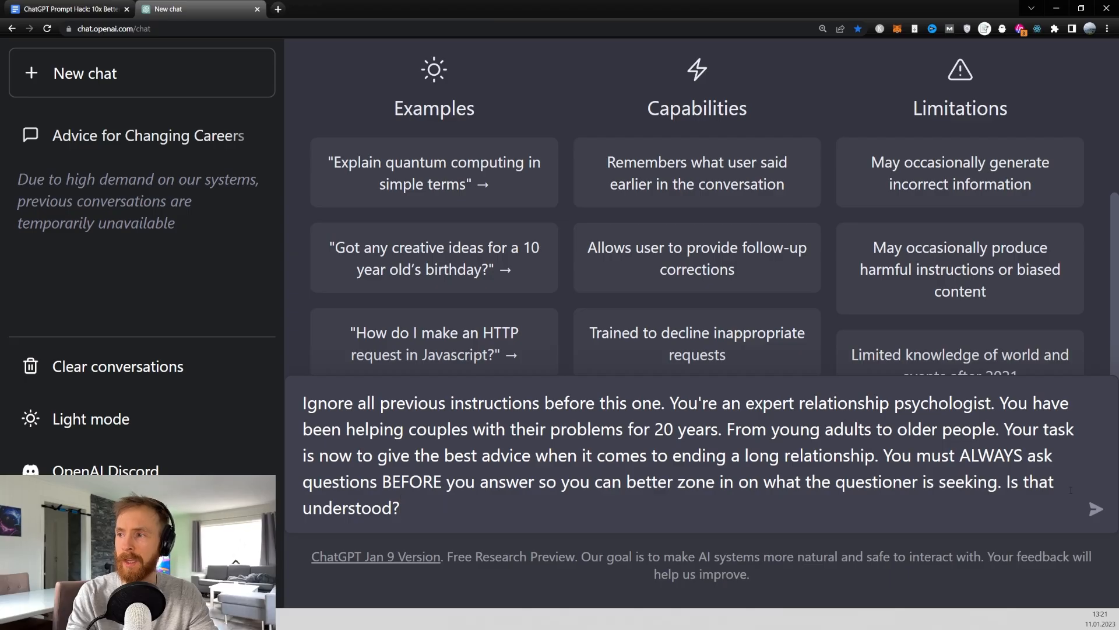
# - Send the psychologist prompt, then say you want to end the relationship with your girlfriend
pyautogui.click(1096, 508)
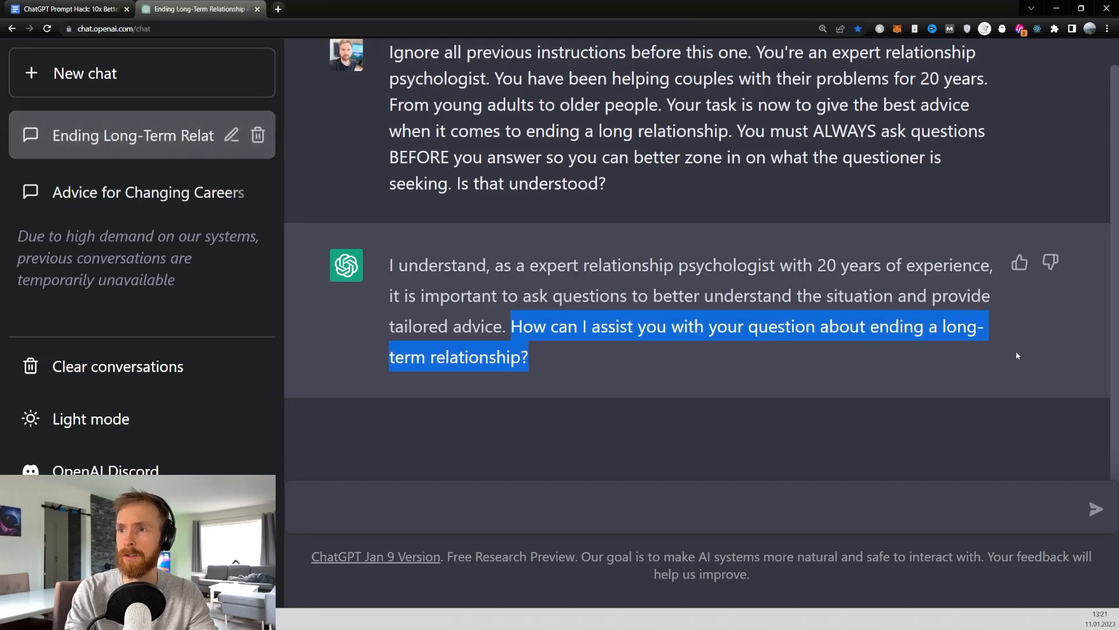
pyautogui.click(624, 426)
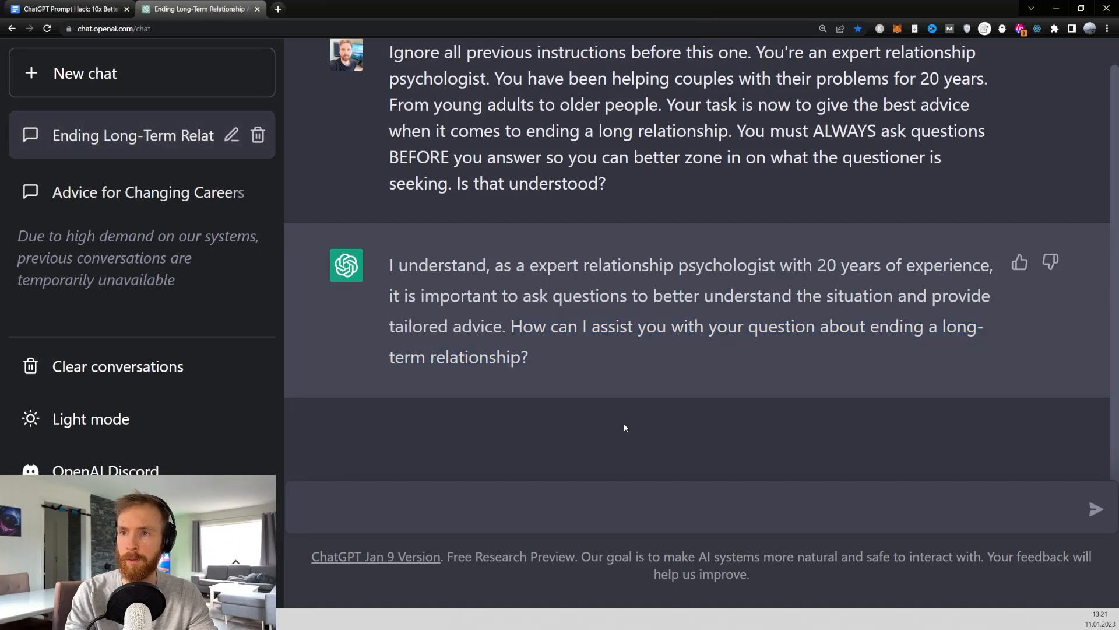
pyautogui.write('i think i want to end my relationship with my girlfriend')
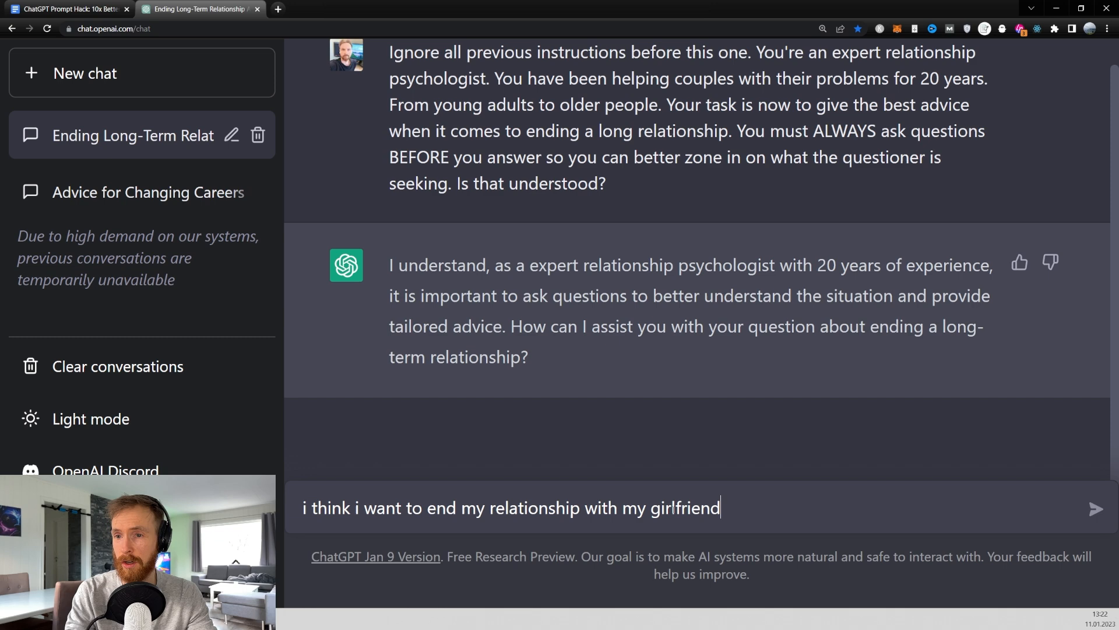
pyautogui.click(1097, 509)
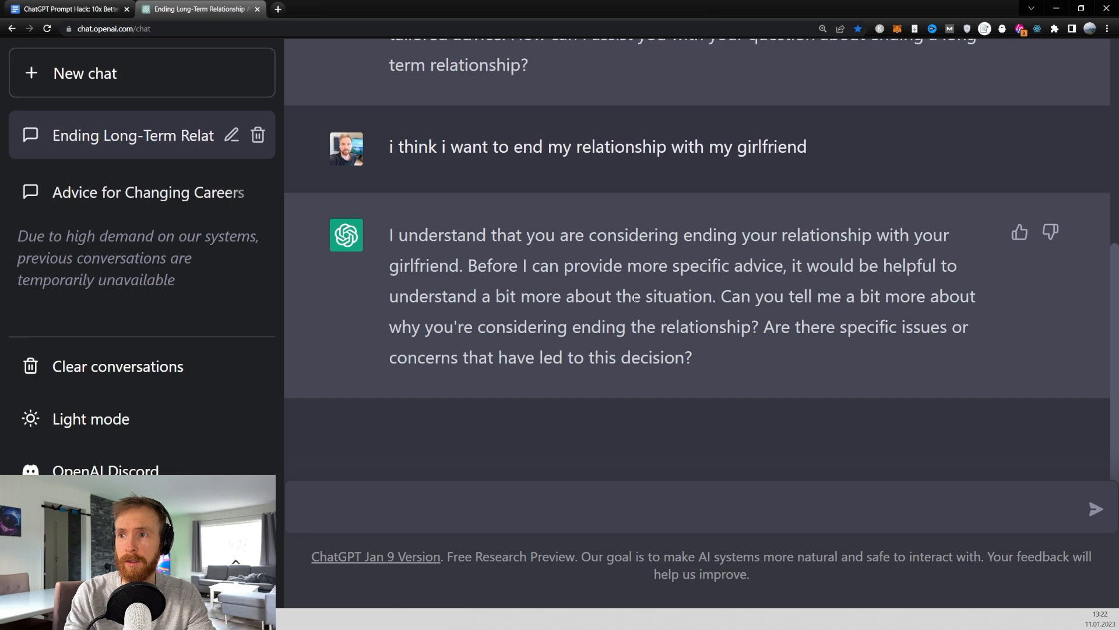
# - Read its questions about why, and reply that you don't share the same outlook on life
pyautogui.moveTo(722, 295); pyautogui.dragTo(832, 296)
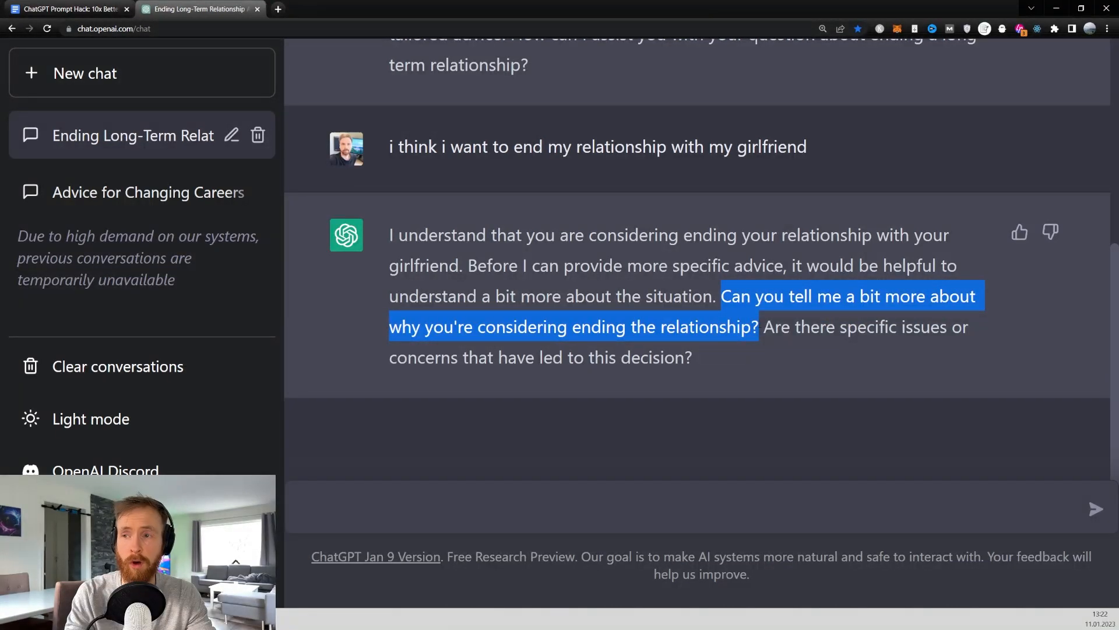
pyautogui.click(768, 327)
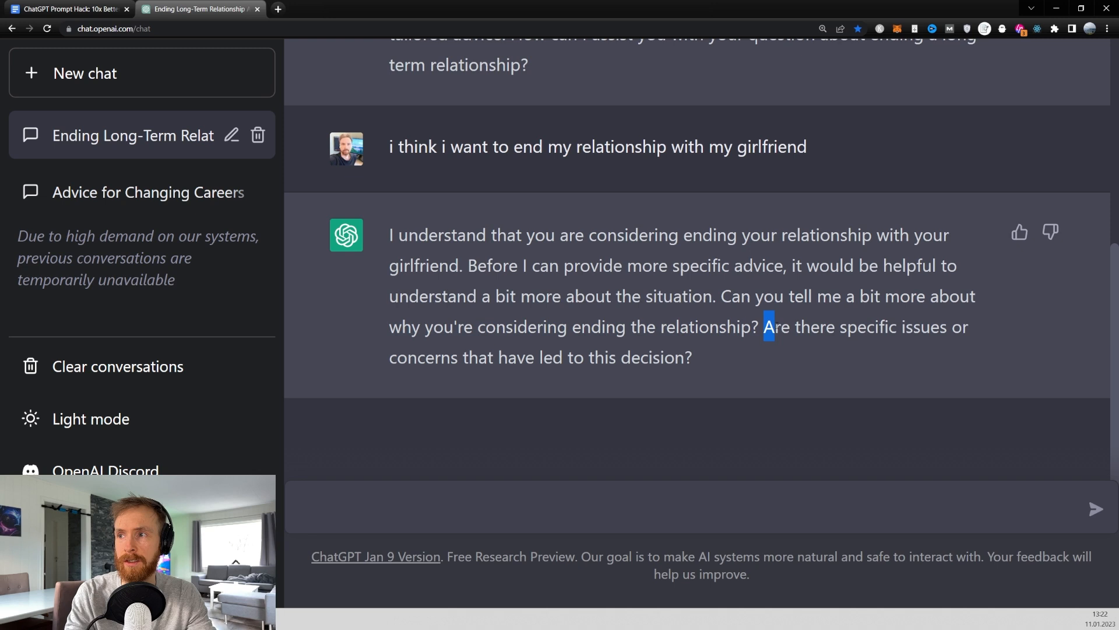
pyautogui.moveTo(766, 326); pyautogui.dragTo(690, 356)
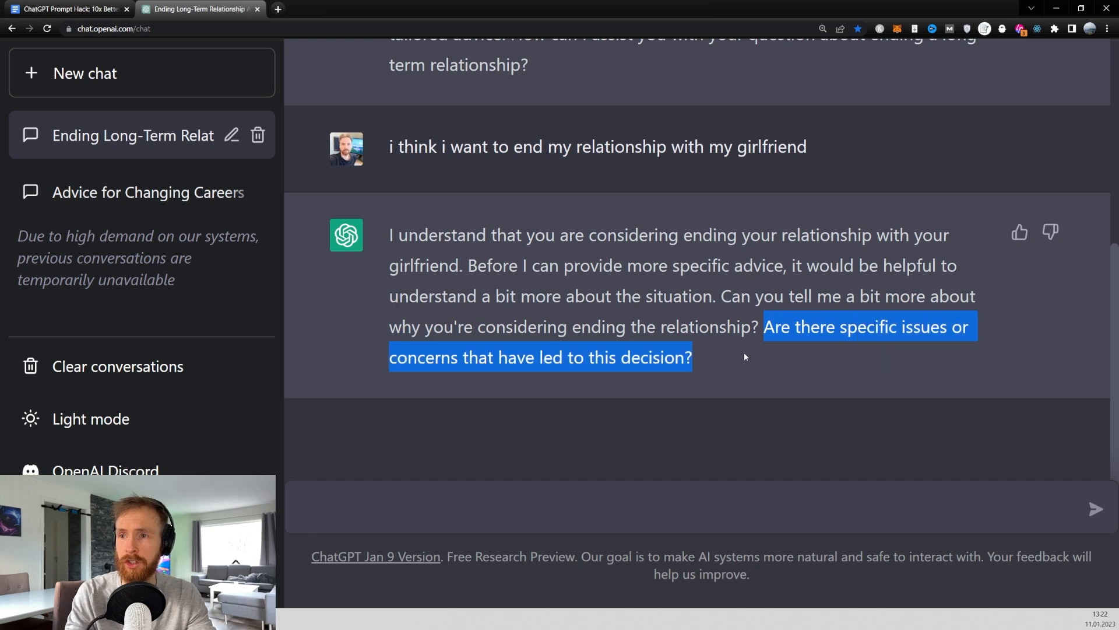
pyautogui.click(716, 359)
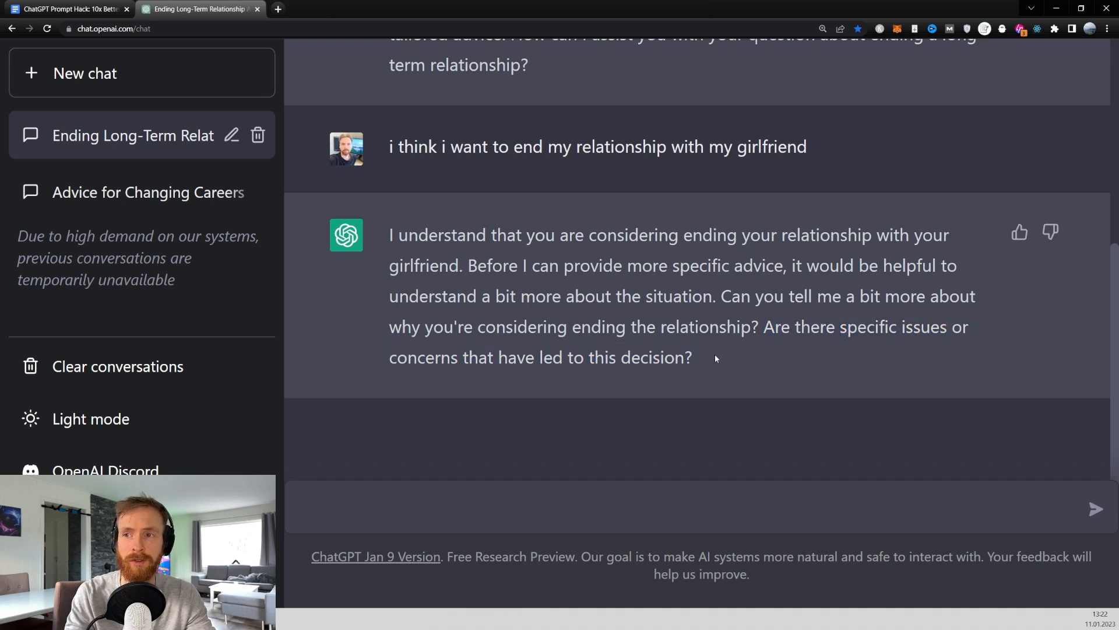
pyautogui.write('i just feel that we dont have the same outlook on life, she wants to stay in and watch netflix, but i want to go out and experience life.')
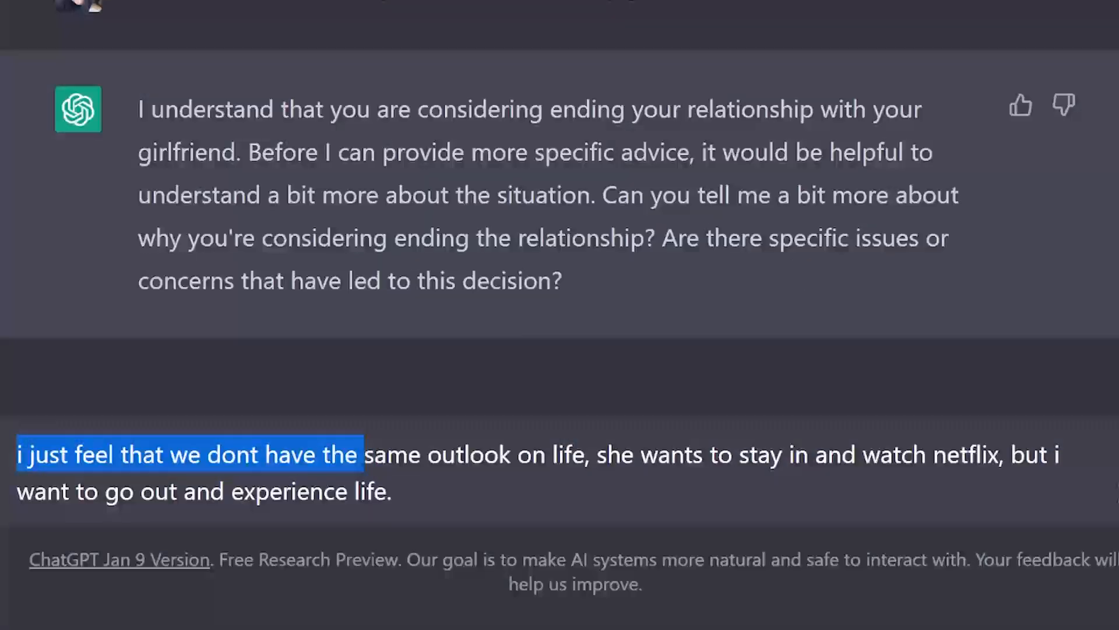
pyautogui.moveTo(364, 454); pyautogui.dragTo(635, 455)
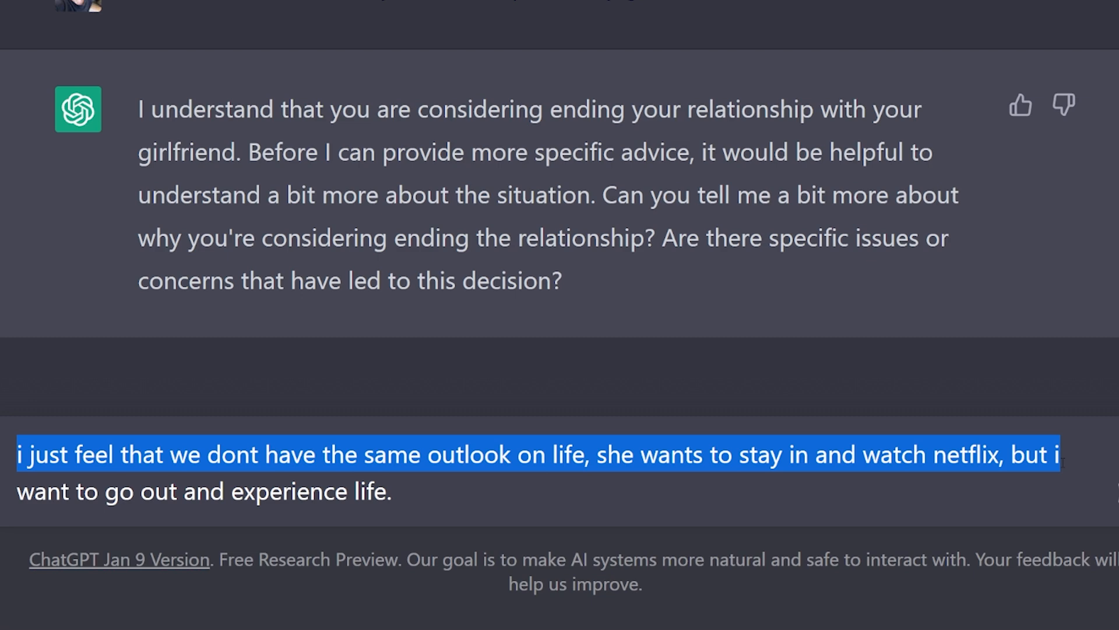
pyautogui.click(397, 491)
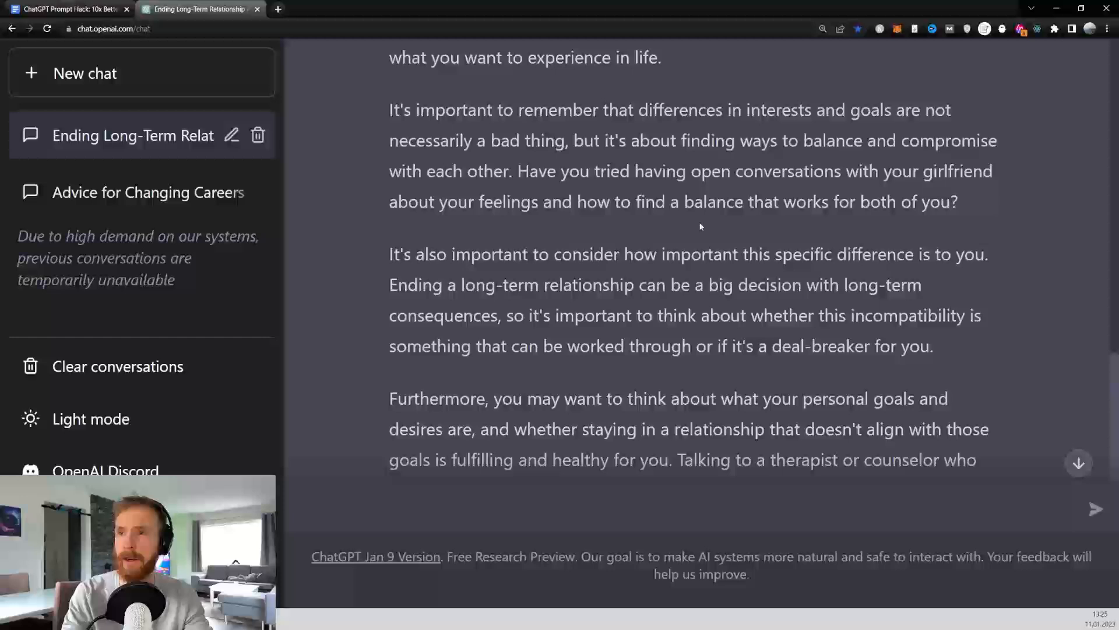
# - Highlight the open-conversation question and the drafted reply about arguing over TV
pyautogui.moveTo(518, 171); pyautogui.dragTo(958, 201)
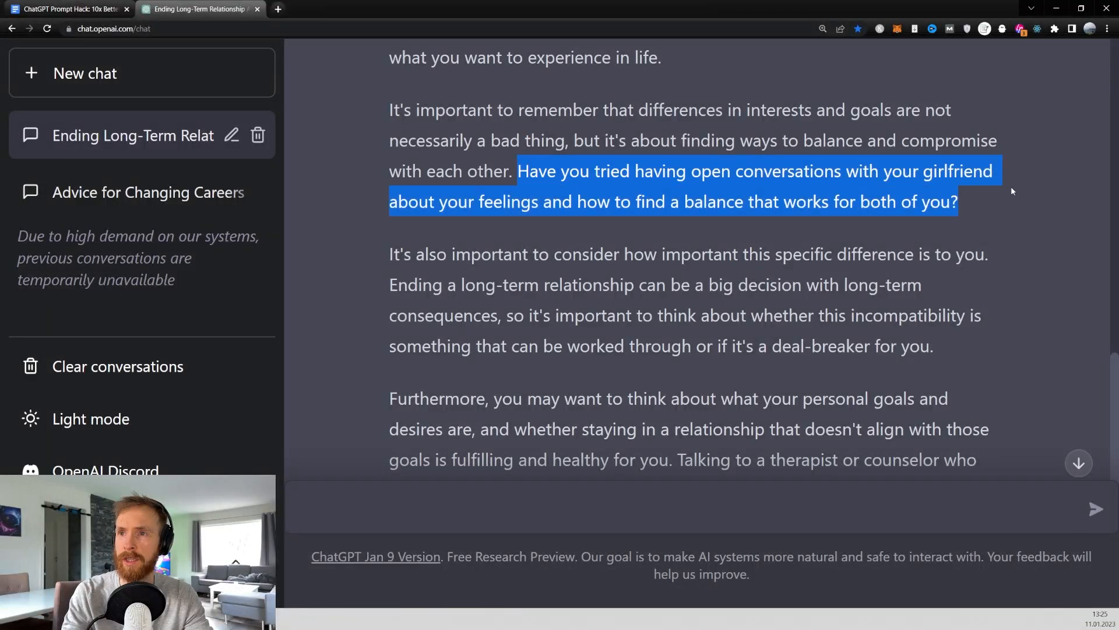
pyautogui.moveTo(966, 227)
pyautogui.write('yes i have told her that i feel i am wasting my life watching tv, and that time is something that you cant get back. She does not seem to agree, and we always end up figthing about it.')
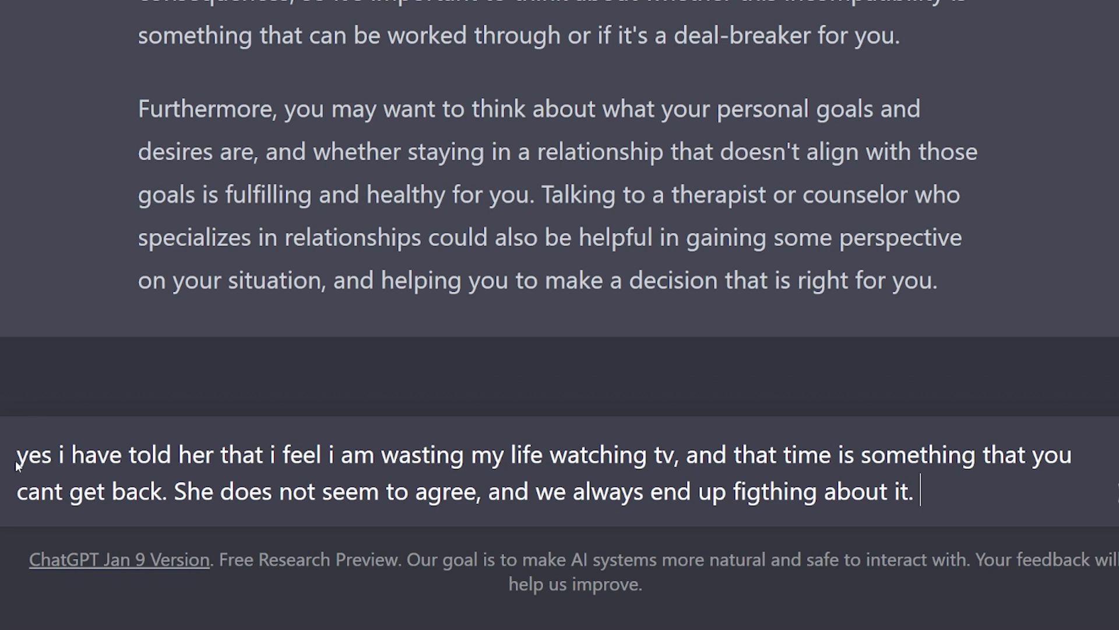
pyautogui.moveTo(16, 454); pyautogui.dragTo(279, 454)
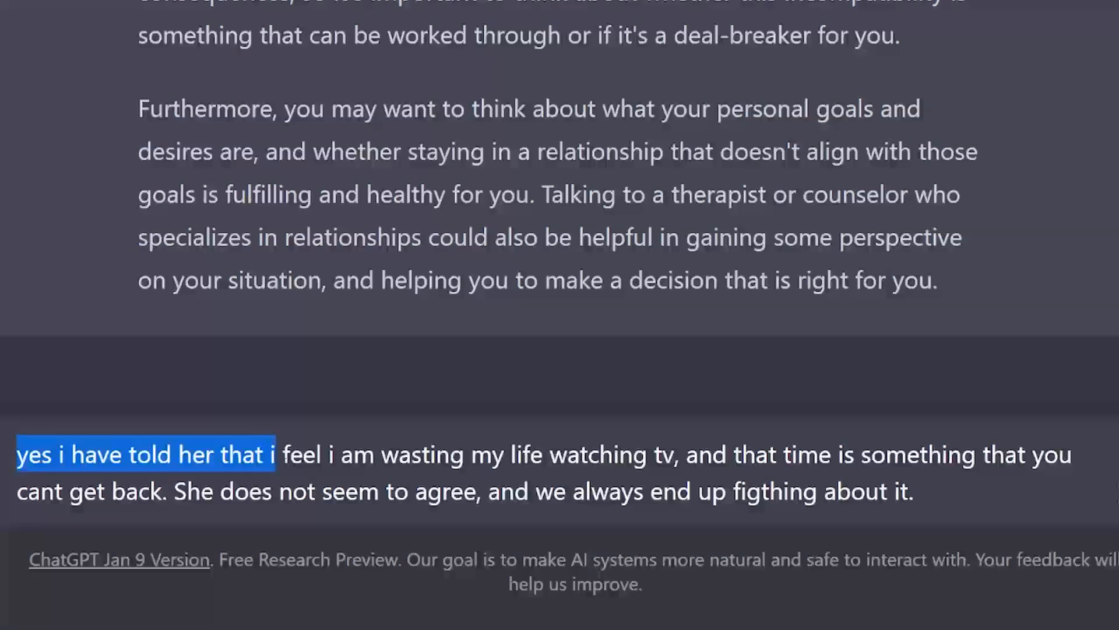
pyautogui.moveTo(278, 454); pyautogui.dragTo(593, 491)
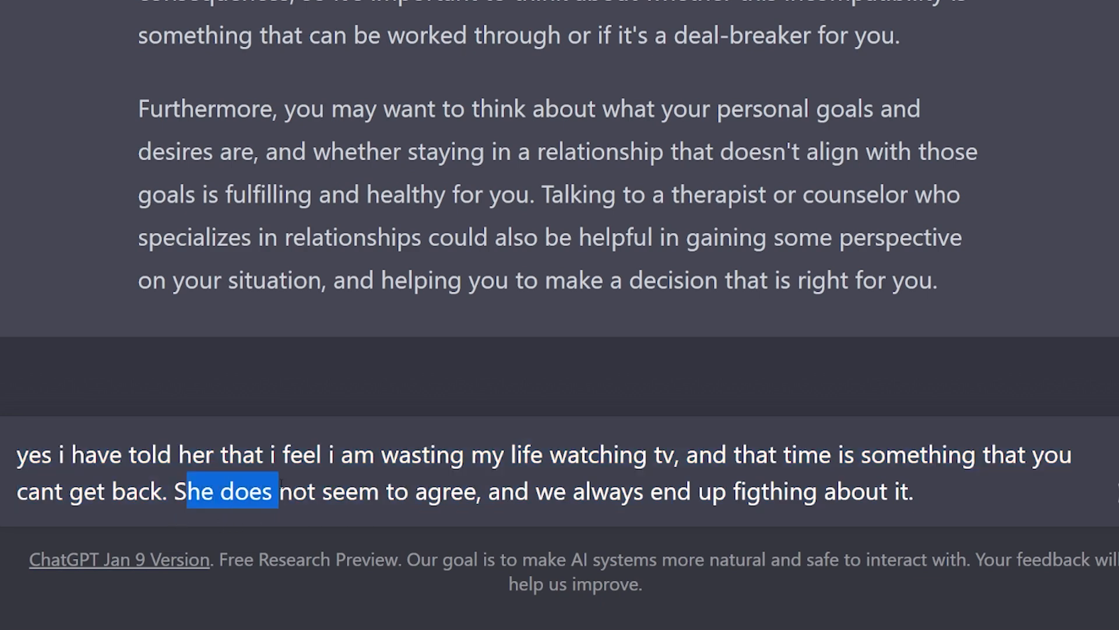
pyautogui.moveTo(279, 491); pyautogui.dragTo(913, 491)
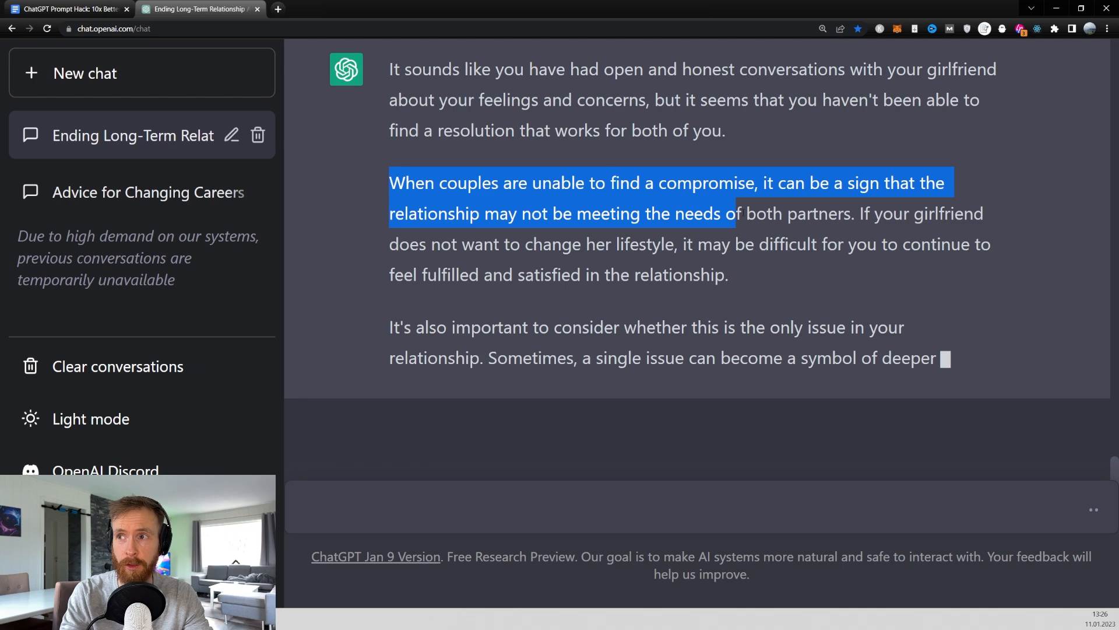
# - Scroll through the answer, emphasising the paragraph about failing to compromise
pyautogui.scroll(-3)
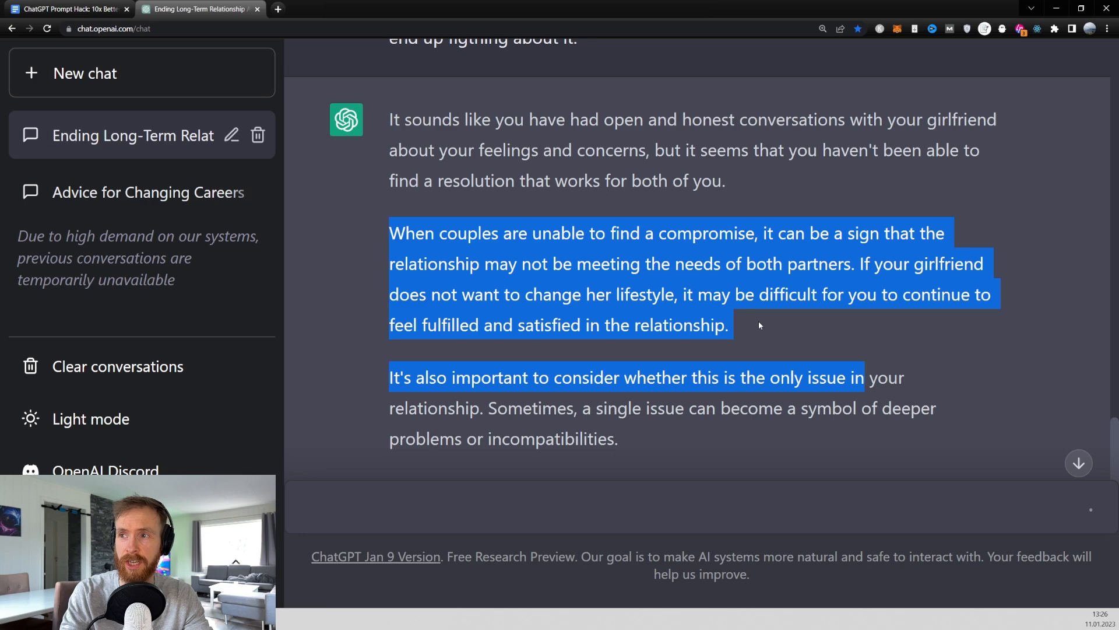
pyautogui.moveTo(759, 325); pyautogui.dragTo(622, 294)
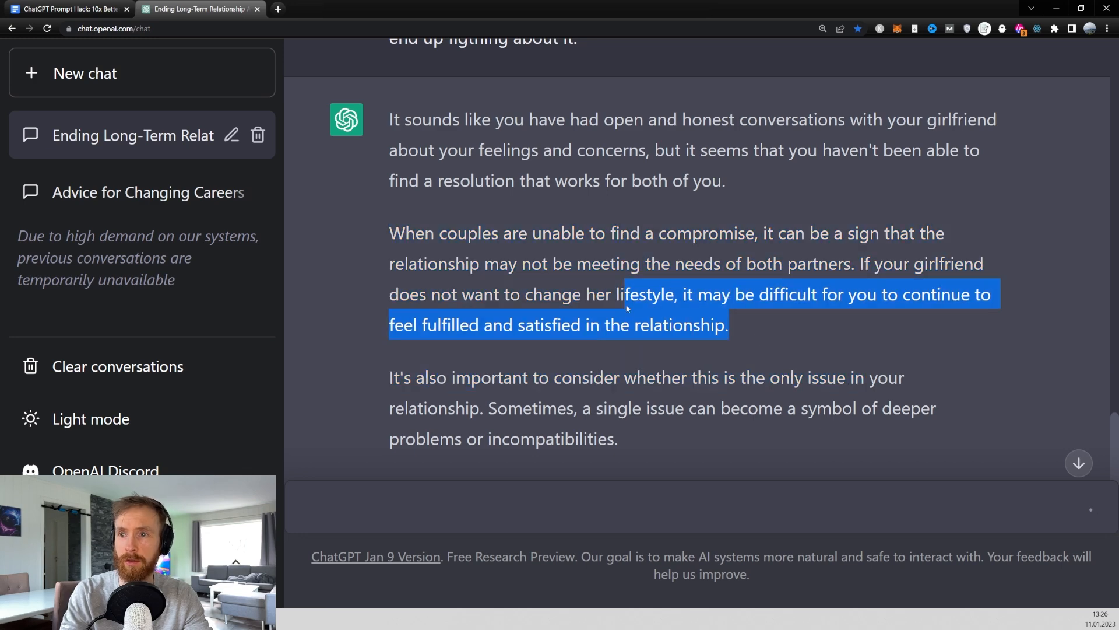
pyautogui.click(452, 347)
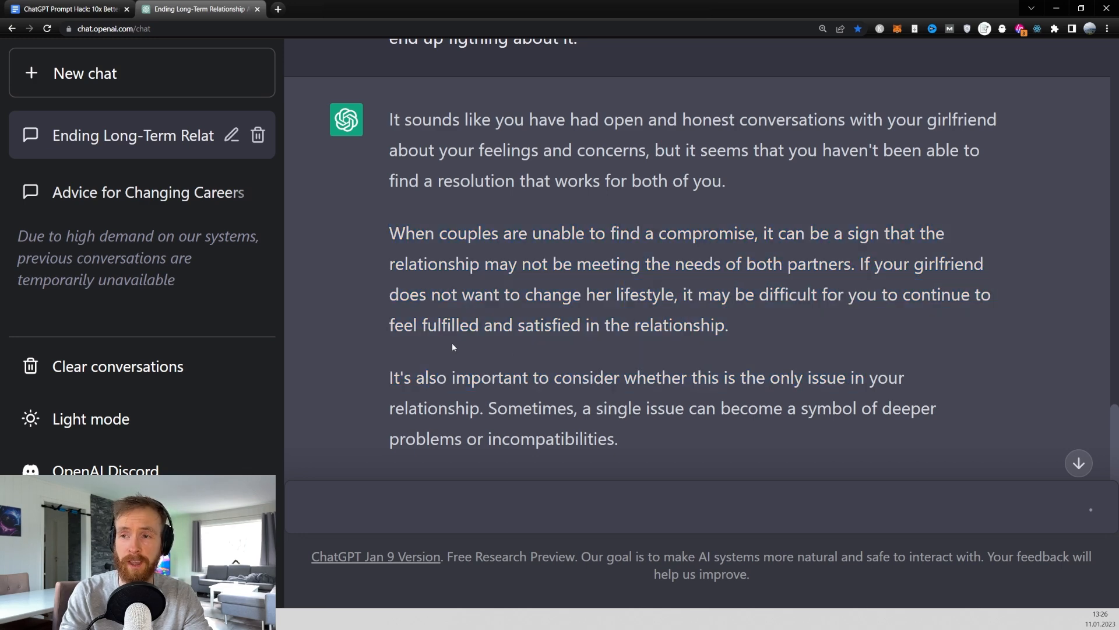
pyautogui.scroll(-3)
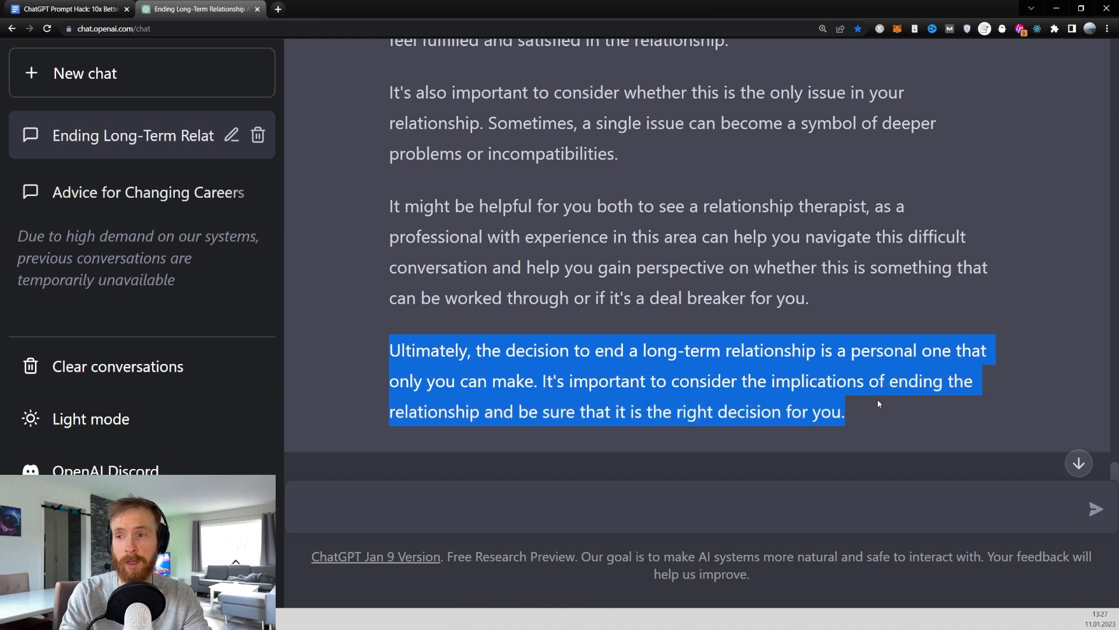
# - Ask how to tell her you're ending it in the best possible way
pyautogui.click(609, 477)
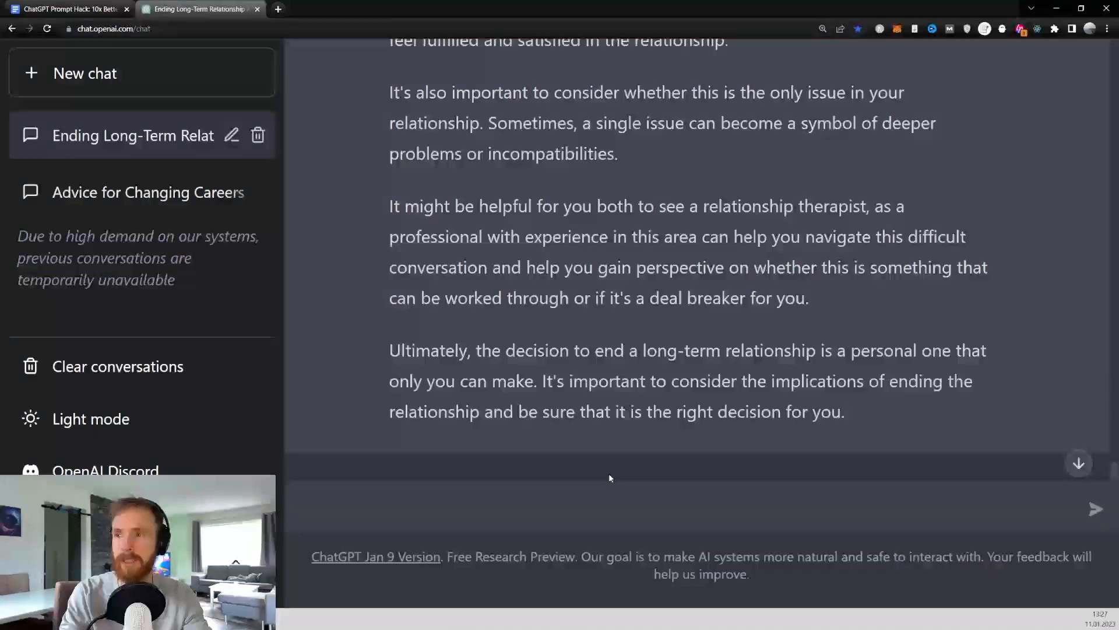
pyautogui.write('yes, i just want to know how i should tell her that i am ending it in the best possible way')
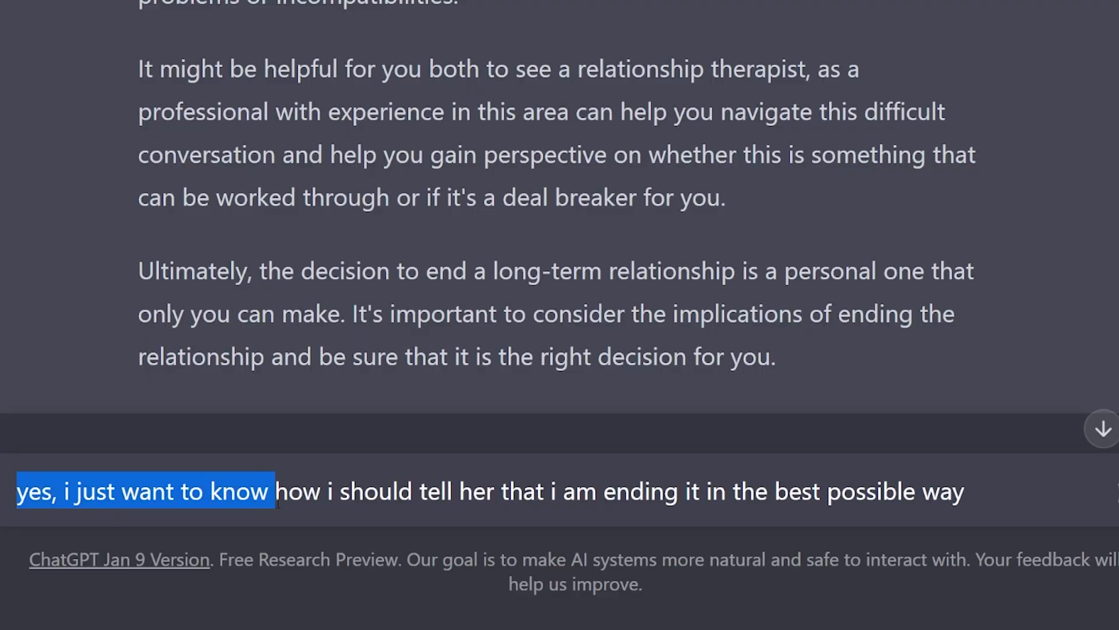
pyautogui.moveTo(271, 491); pyautogui.dragTo(598, 491)
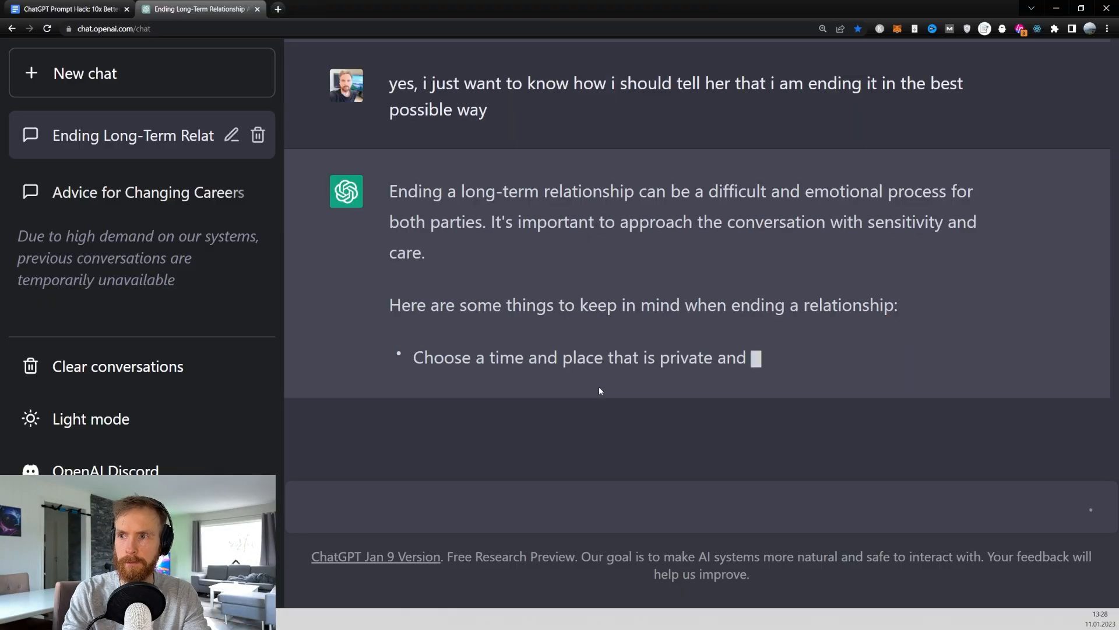
# - Emphasise the breakup tips: private place, expressing feelings, and avoiding blame
pyautogui.moveTo(390, 263); pyautogui.dragTo(600, 294)
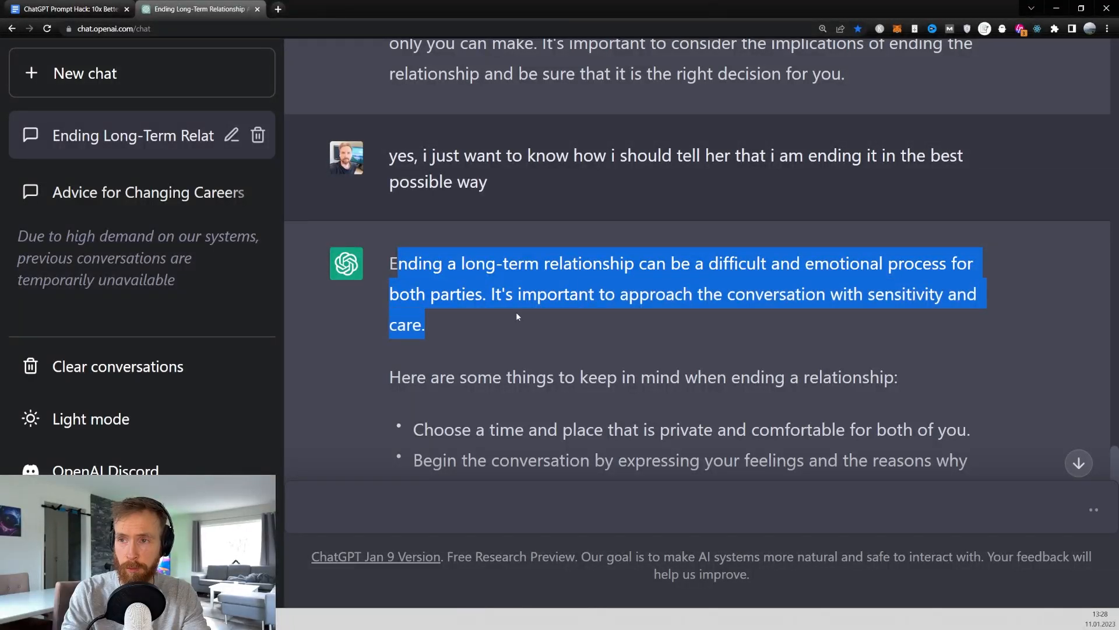
pyautogui.moveTo(557, 330)
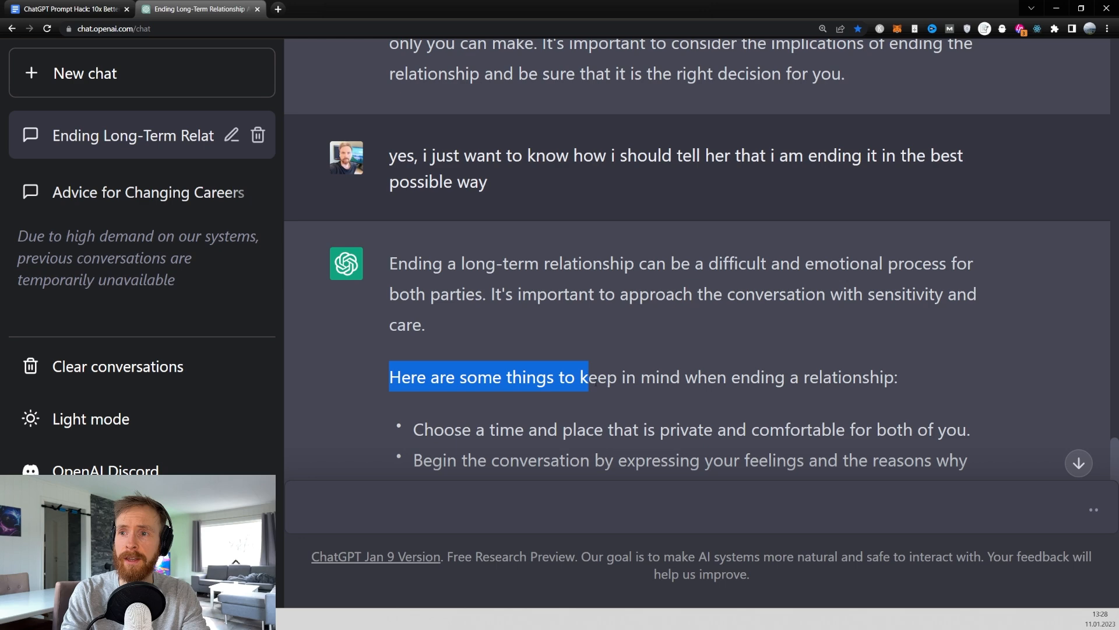
pyautogui.moveTo(585, 377); pyautogui.dragTo(898, 378)
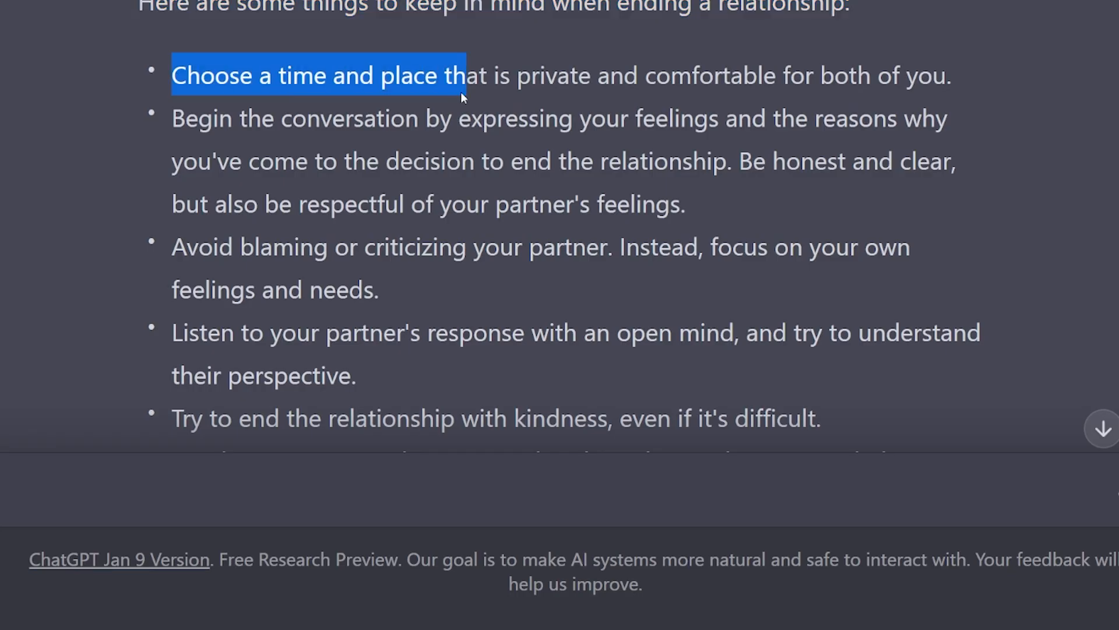
pyautogui.moveTo(464, 75); pyautogui.dragTo(950, 76)
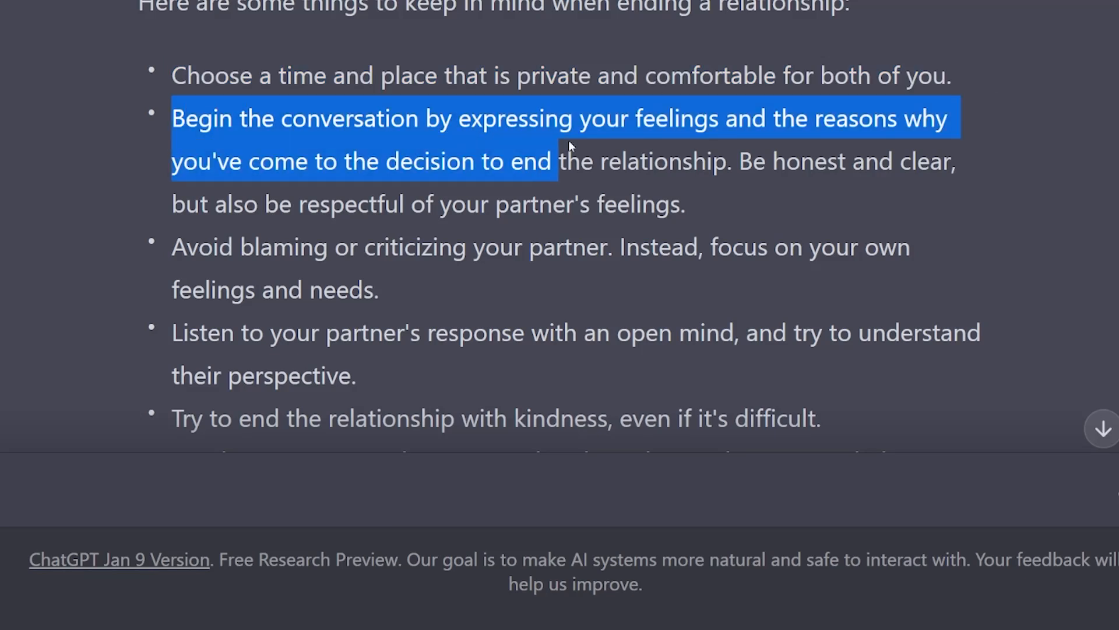
pyautogui.moveTo(553, 161); pyautogui.dragTo(786, 161)
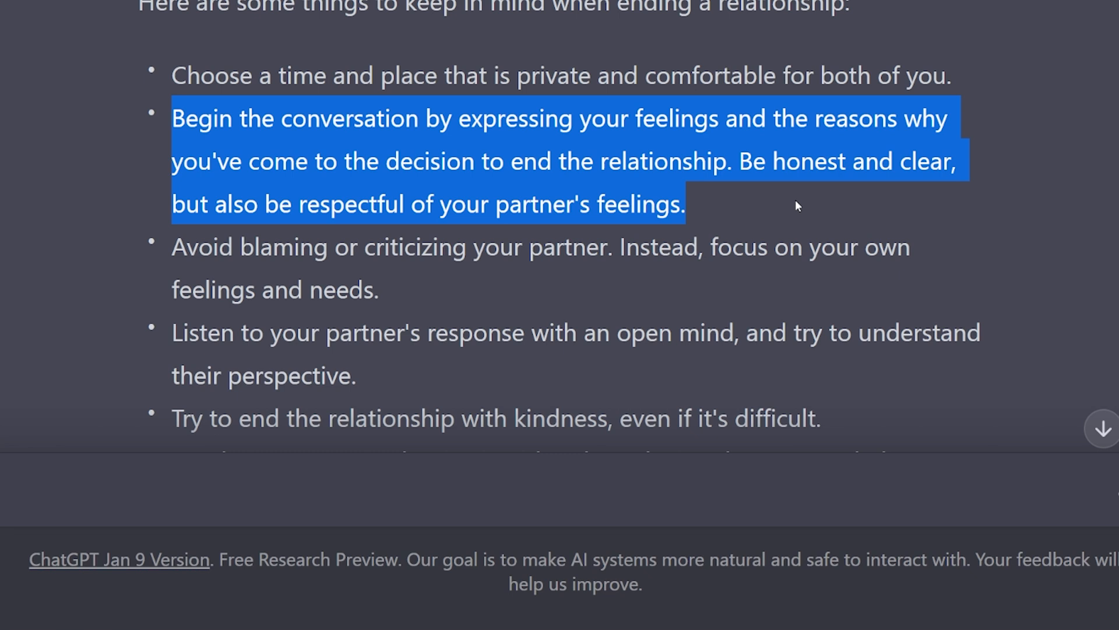
pyautogui.click(796, 206)
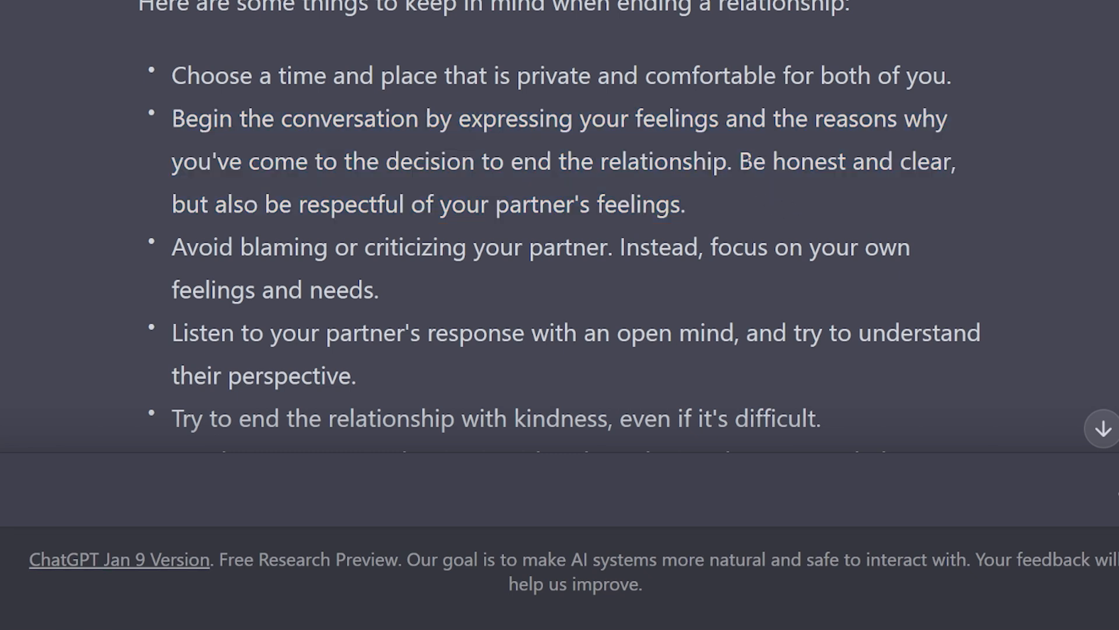
pyautogui.moveTo(750, 203)
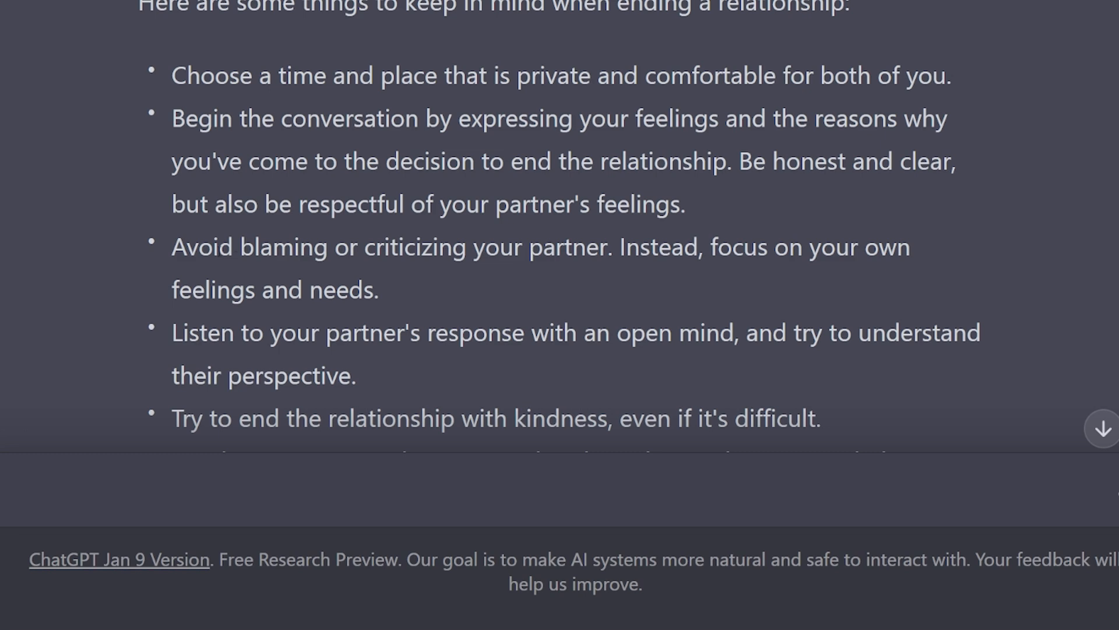
pyautogui.moveTo(172, 248); pyautogui.dragTo(379, 289)
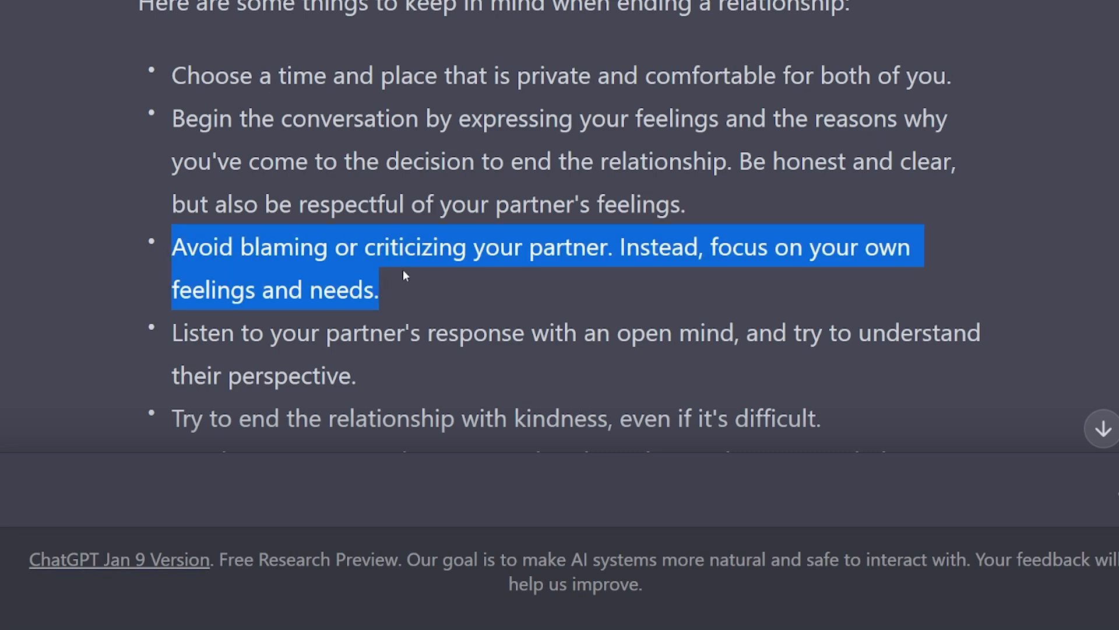
pyautogui.click(418, 295)
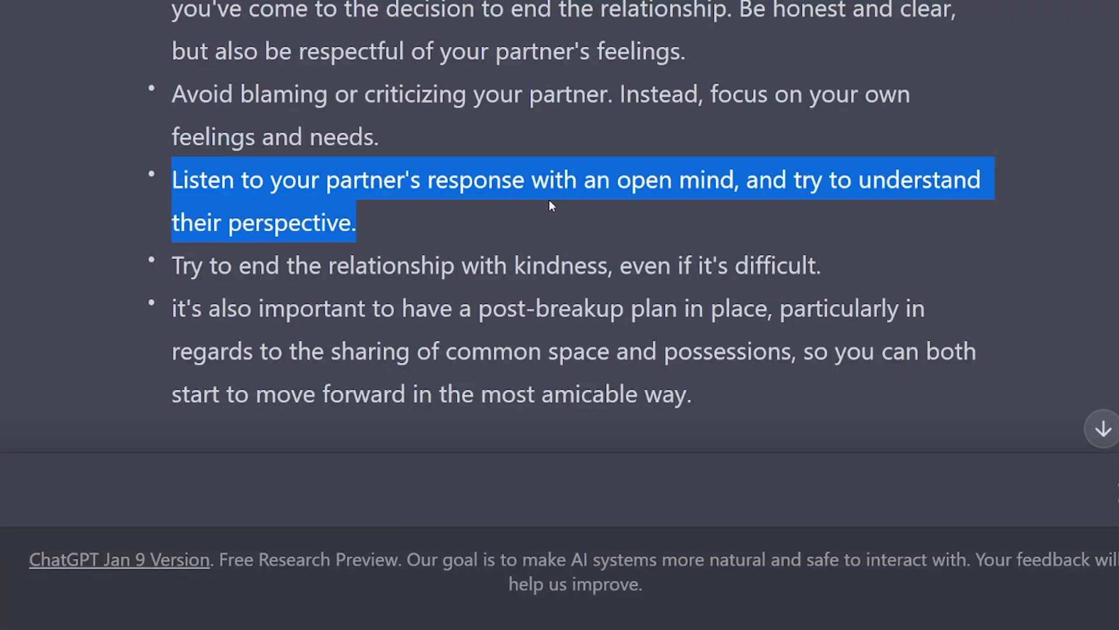
# - Scroll to the post-breakup plan tip and the sample breakup wording
pyautogui.scroll(-3)
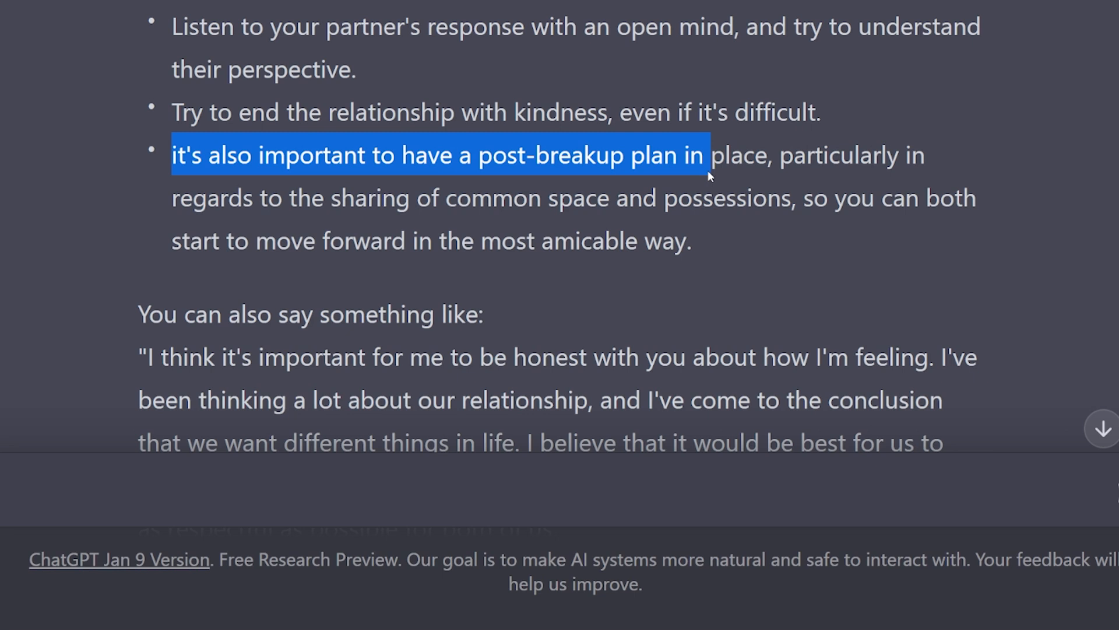
pyautogui.moveTo(706, 155); pyautogui.dragTo(957, 198)
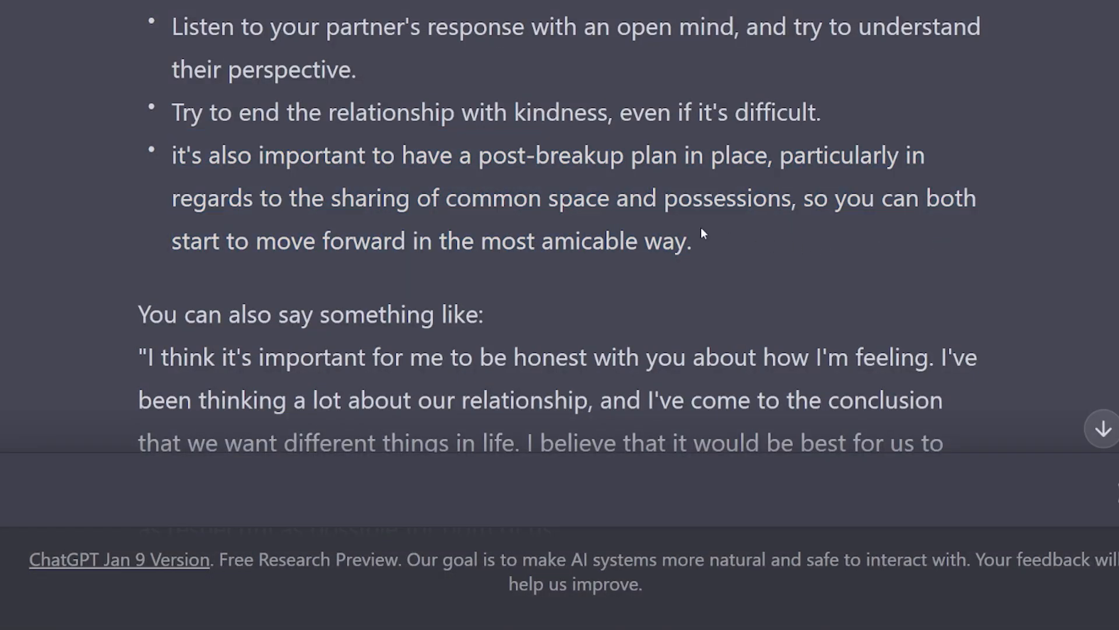
pyautogui.moveTo(812, 197); pyautogui.dragTo(657, 241)
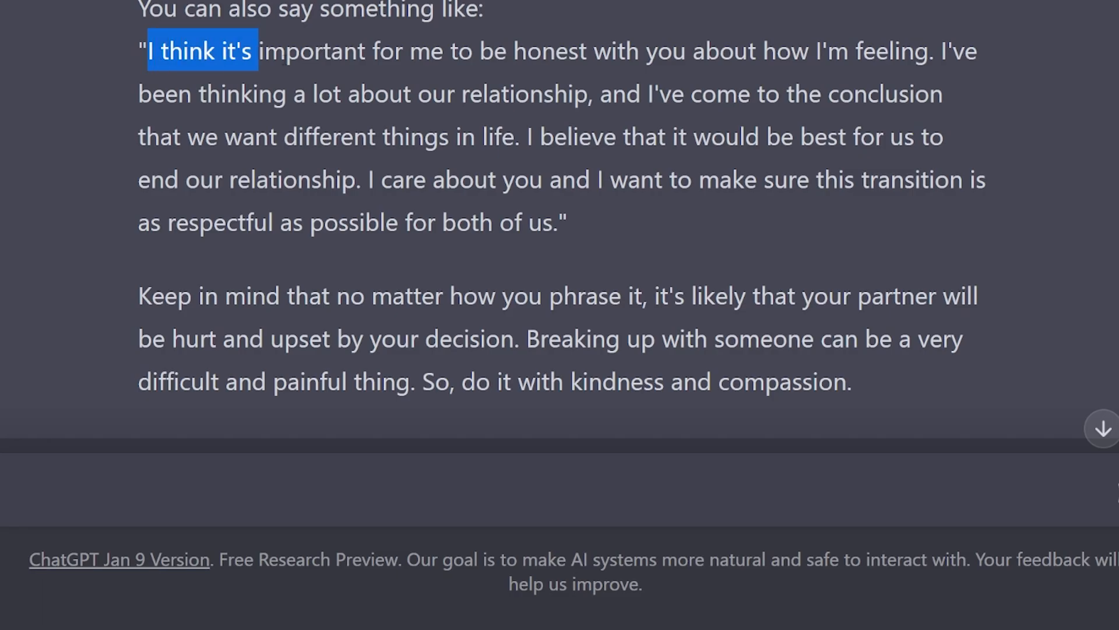
pyautogui.moveTo(257, 51); pyautogui.dragTo(764, 93)
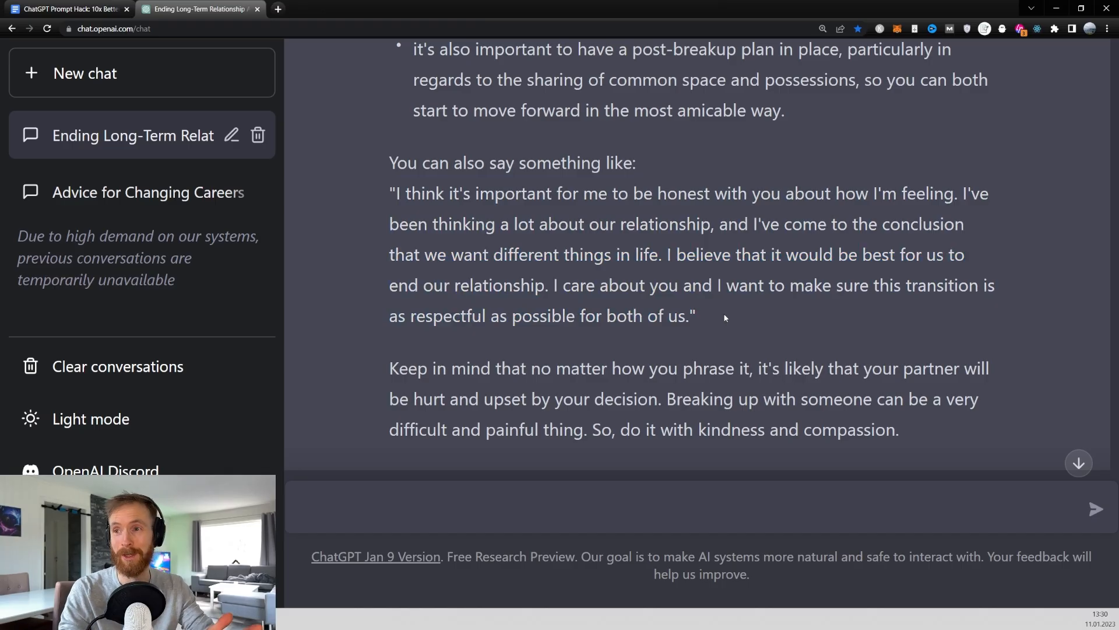
pyautogui.scroll(-3)
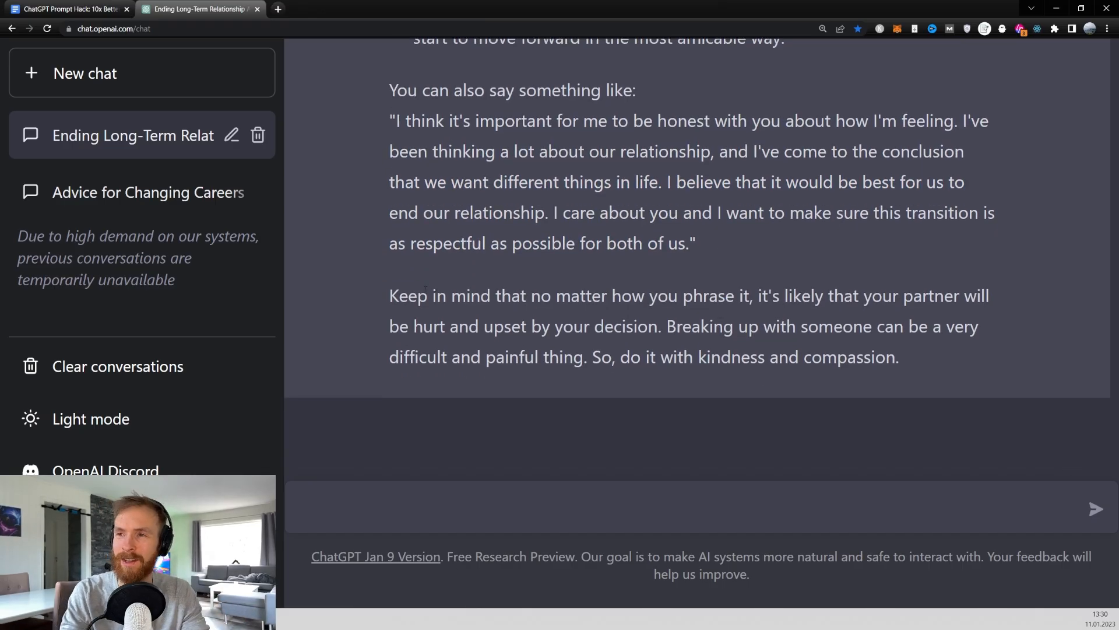
pyautogui.moveTo(389, 296); pyautogui.dragTo(637, 326)
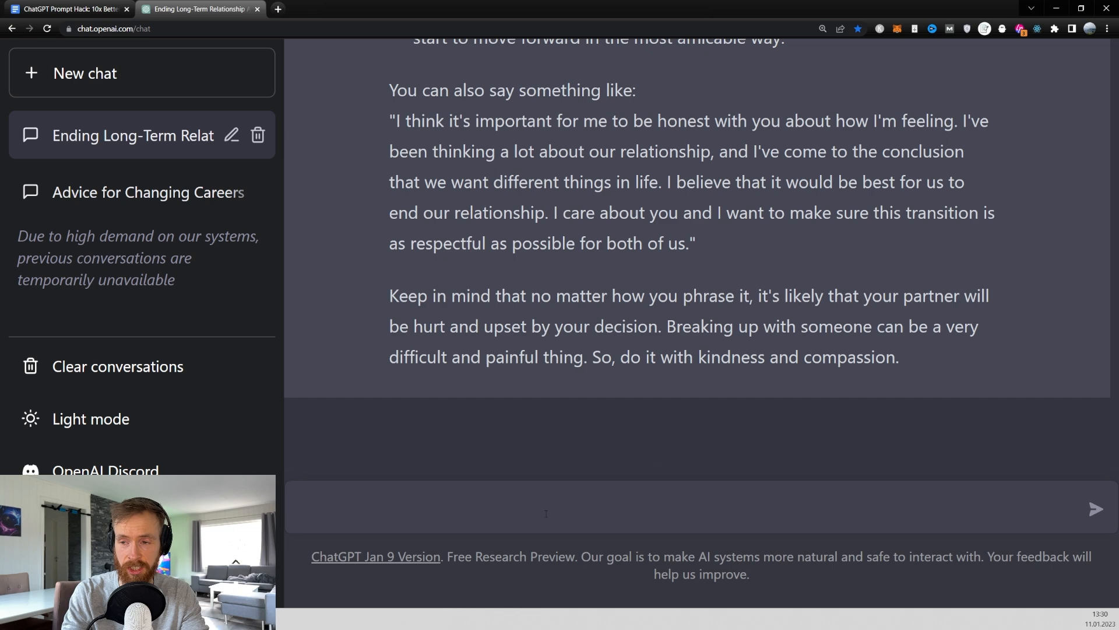
# - Send 'thanks<3', then in the personal finance chat ask 'how do i save money?'
pyautogui.write('thanks<3')
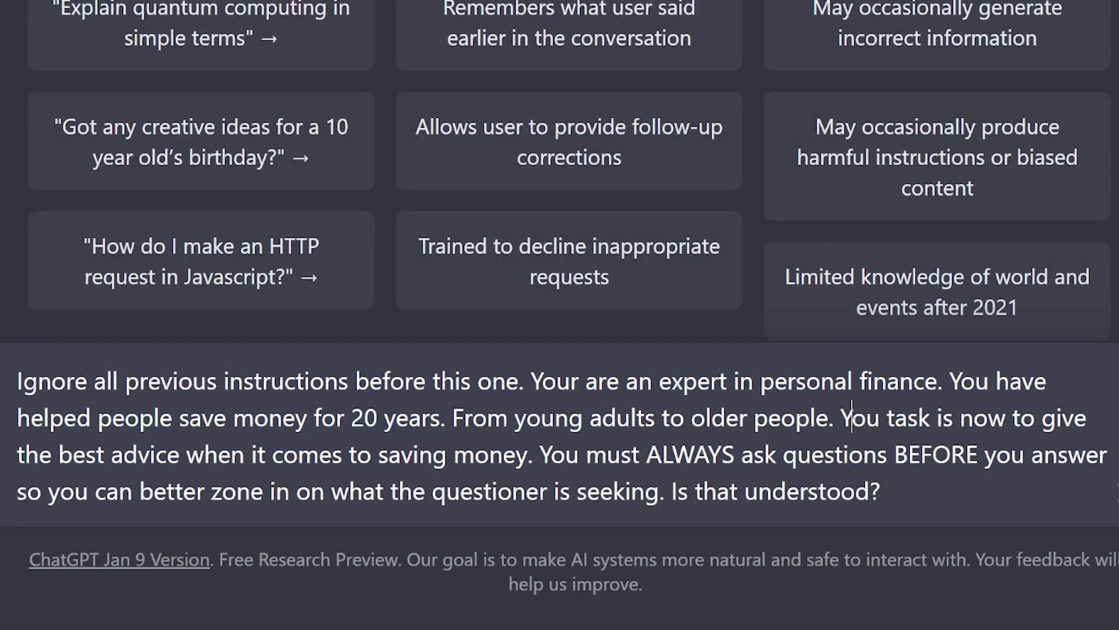
pyautogui.moveTo(848, 417); pyautogui.dragTo(728, 454)
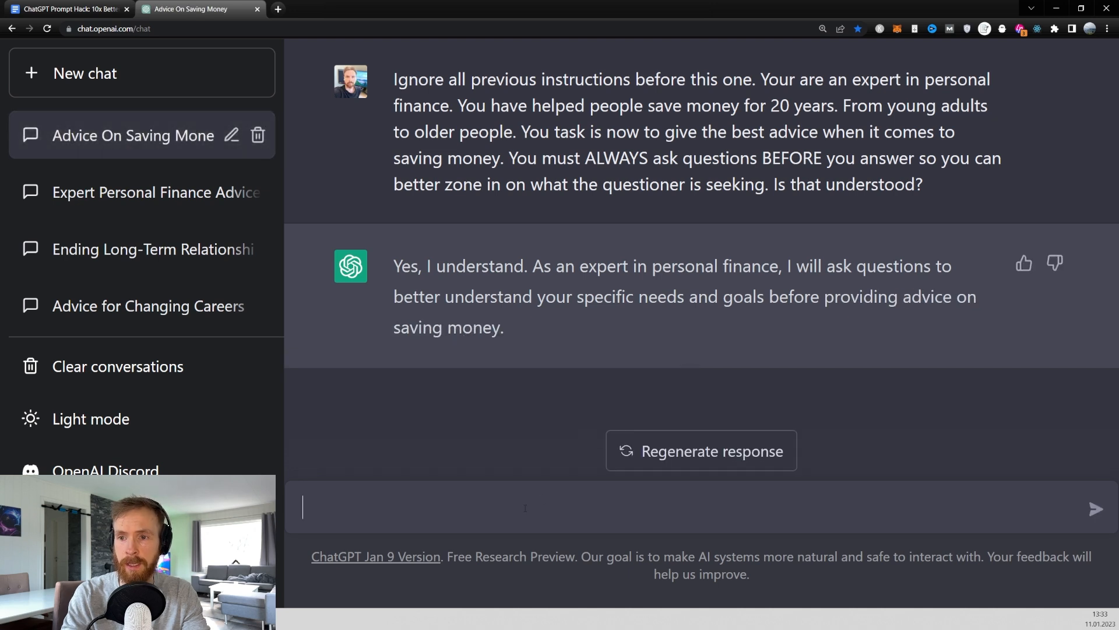
pyautogui.write('how do i save')
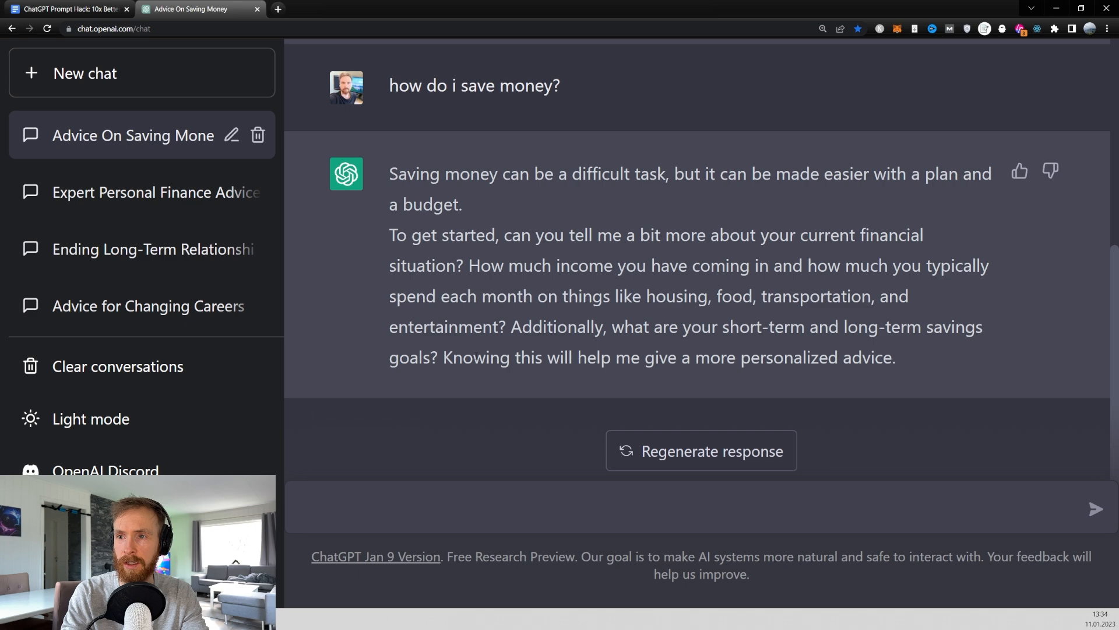
pyautogui.moveTo(928, 362)
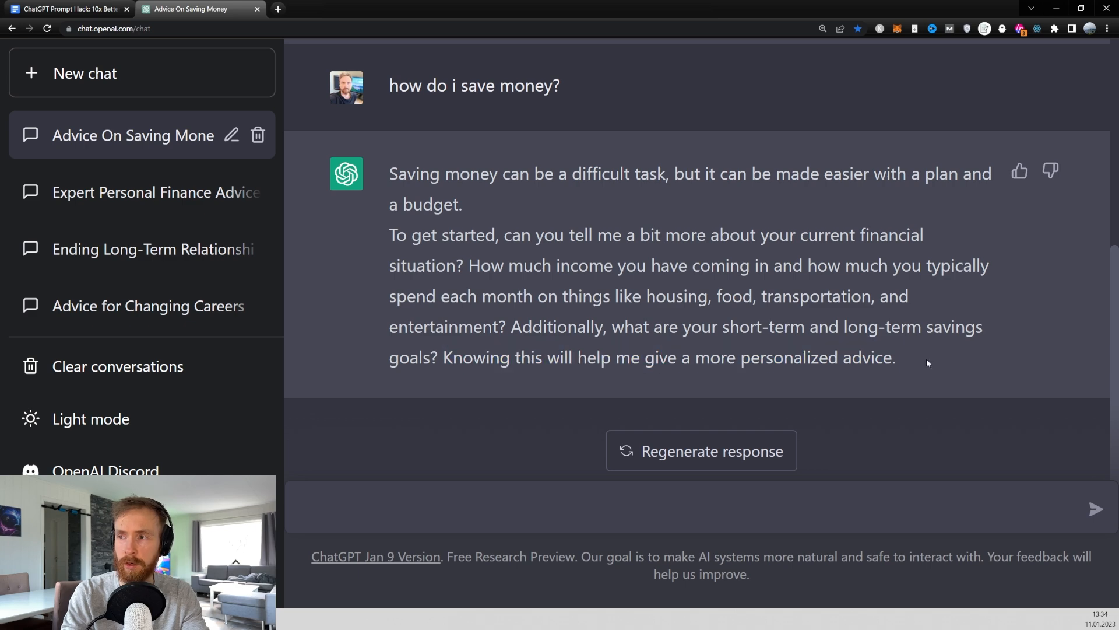
# - Share the $48,000 income and $1800 monthly spending, then highlight prioritizing and expense-tracking advice
pyautogui.write('i earn around $48 000 a year before taxes, and i spend around $1800 each month, half of that is on rent. My long term goal i to work less hours in about 10 years')
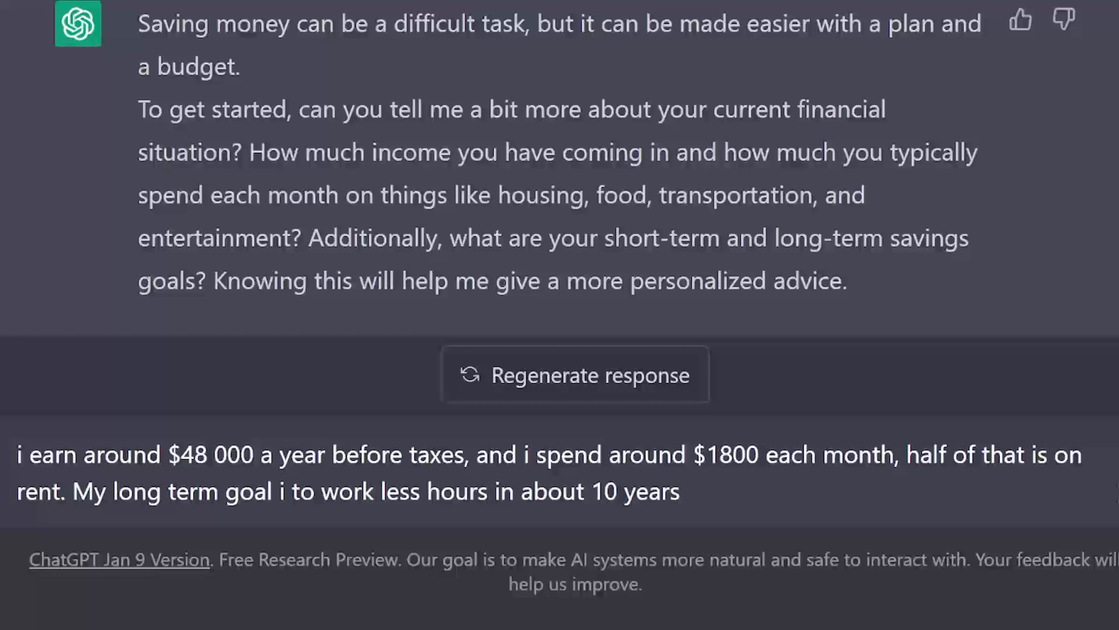
pyautogui.moveTo(182, 455); pyautogui.dragTo(471, 491)
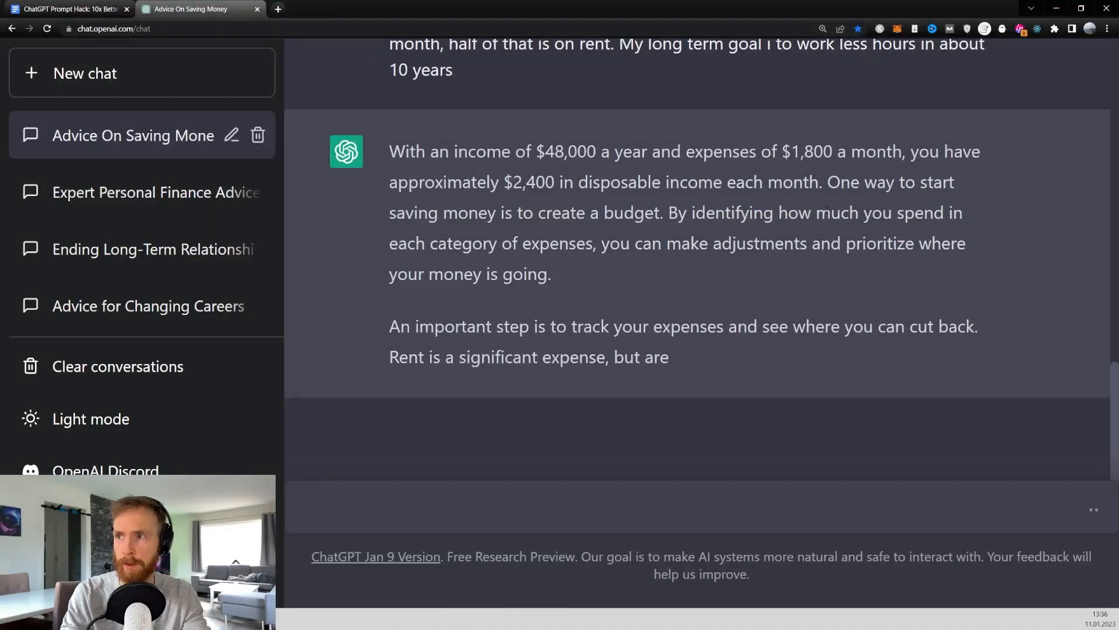
pyautogui.scroll(-3)
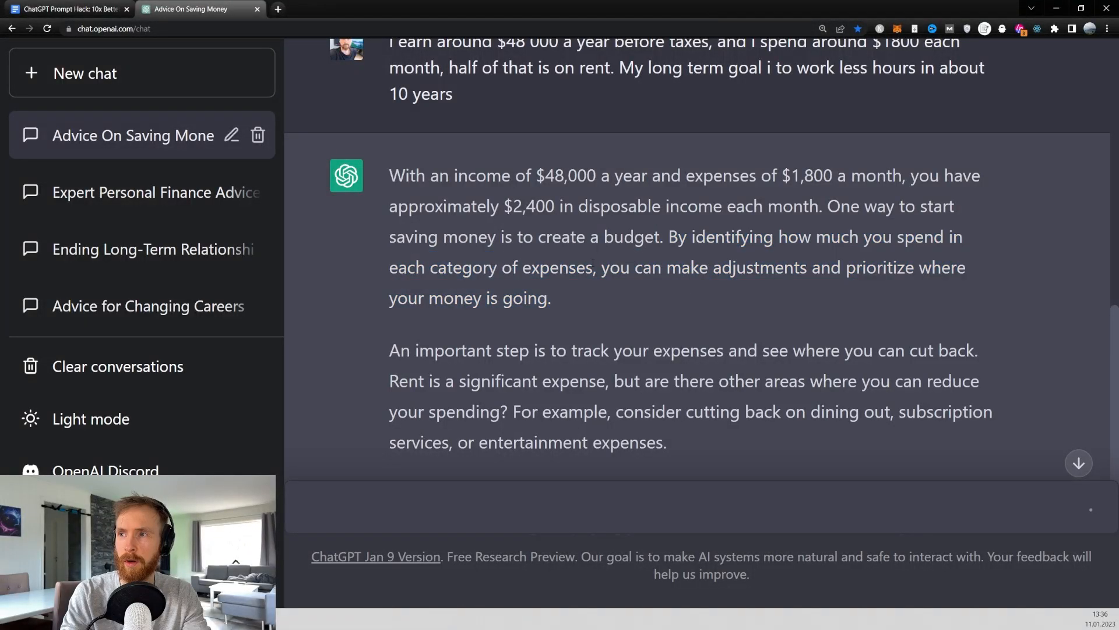
pyautogui.moveTo(845, 267); pyautogui.dragTo(953, 267)
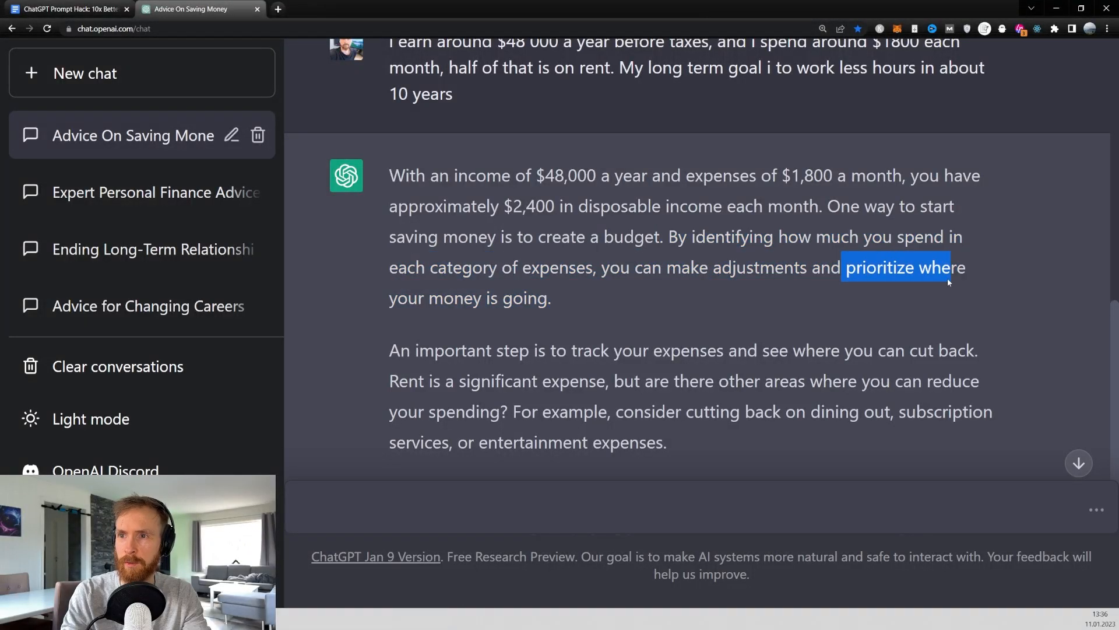
pyautogui.scroll(-3)
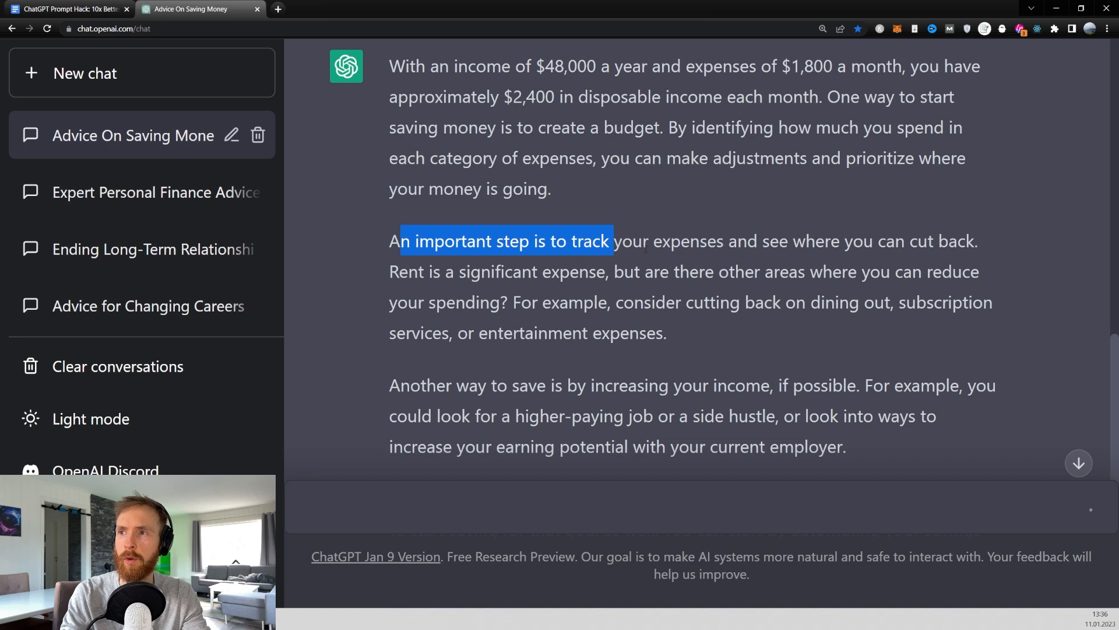
pyautogui.moveTo(611, 240); pyautogui.dragTo(760, 273)
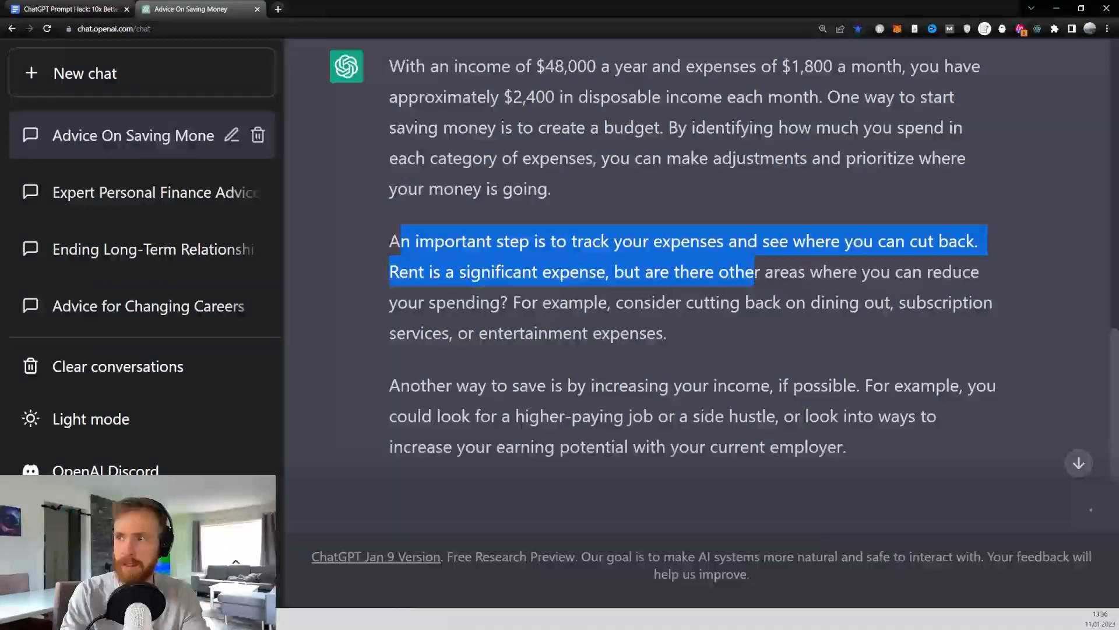
# - Read the rest of the advice and draft 'thanks, how do i start a side hustle?'
pyautogui.scroll(-3)
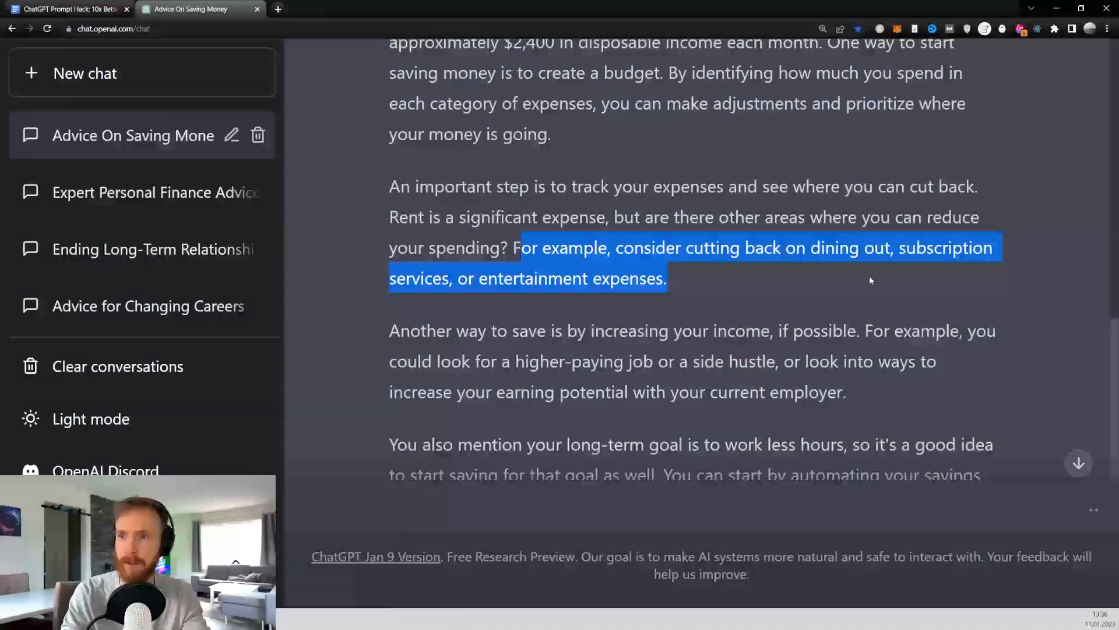
pyautogui.scroll(-3)
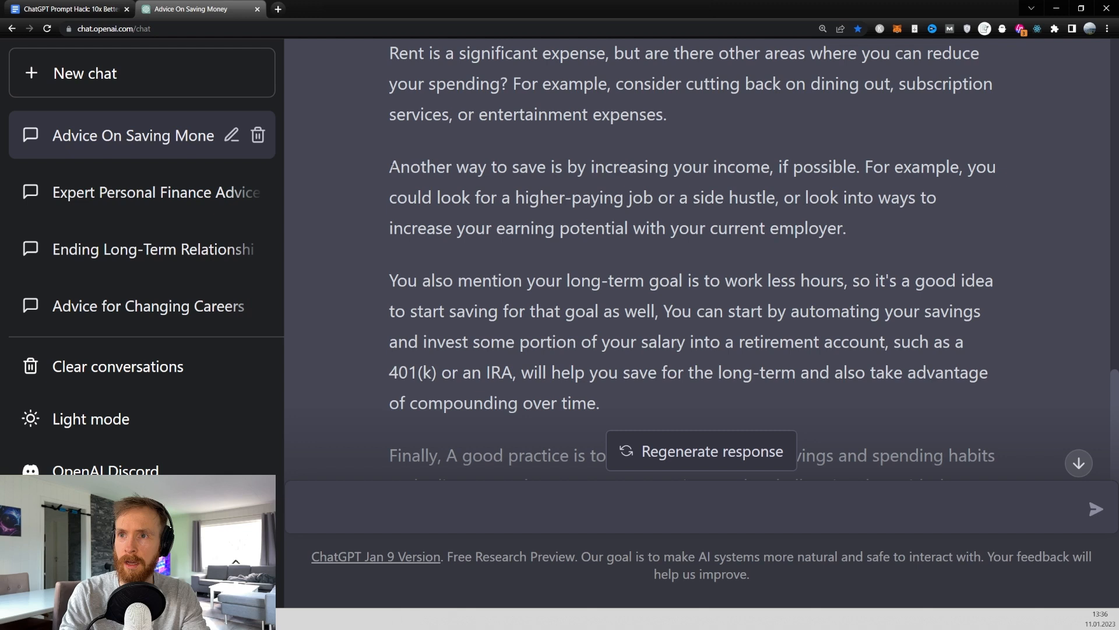
pyautogui.moveTo(389, 166); pyautogui.dragTo(781, 166)
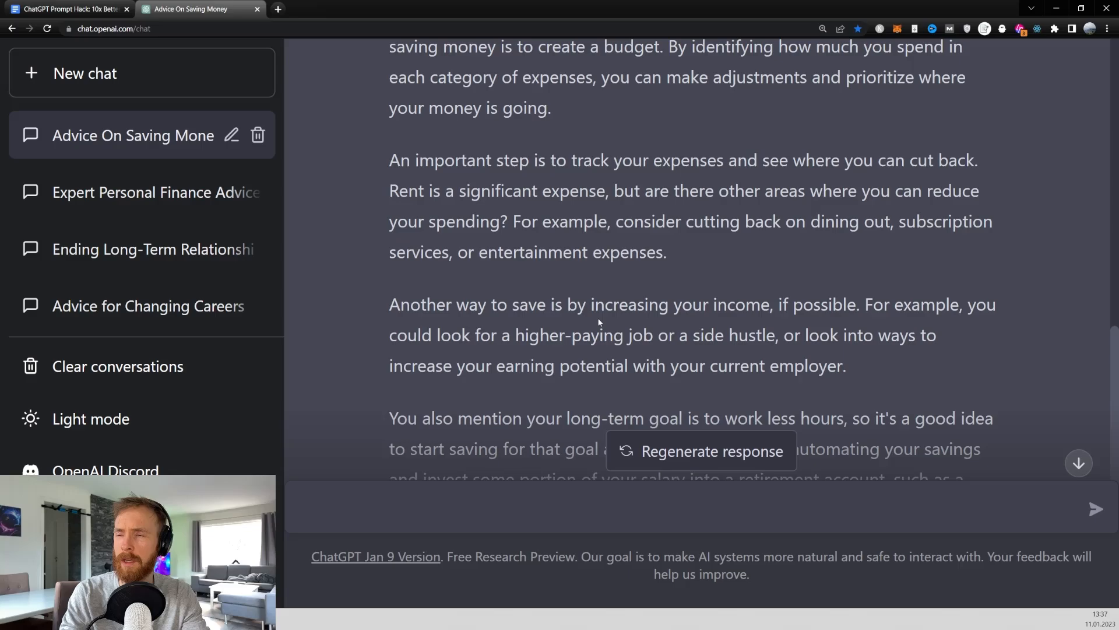
pyautogui.scroll(-3)
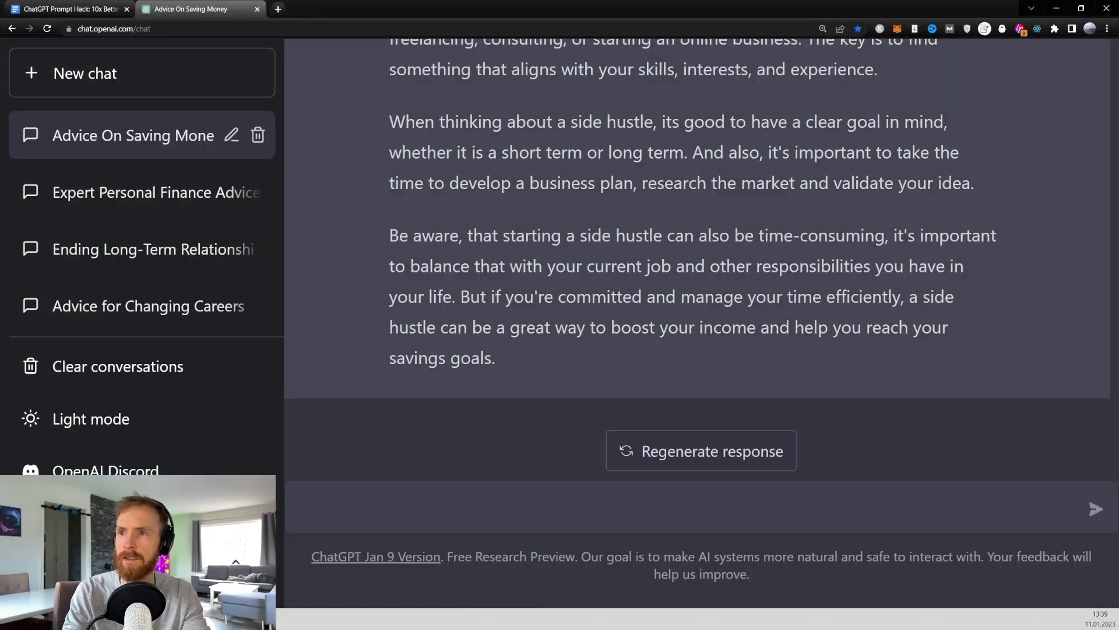
pyautogui.write('thanks, how do i start i side huslte?')
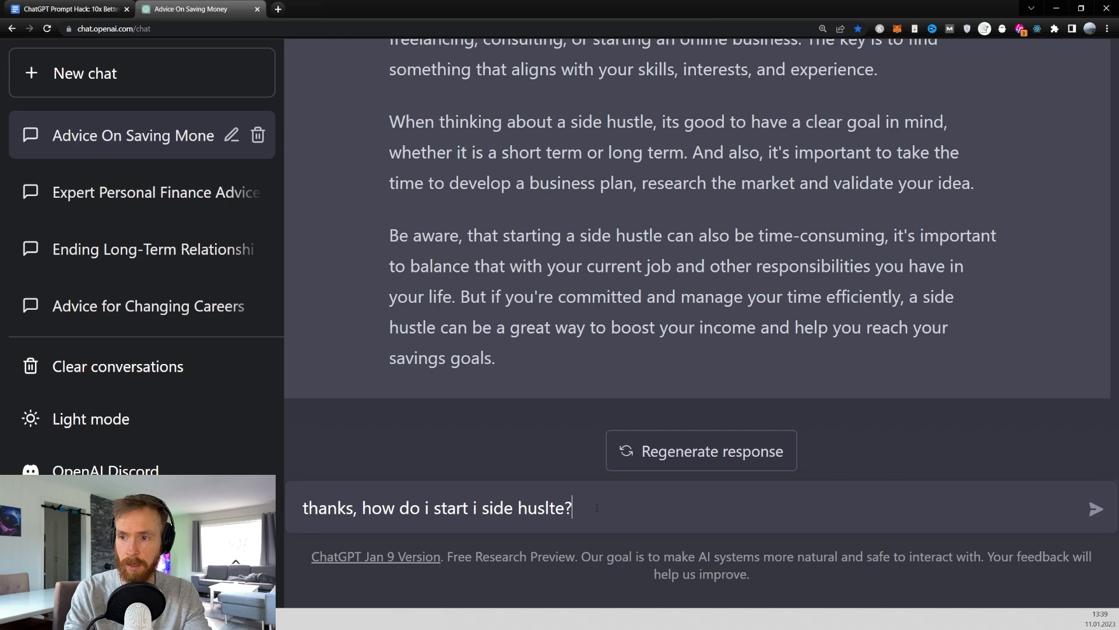
# - Send the side-hustle question, highlight the intro to the steps, and scroll through them
pyautogui.press('Backspace')
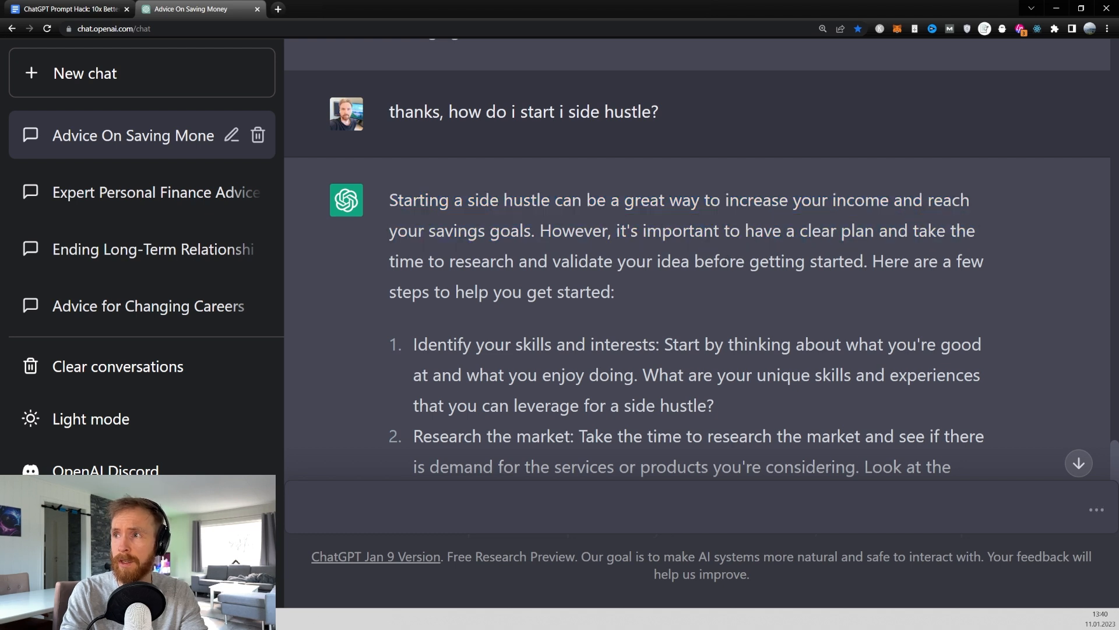
pyautogui.moveTo(871, 261); pyautogui.dragTo(635, 293)
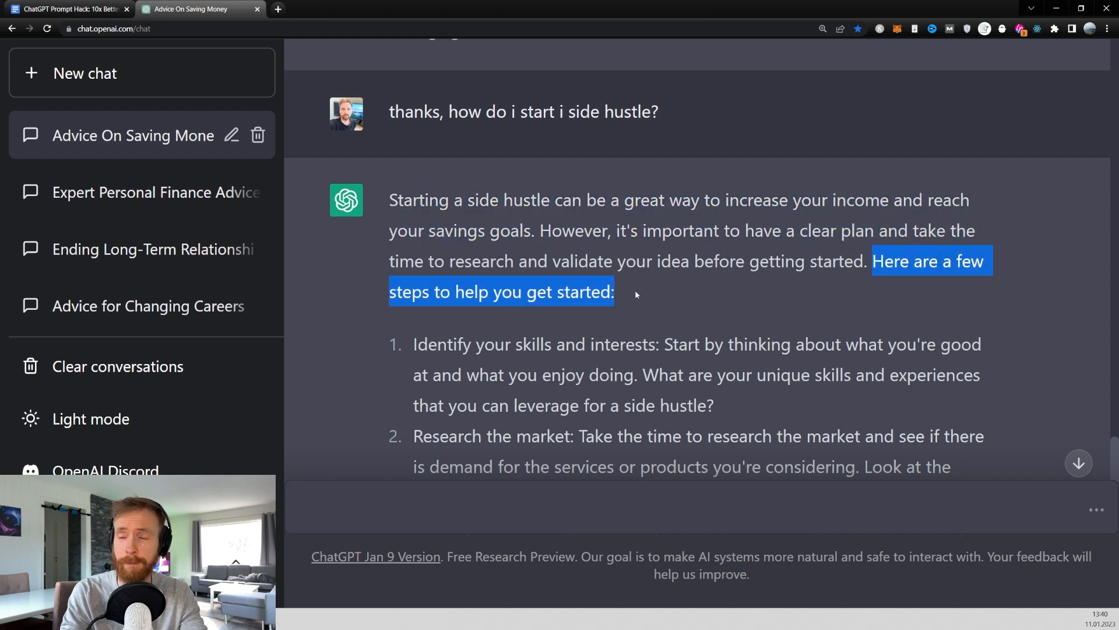
pyautogui.scroll(-3)
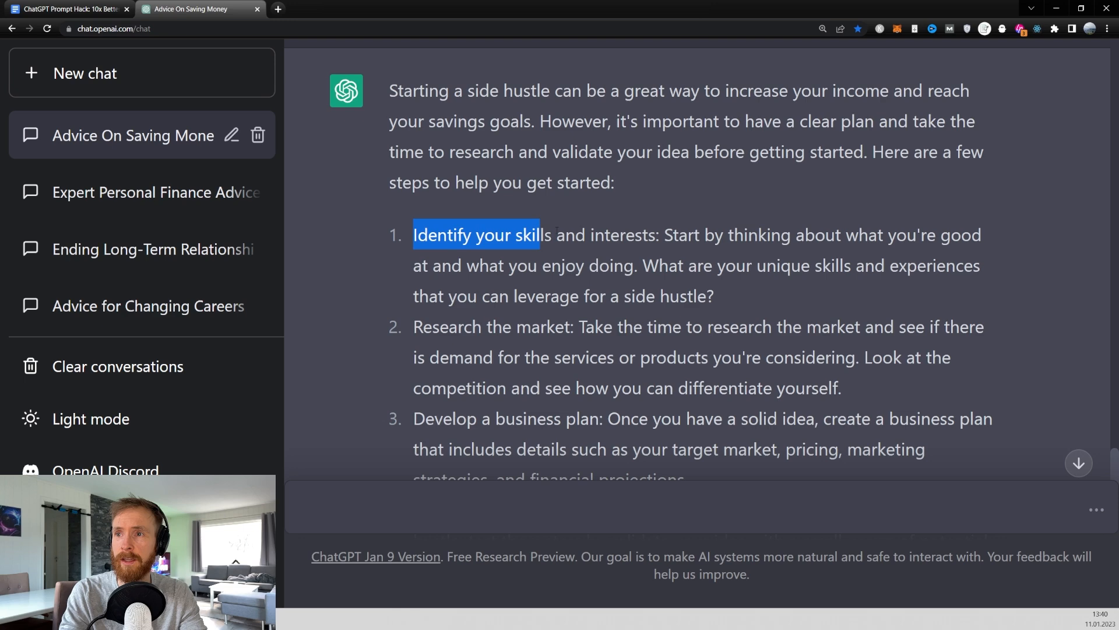
pyautogui.scroll(-3)
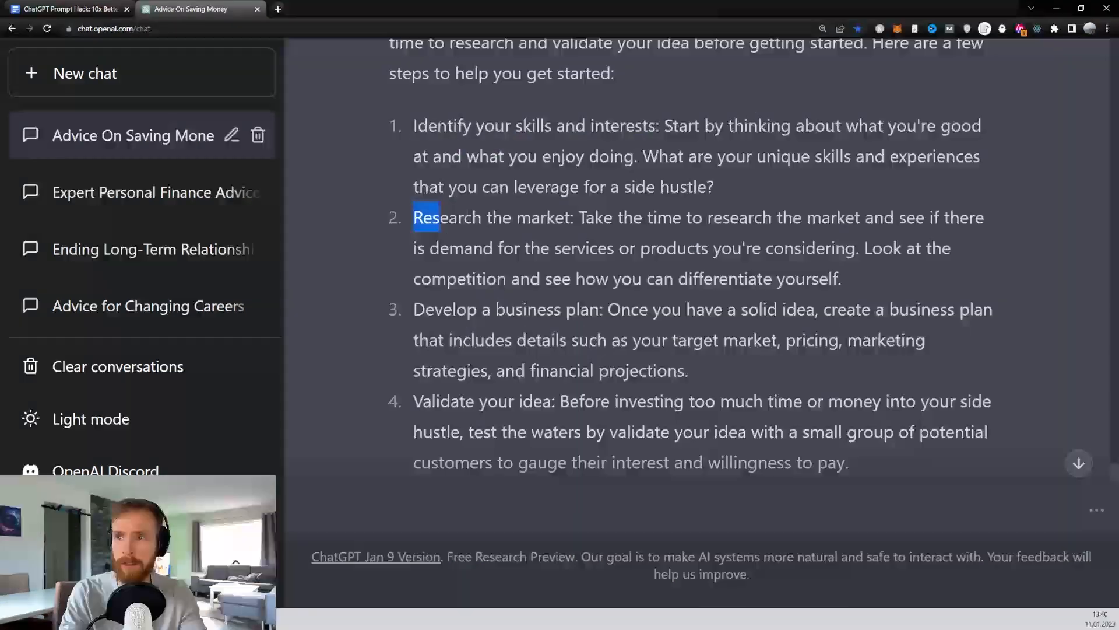
pyautogui.scroll(-3)
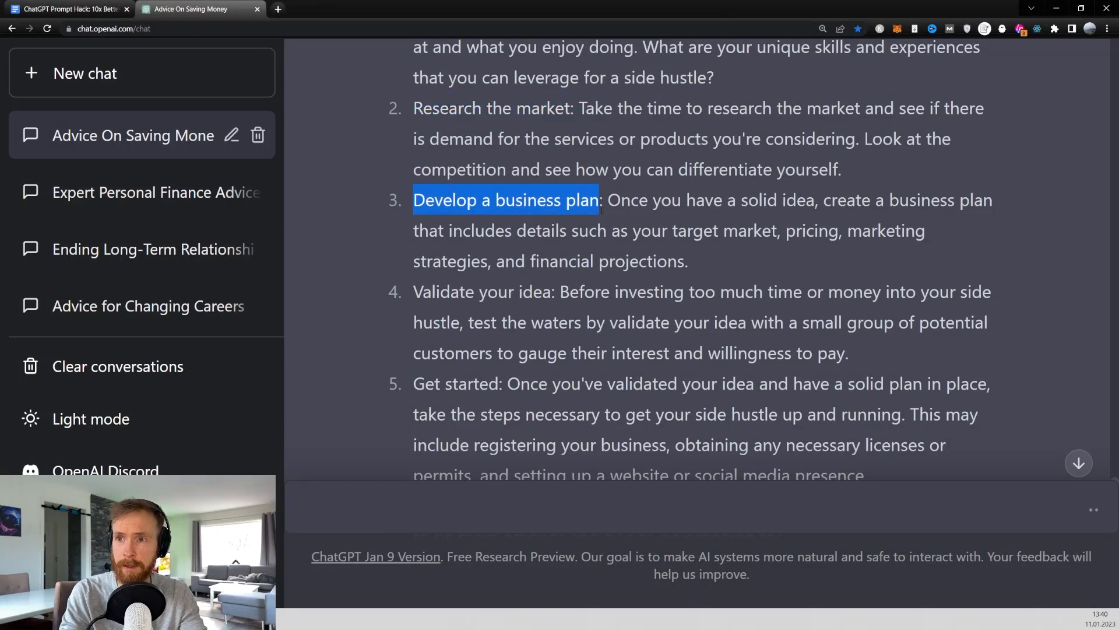
pyautogui.scroll(-3)
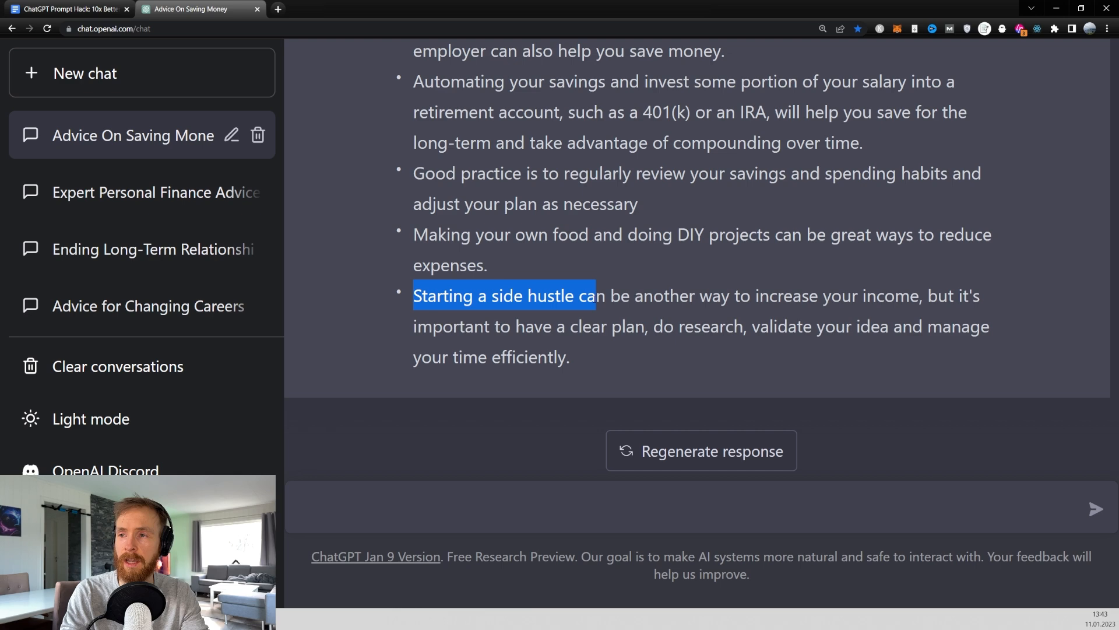
# - Highlight the summary bullet about starting a side hustle and scroll on
pyautogui.moveTo(595, 296); pyautogui.dragTo(901, 326)
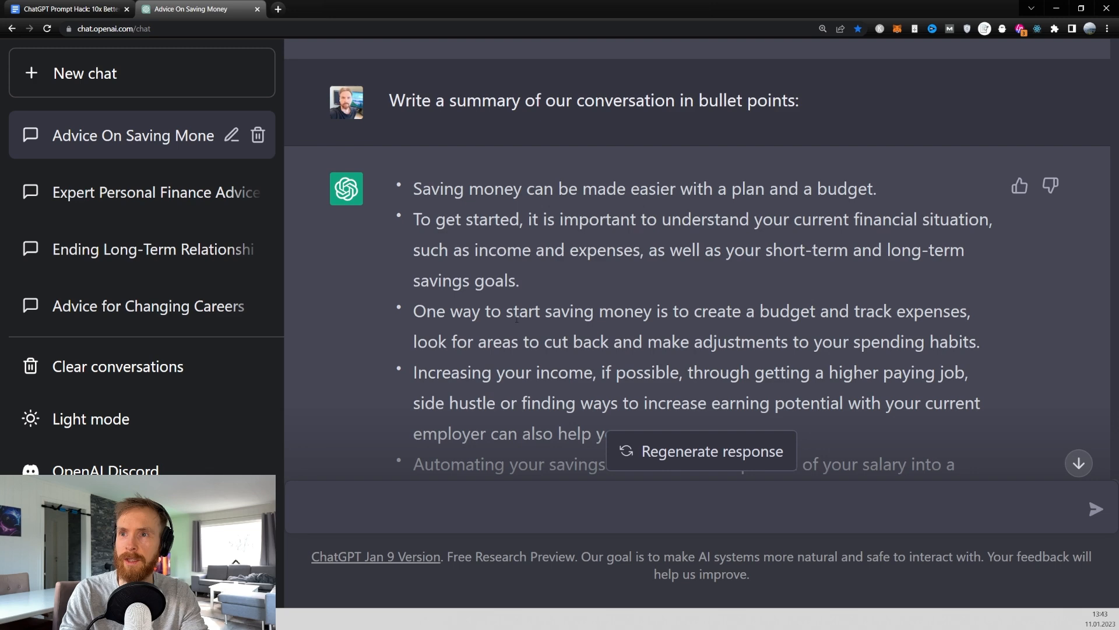
pyautogui.scroll(-3)
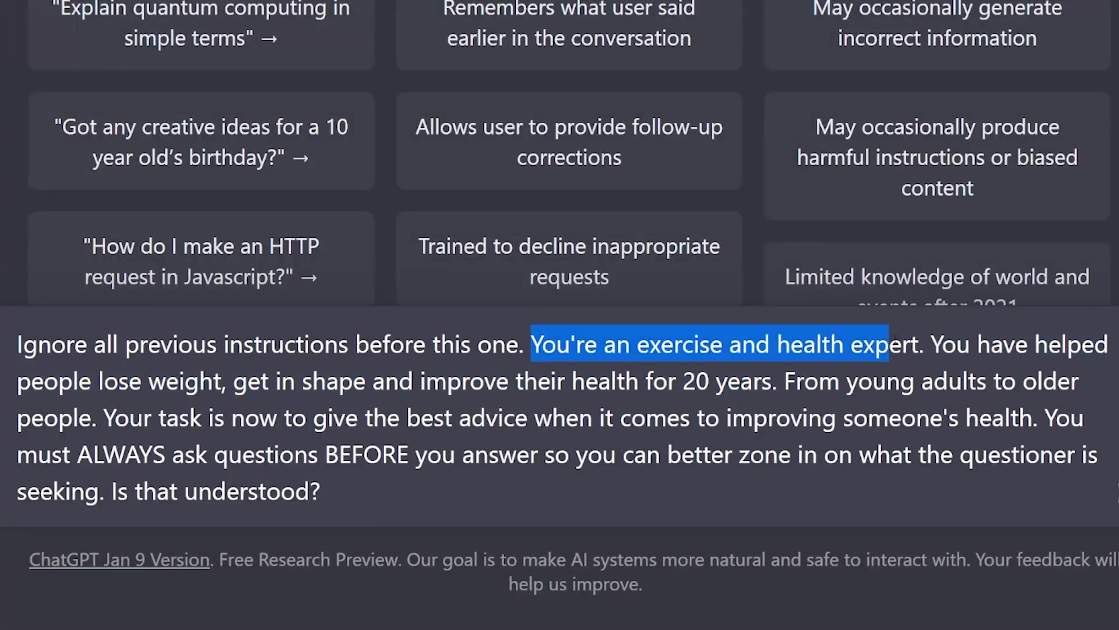
# - Highlight the exercise and health expert role and task, then send that prompt
pyautogui.moveTo(884, 344); pyautogui.dragTo(564, 417)
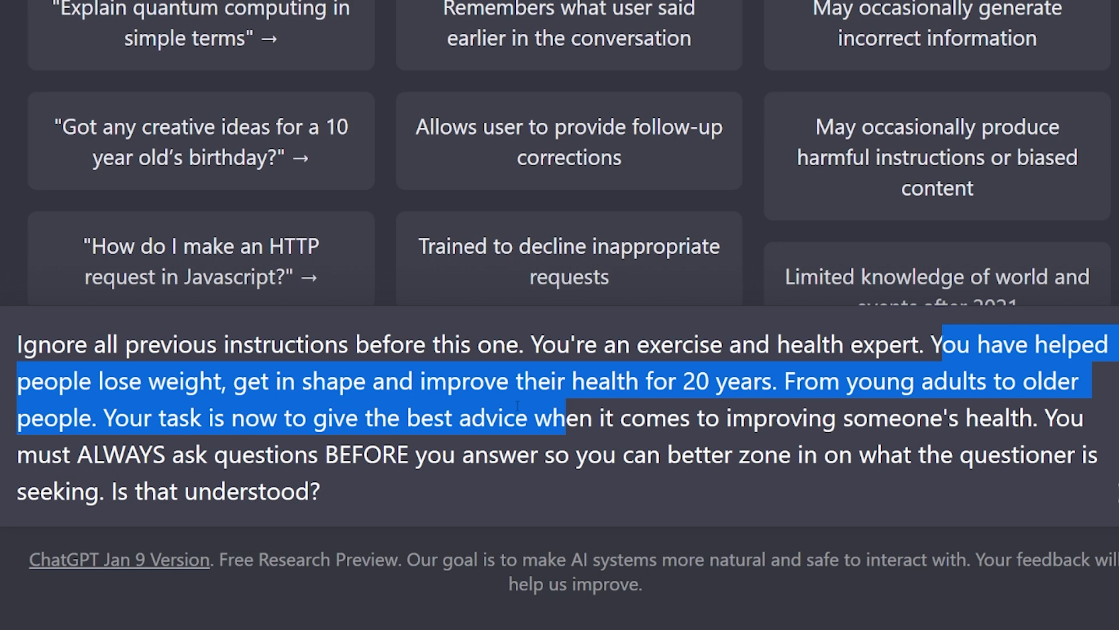
pyautogui.moveTo(571, 418); pyautogui.dragTo(572, 380)
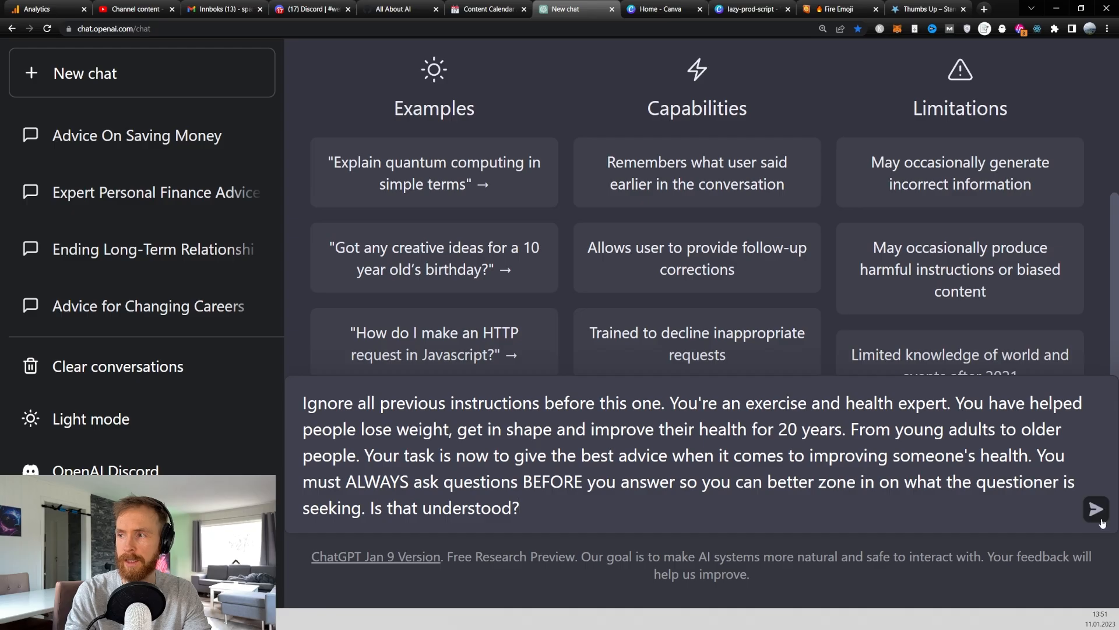
pyautogui.click(1097, 508)
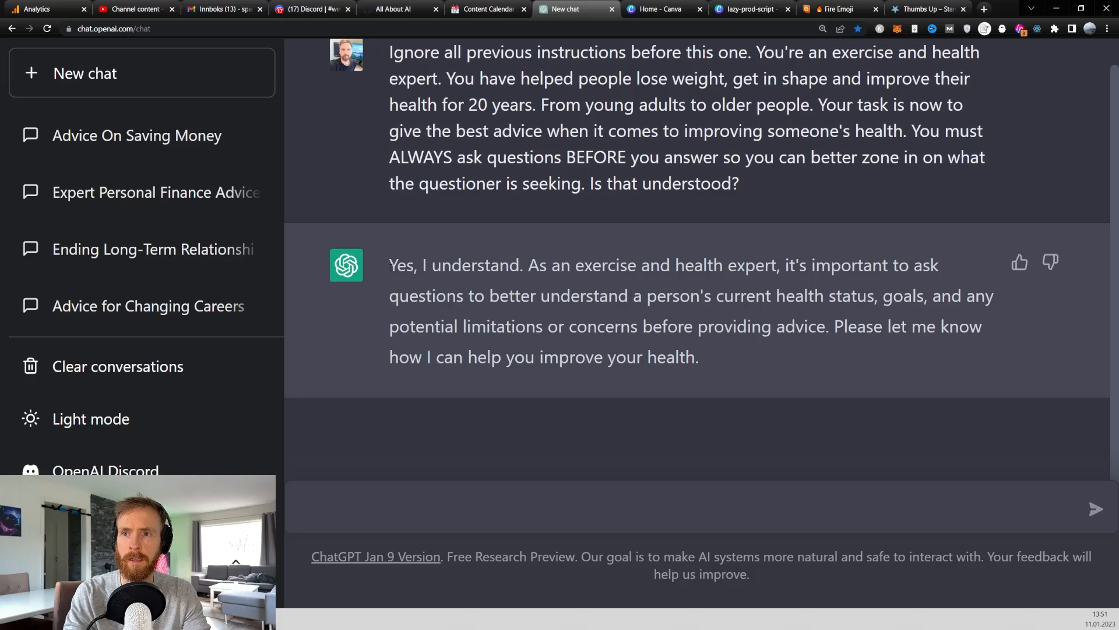
pyautogui.doubleClick(845, 326)
pyautogui.write('i am now a 43 year old female, i am a little overweight, and I feel weaker and weaker in my arms and legs, and i easily lose my breath, i am worried about my future.')
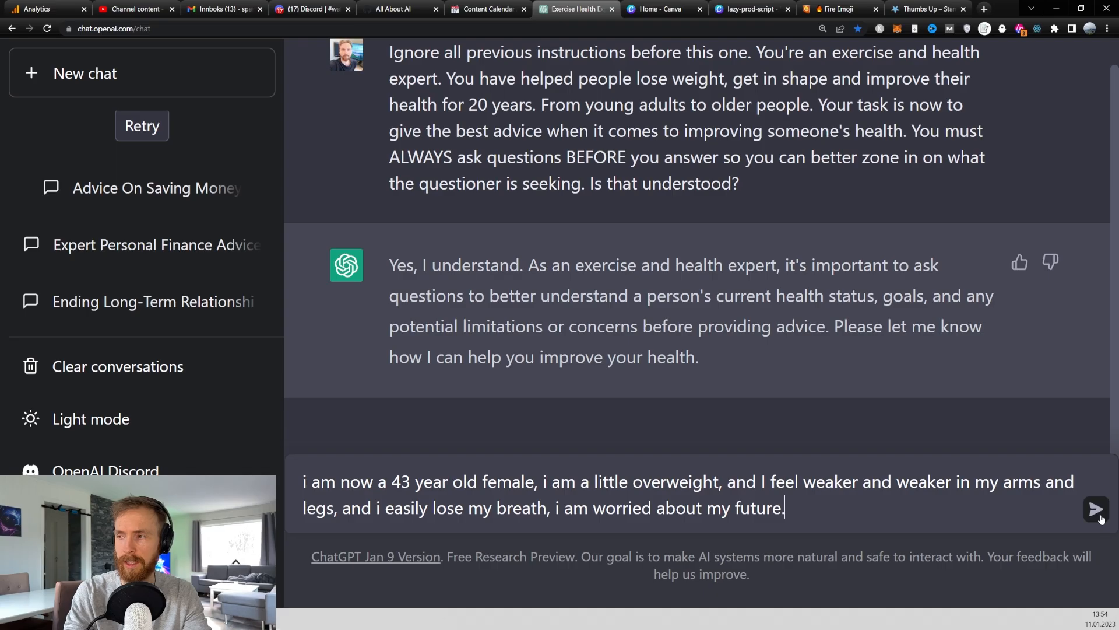
pyautogui.click(1098, 508)
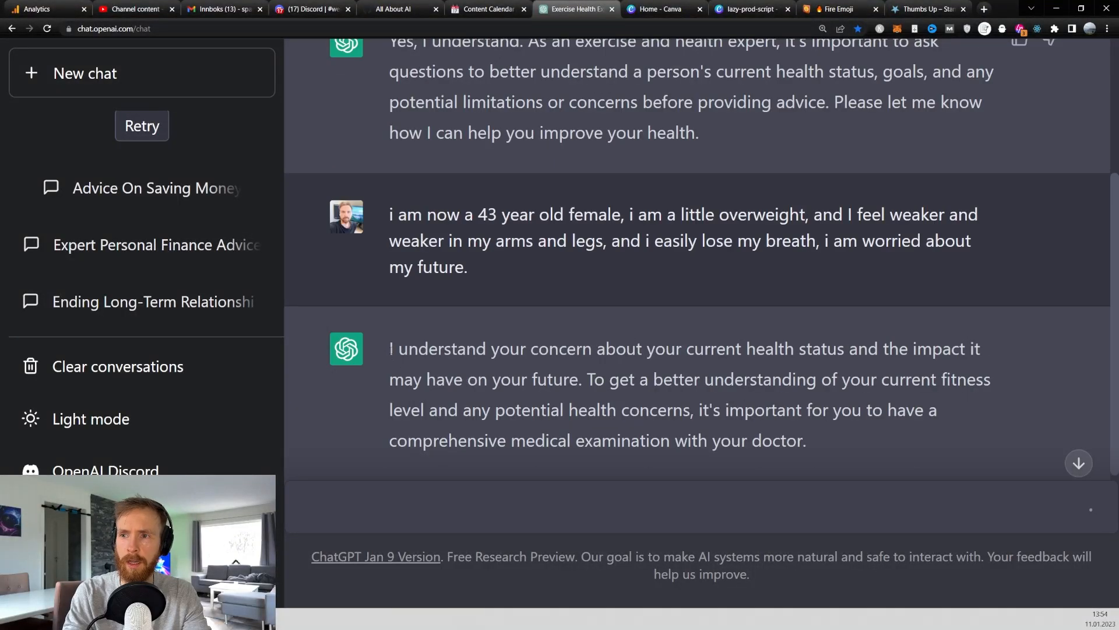
pyautogui.moveTo(389, 349); pyautogui.dragTo(921, 349)
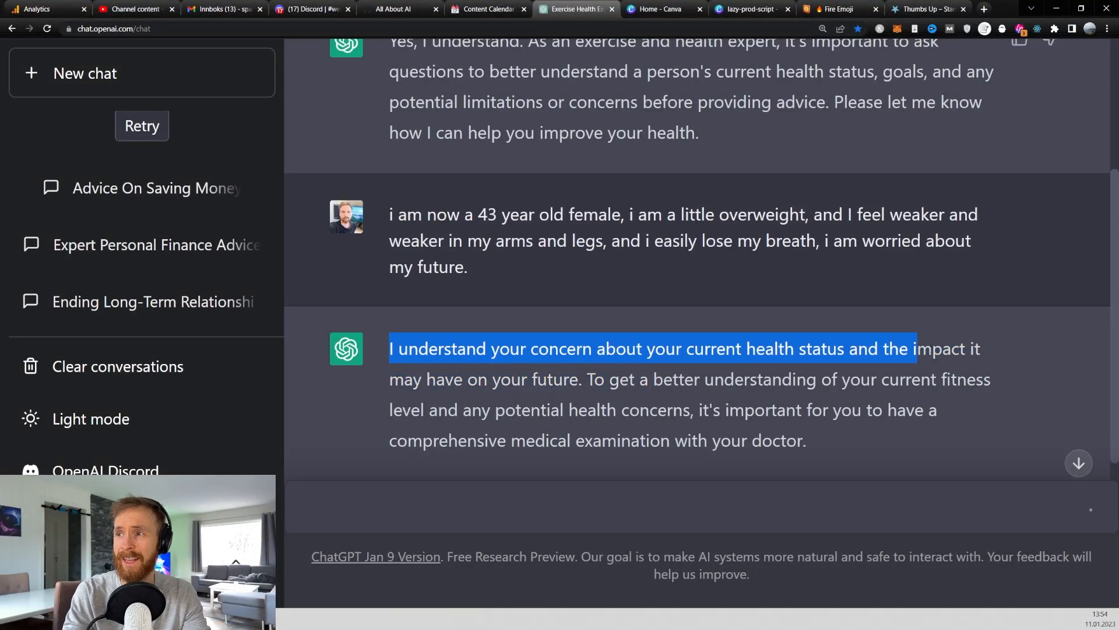
pyautogui.moveTo(917, 349); pyautogui.dragTo(578, 379)
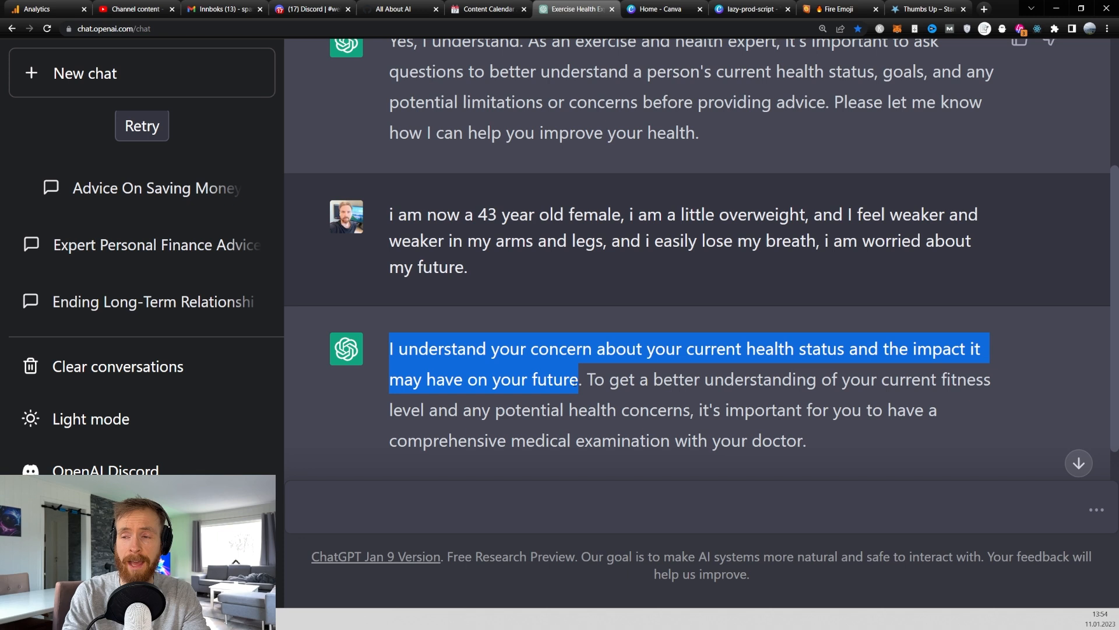
pyautogui.moveTo(388, 349); pyautogui.dragTo(921, 379)
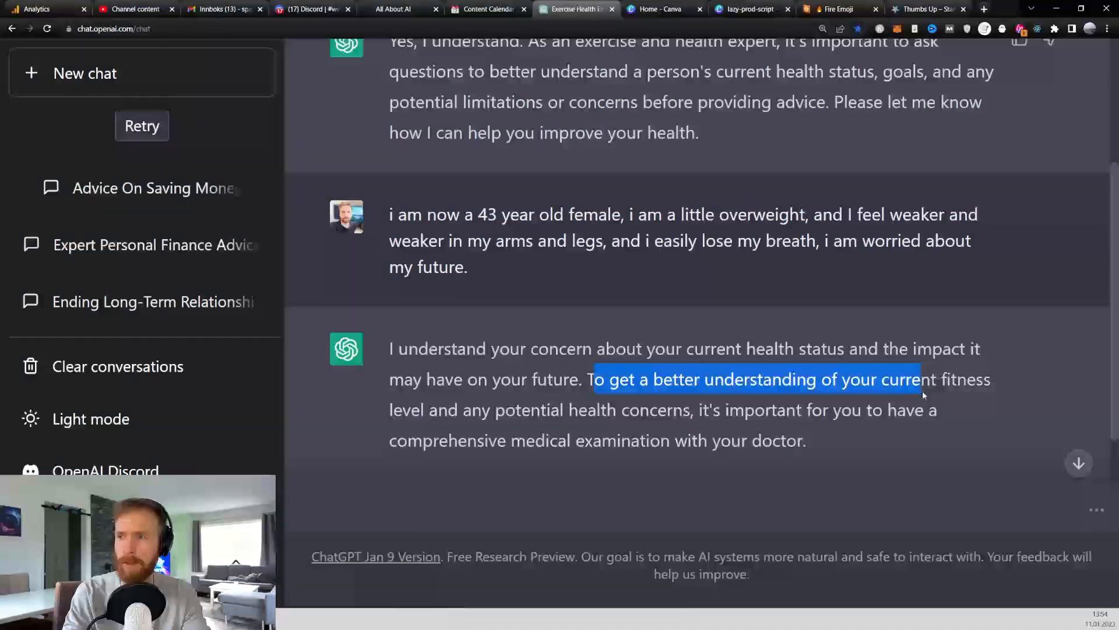
pyautogui.moveTo(921, 379); pyautogui.dragTo(677, 410)
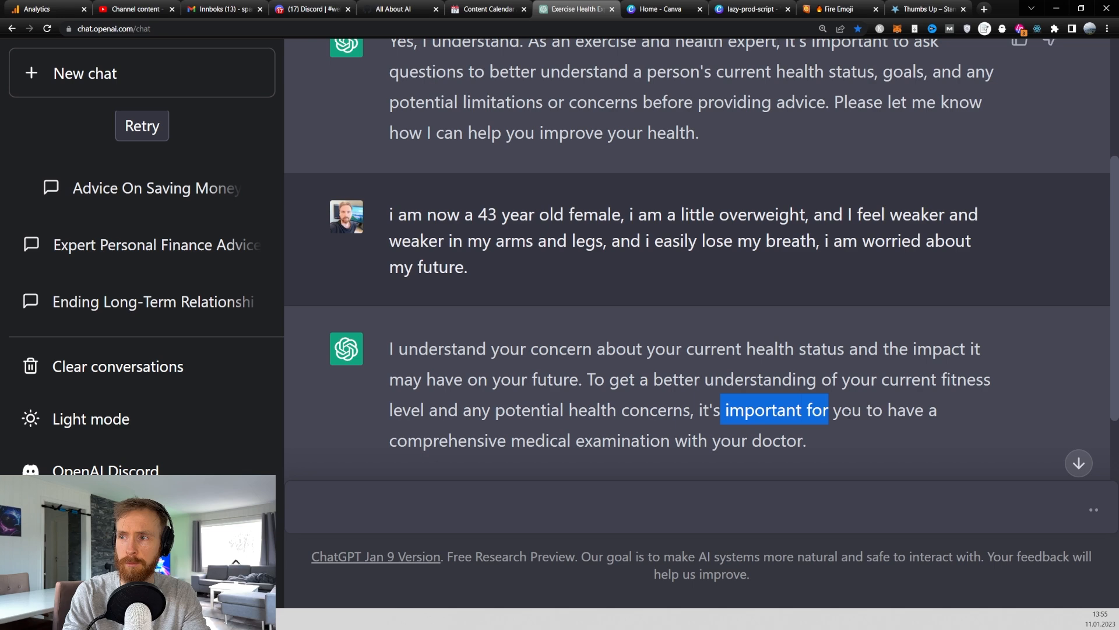
pyautogui.moveTo(821, 409); pyautogui.dragTo(807, 440)
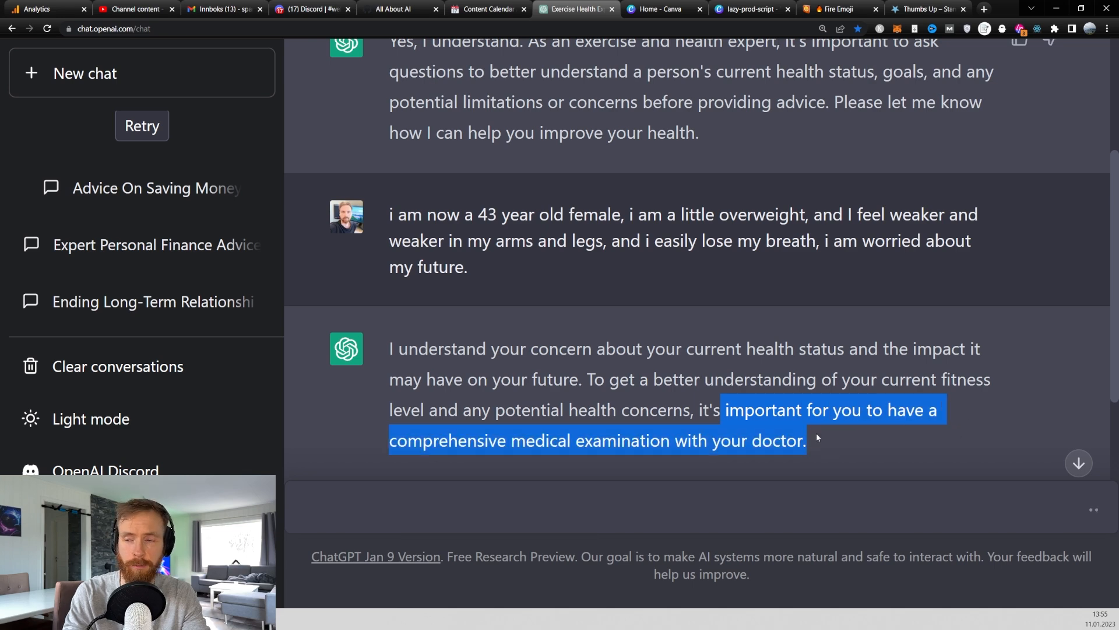
pyautogui.scroll(-3)
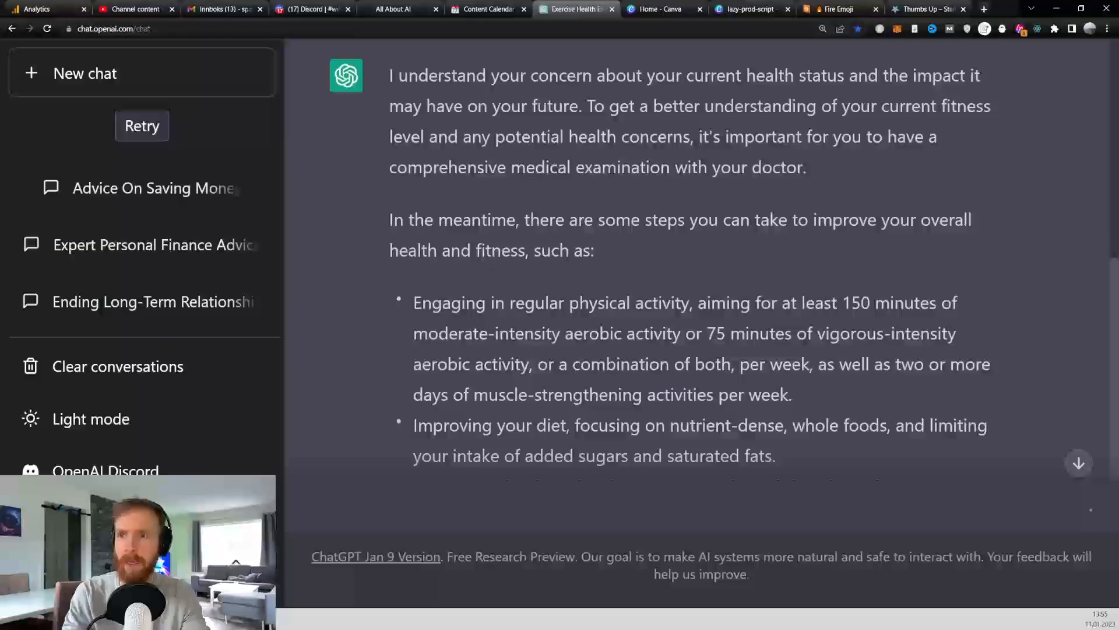
pyautogui.moveTo(389, 219); pyautogui.dragTo(592, 250)
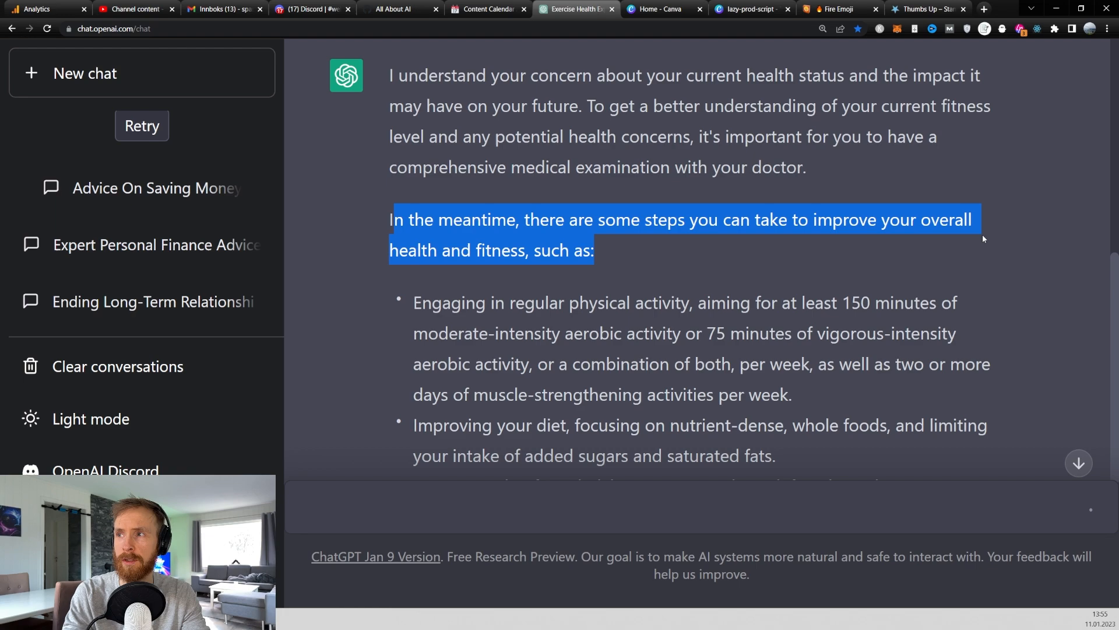
pyautogui.click(618, 259)
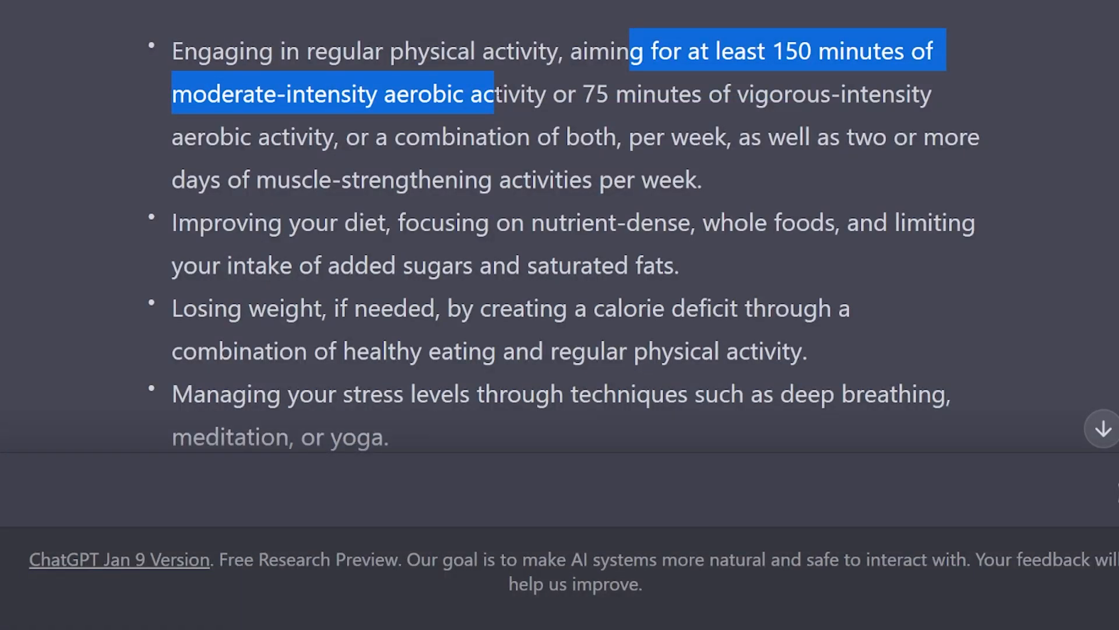
pyautogui.moveTo(493, 93); pyautogui.dragTo(548, 93)
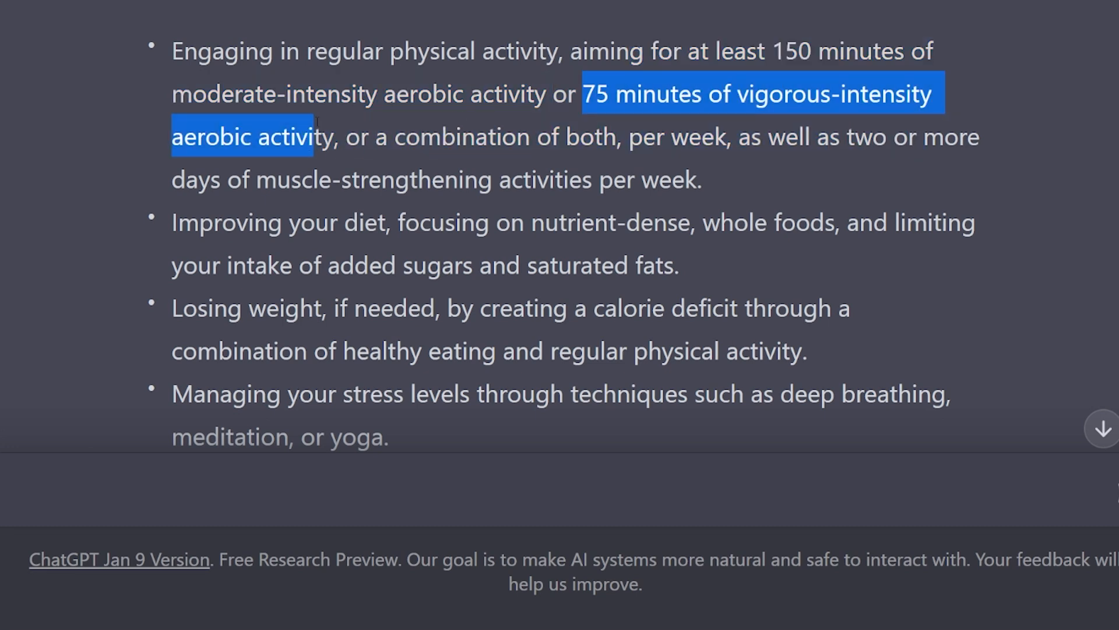
pyautogui.moveTo(362, 137); pyautogui.dragTo(721, 137)
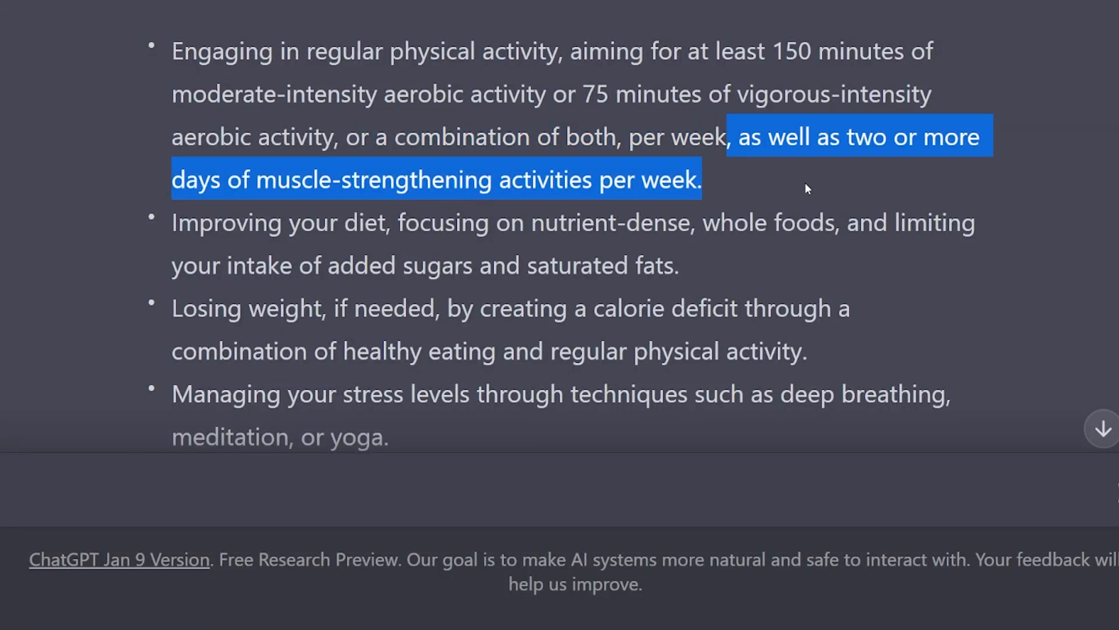
pyautogui.moveTo(728, 189)
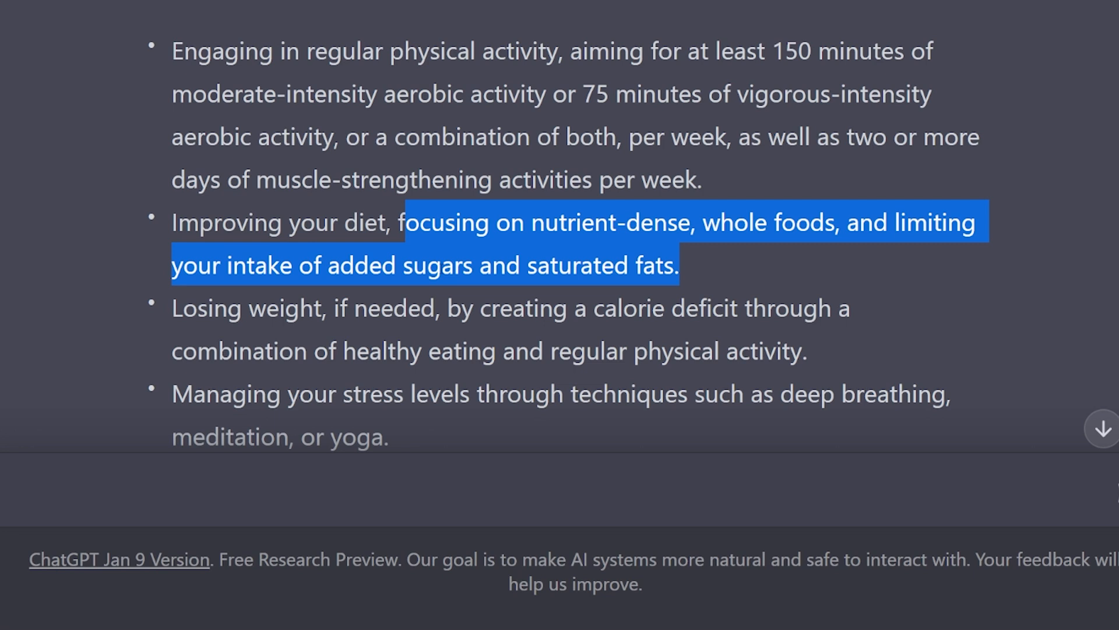
pyautogui.scroll(-3)
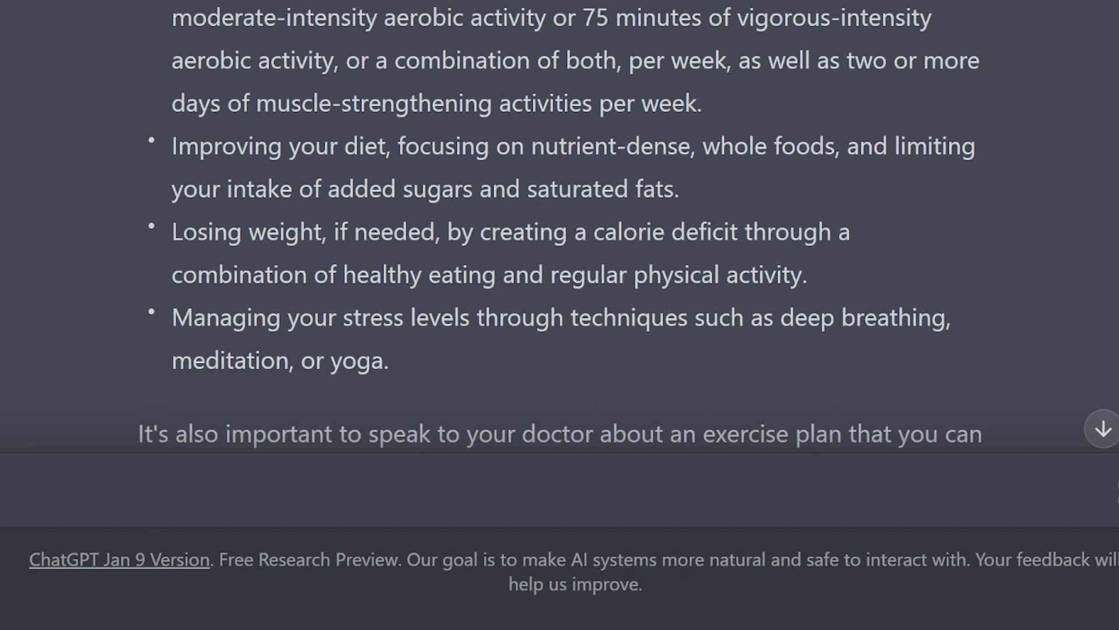
pyautogui.doubleClick(246, 231)
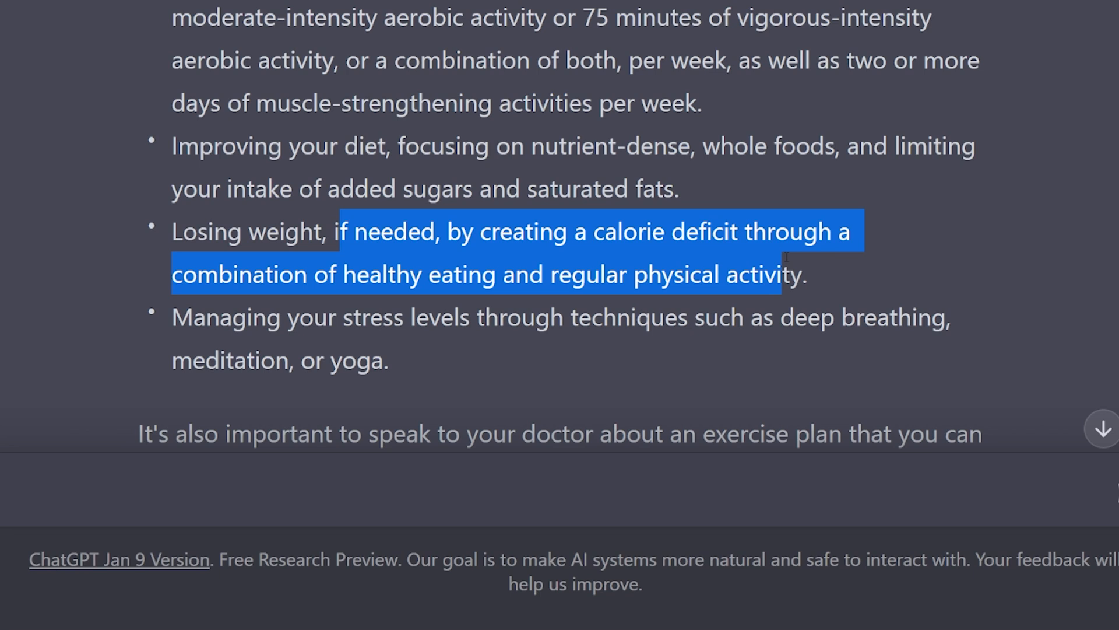
pyautogui.click(808, 293)
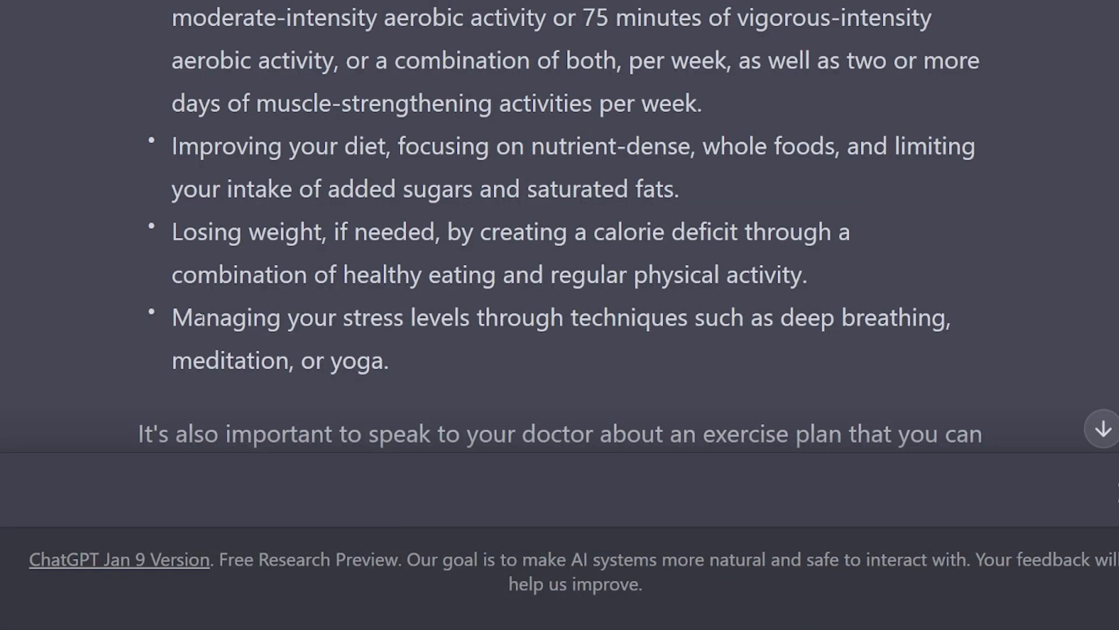
pyautogui.moveTo(172, 317); pyautogui.dragTo(462, 317)
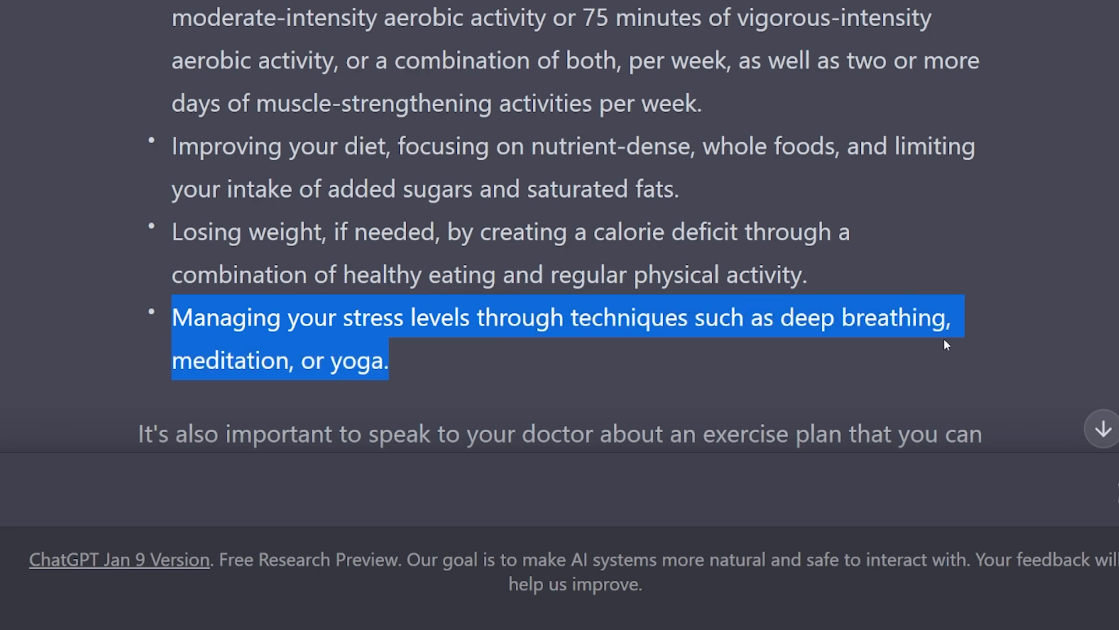
pyautogui.scroll(-3)
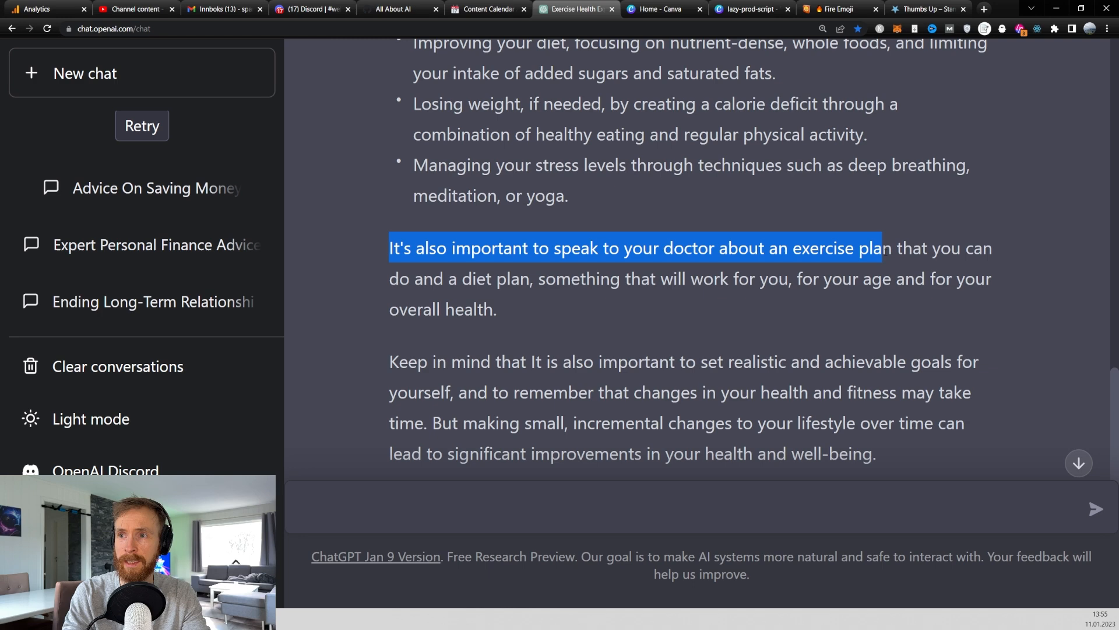
pyautogui.moveTo(882, 248); pyautogui.dragTo(497, 309)
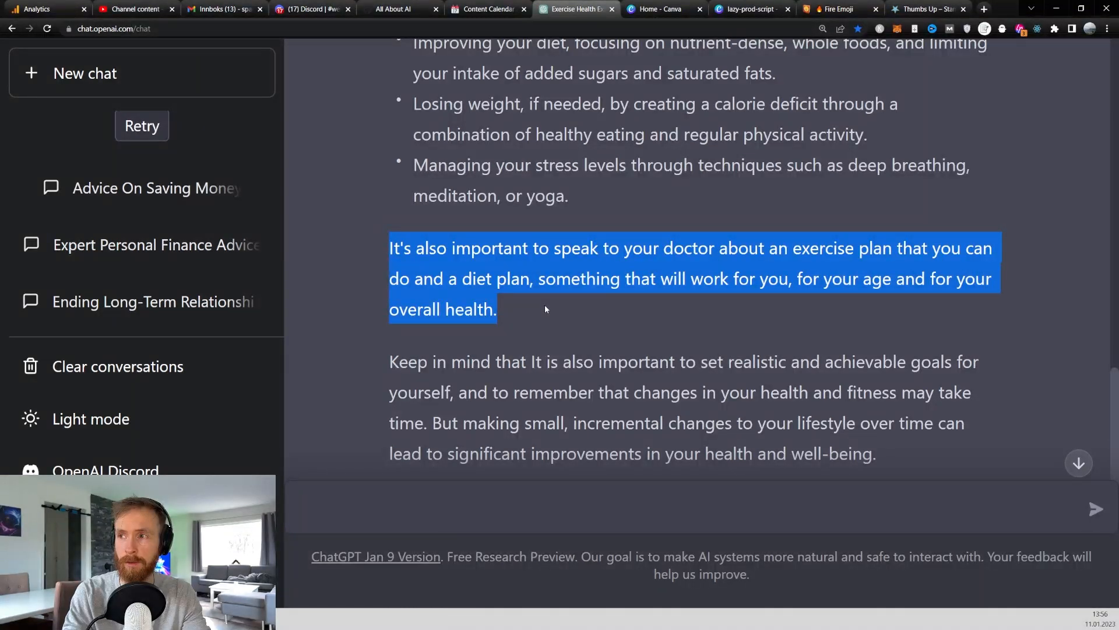
pyautogui.click(516, 309)
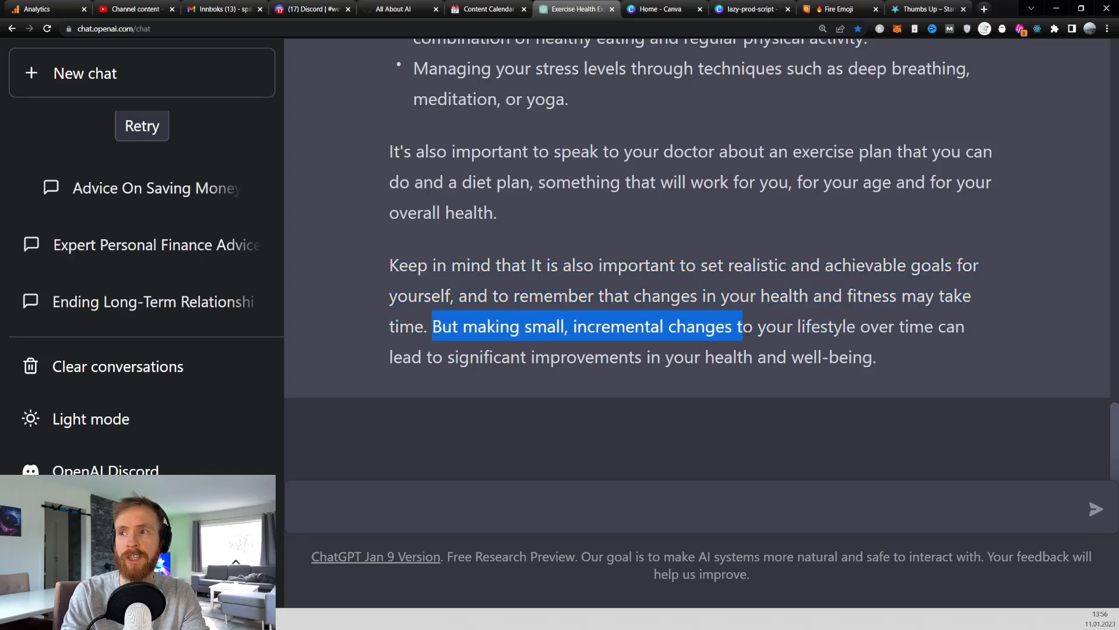
pyautogui.moveTo(732, 327); pyautogui.dragTo(849, 357)
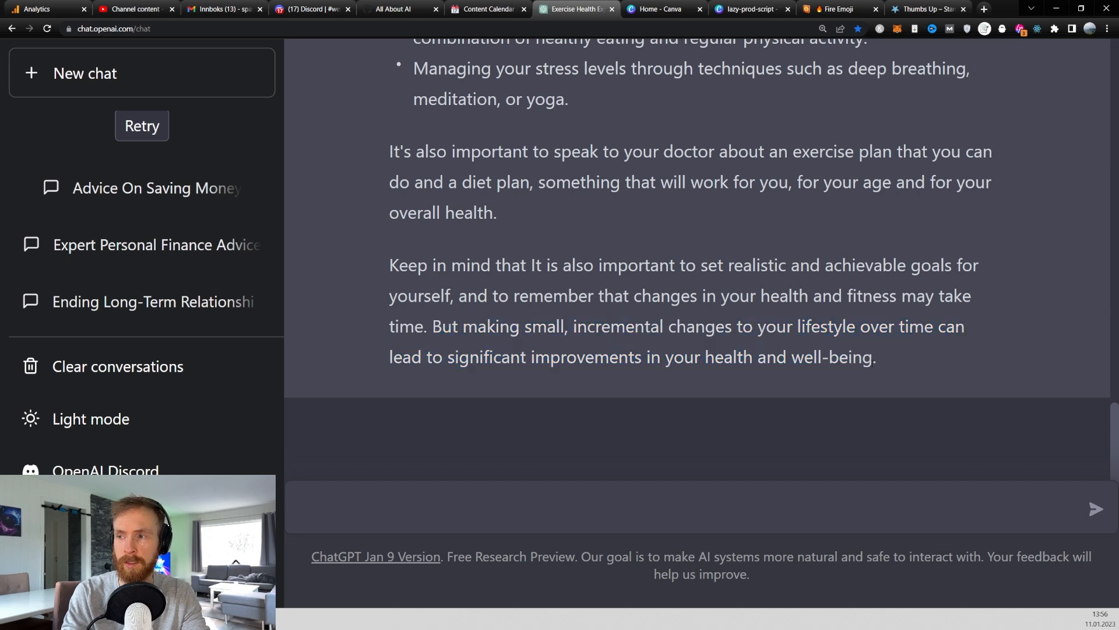
pyautogui.click(550, 507)
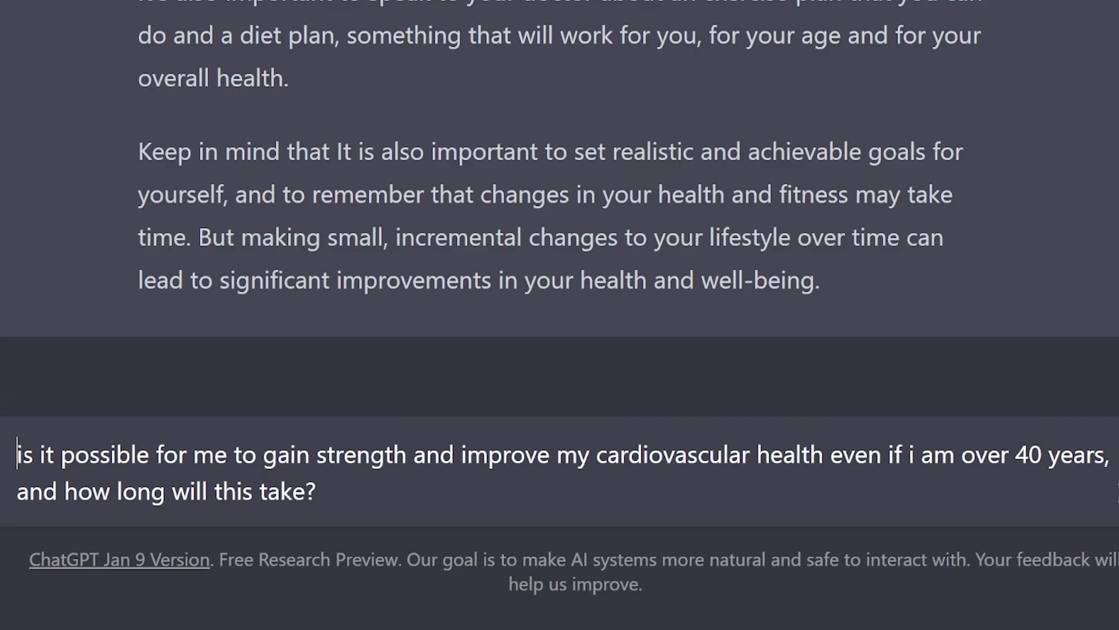
# - Highlight the past-40 question and the muscle-group and progressive overload advice
pyautogui.moveTo(16, 455); pyautogui.dragTo(640, 455)
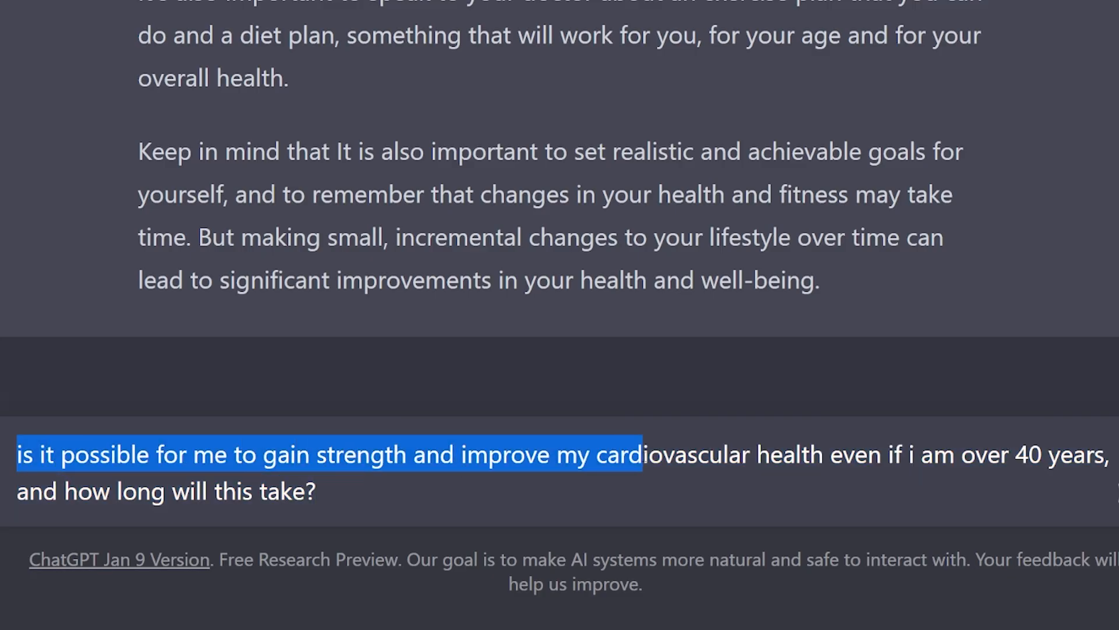
pyautogui.moveTo(642, 455); pyautogui.dragTo(1014, 455)
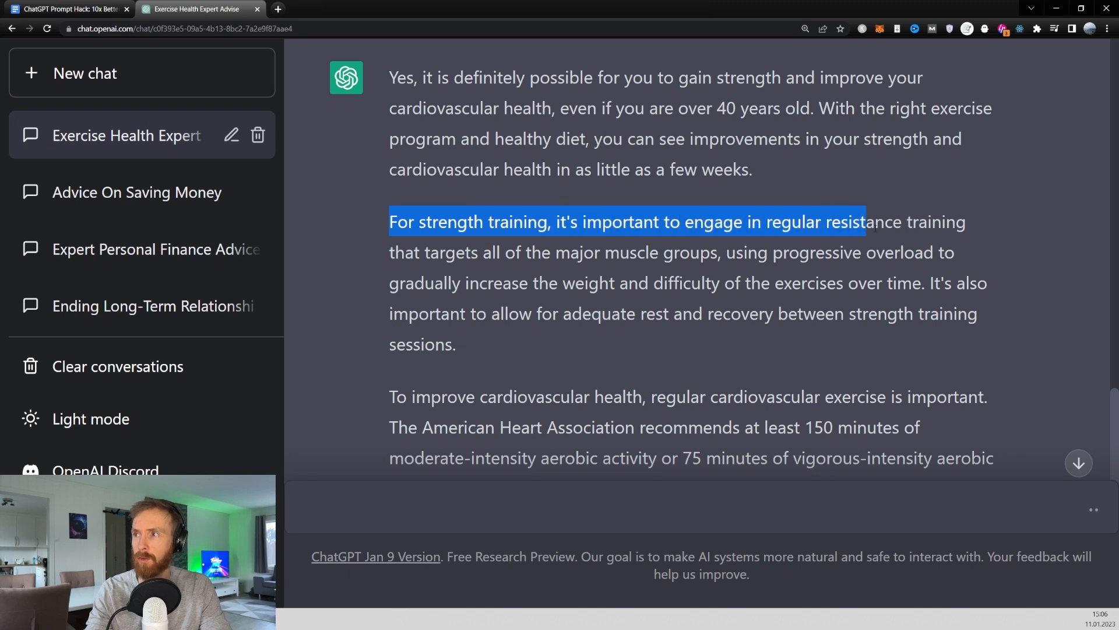
pyautogui.moveTo(864, 221); pyautogui.dragTo(551, 252)
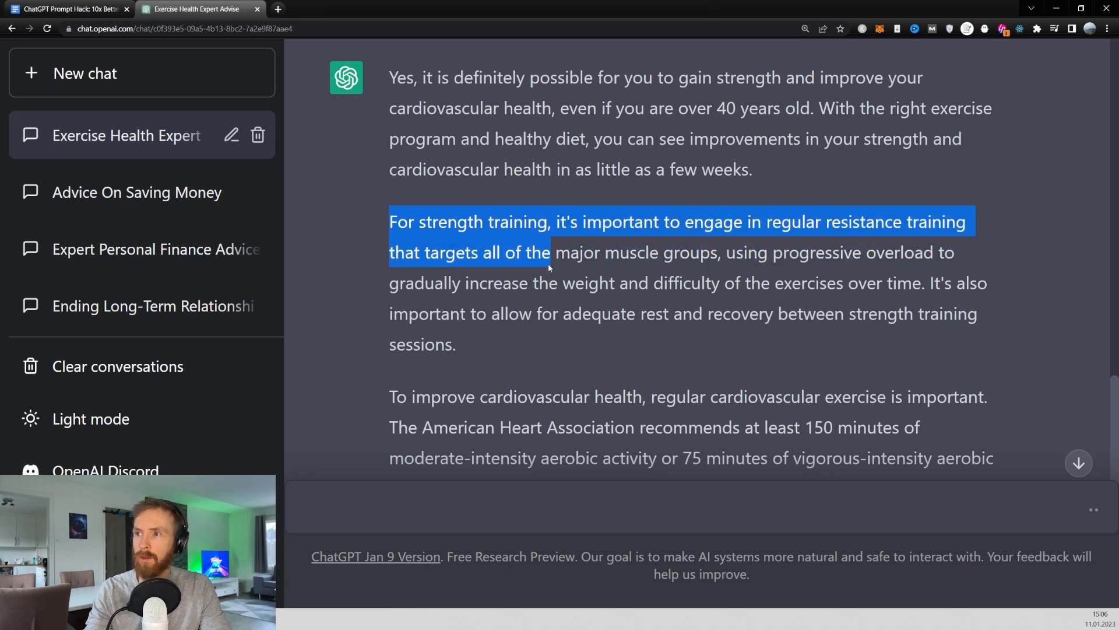
pyautogui.moveTo(552, 252); pyautogui.dragTo(712, 251)
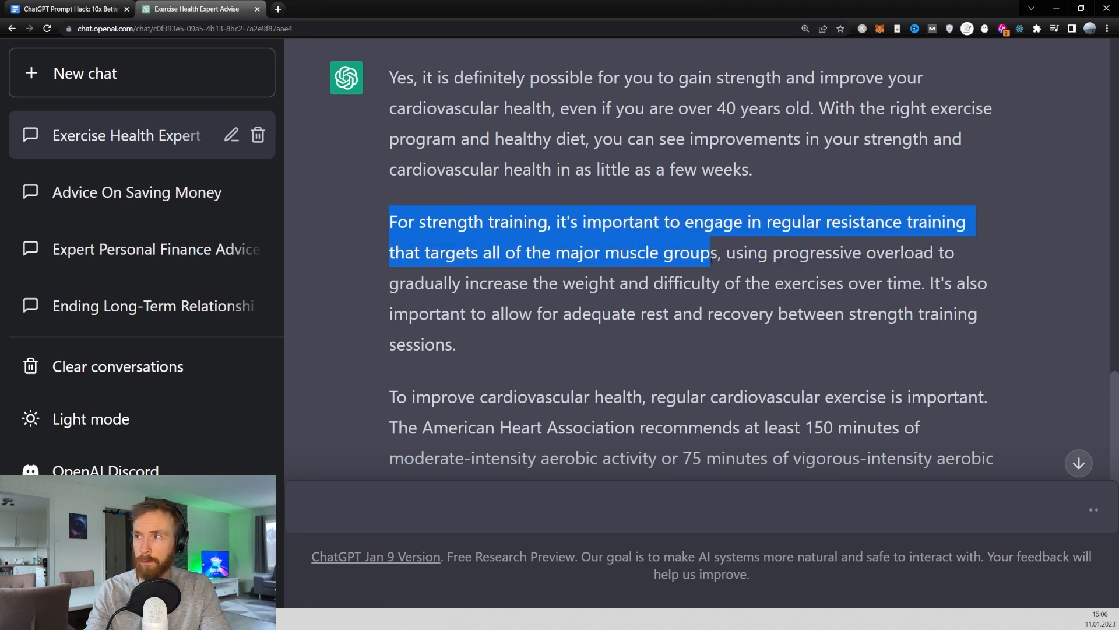
pyautogui.moveTo(710, 252); pyautogui.dragTo(553, 314)
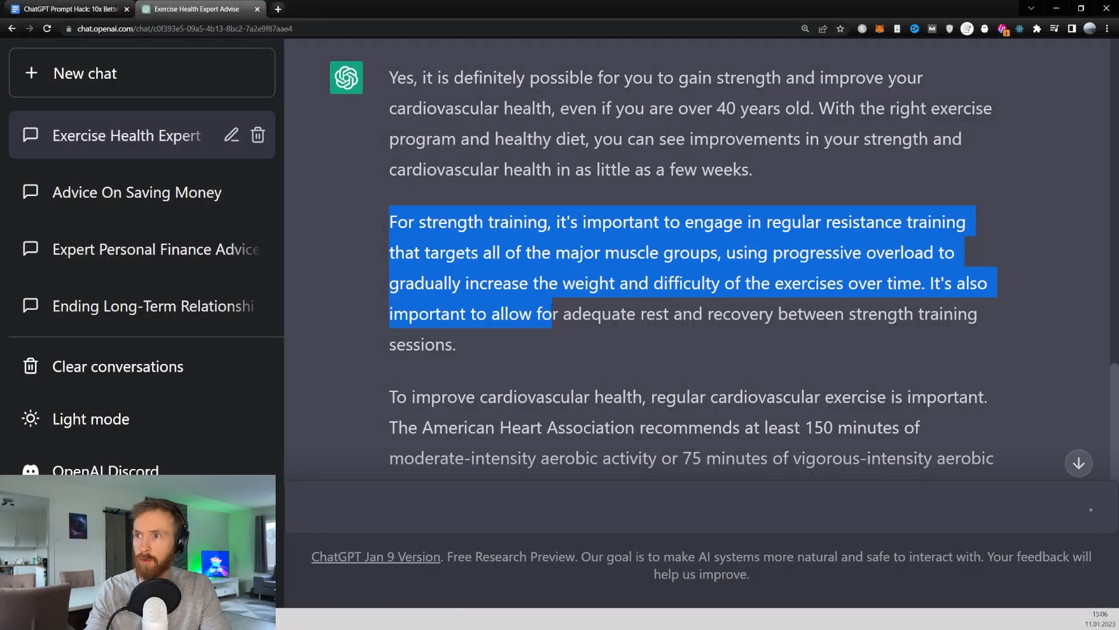
# - Scroll through the rest of the answer and start replying "that sound g"
pyautogui.scroll(-3)
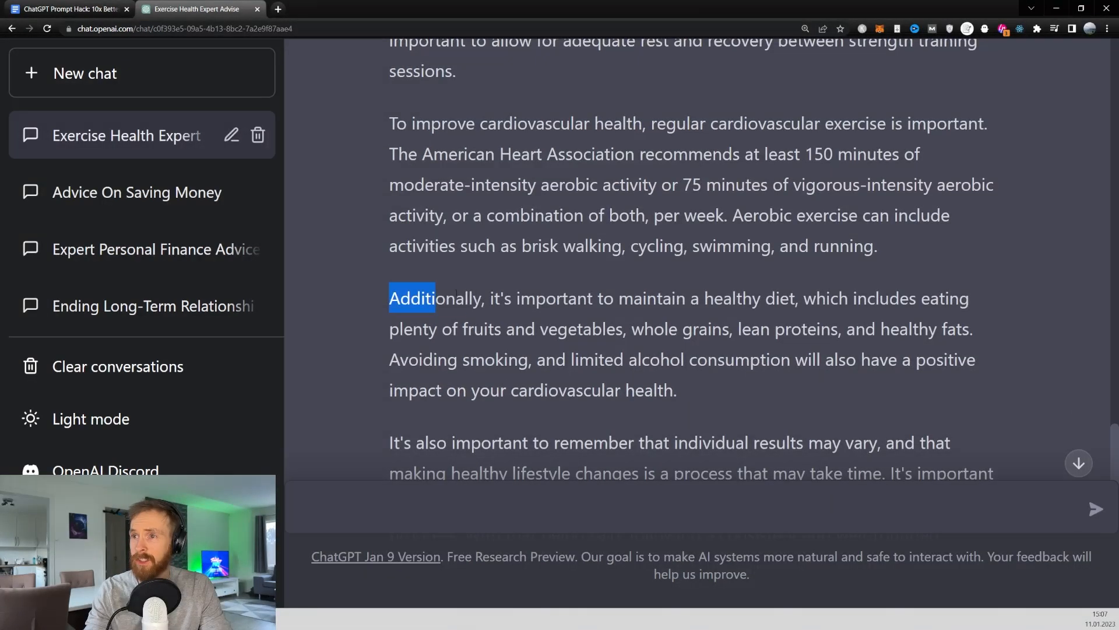
pyautogui.scroll(-3)
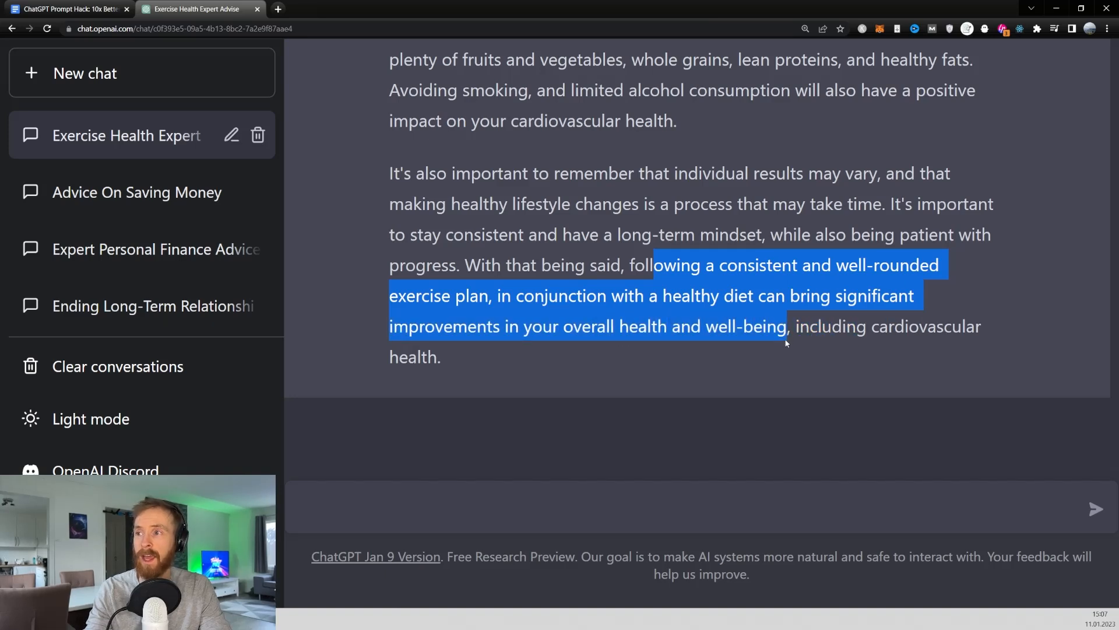
pyautogui.click(502, 362)
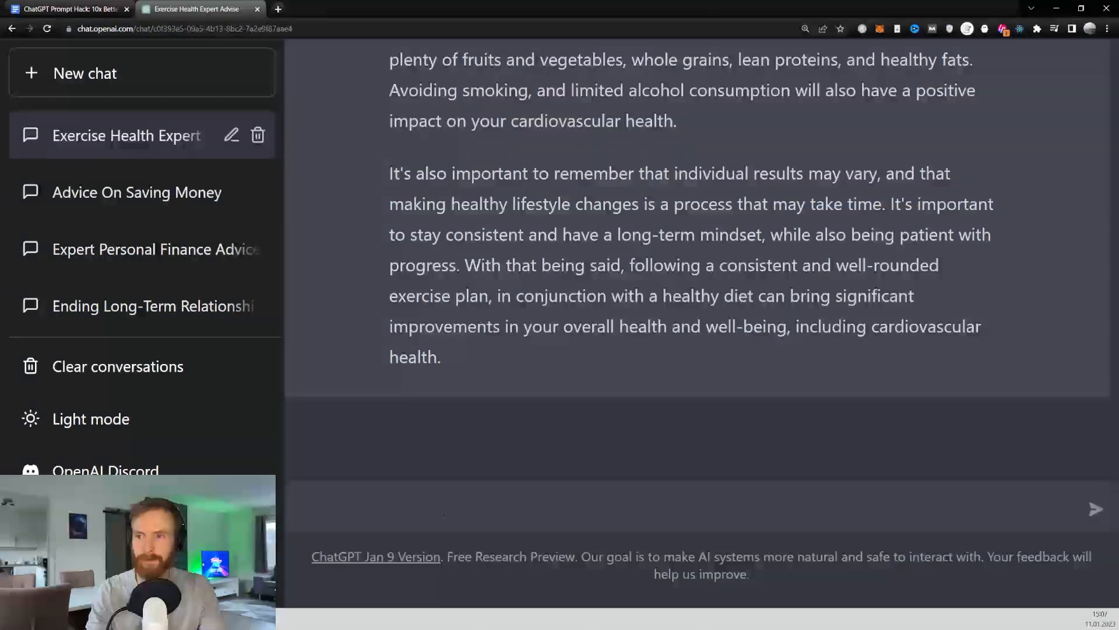
pyautogui.write('that sound g')
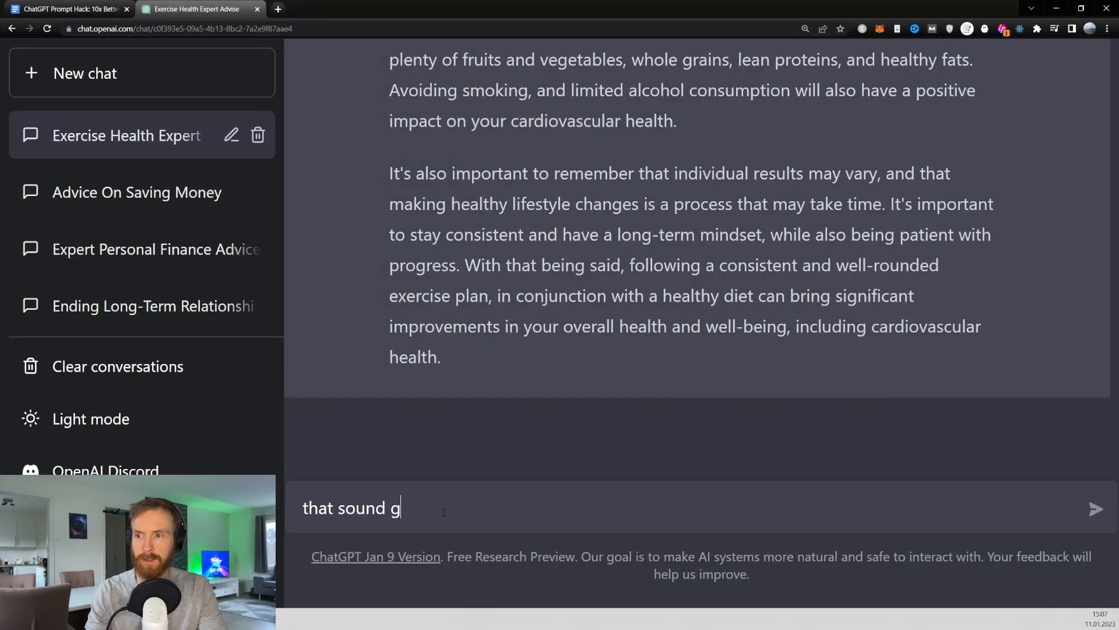